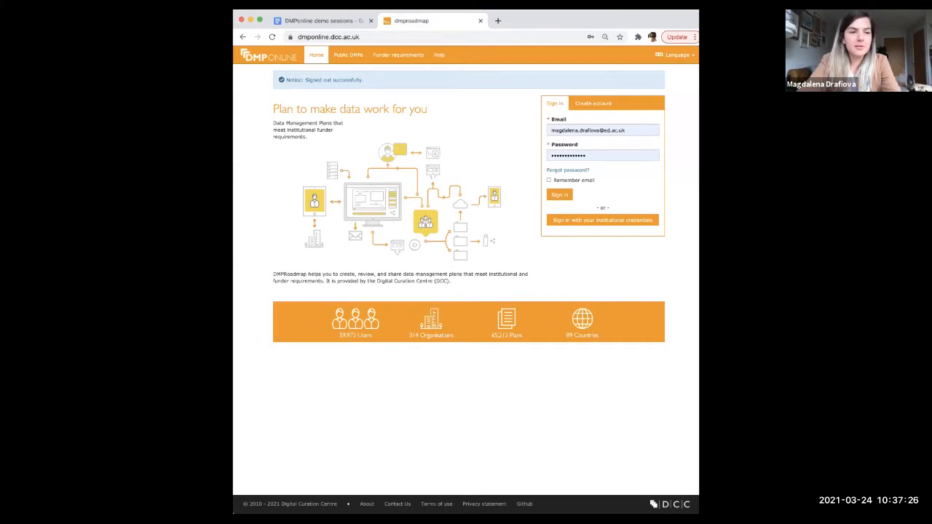
mouse_move(303, 57)
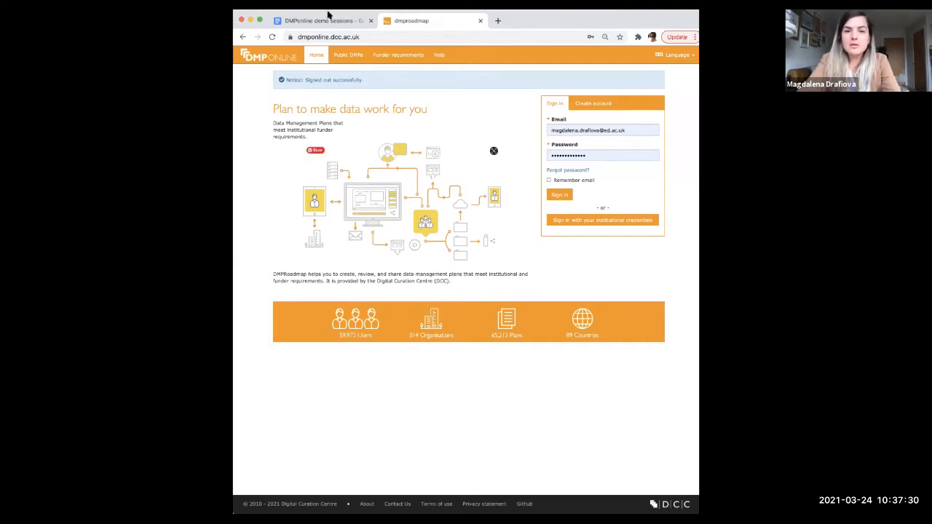
mouse_move(279, 239)
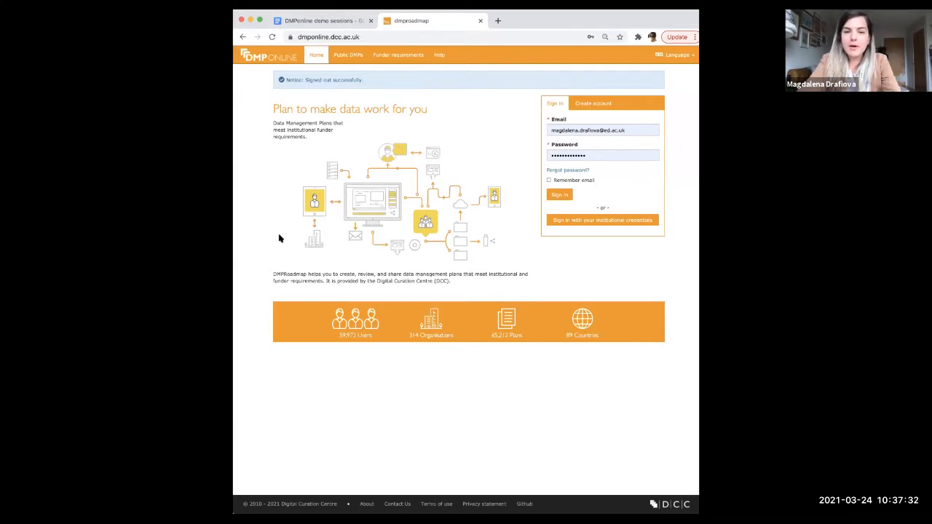
mouse_move(667, 64)
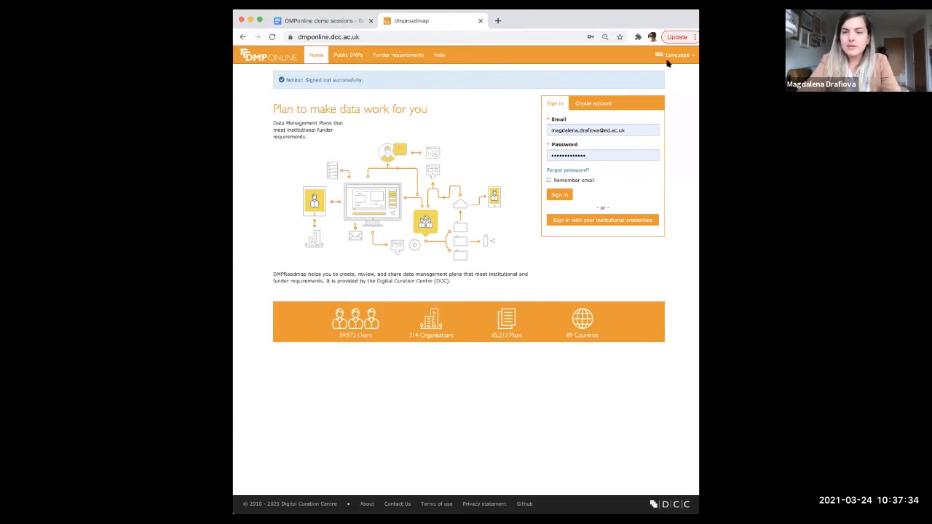
mouse_move(521, 145)
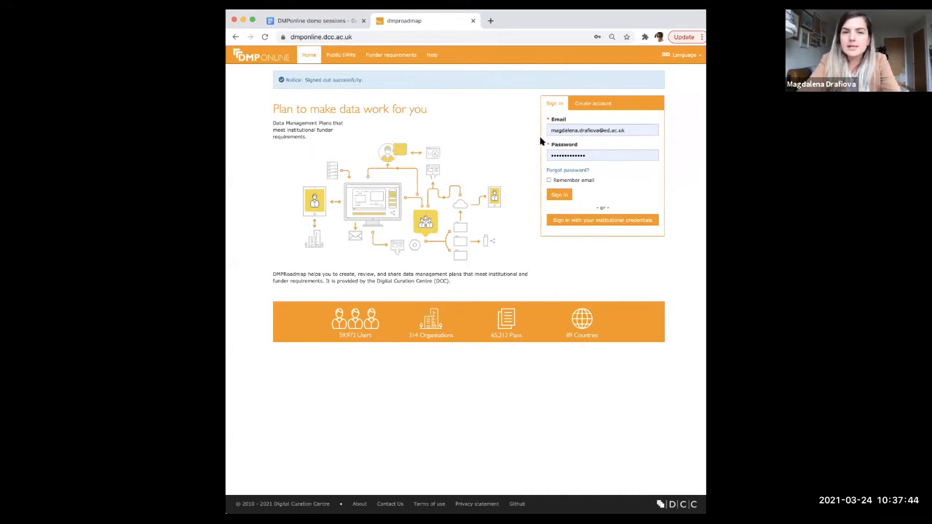
Sign in to DMPonline with the entered email and password to reach My Dashboard
left_click(560, 195)
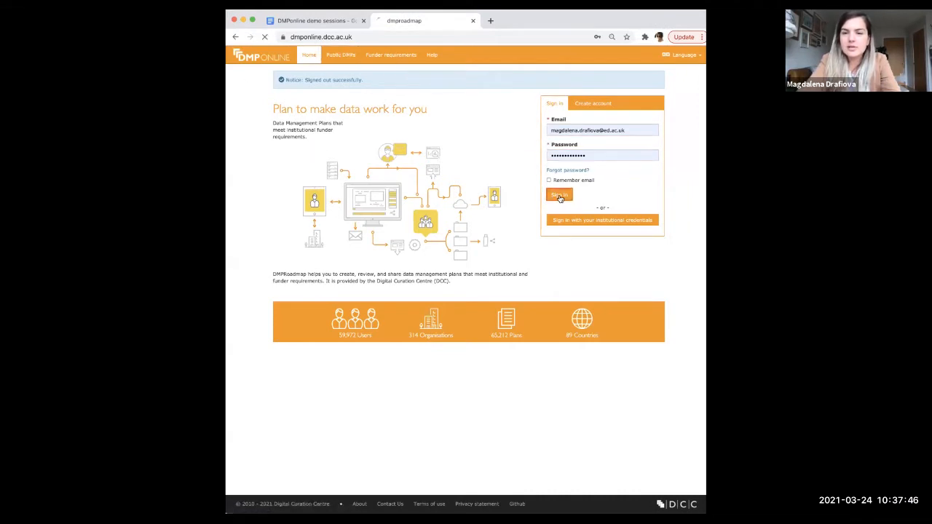
left_click(559, 195)
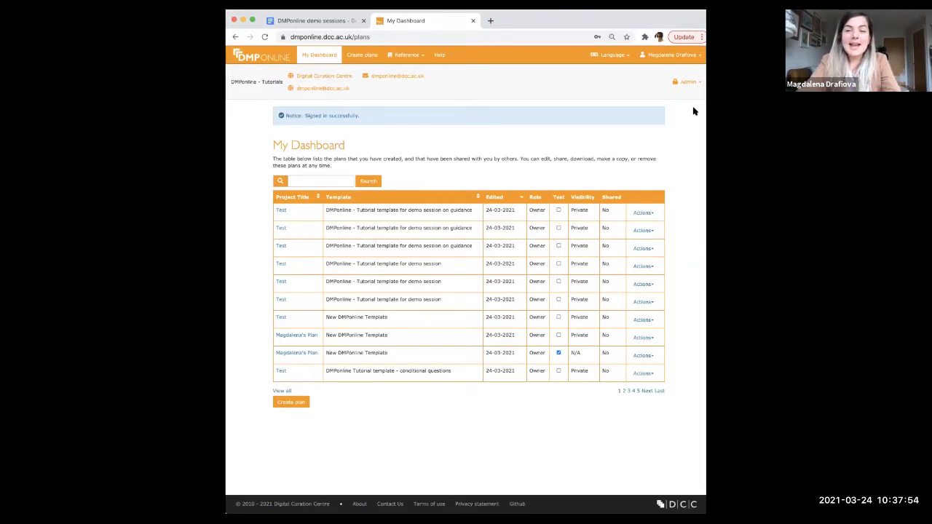
mouse_move(662, 102)
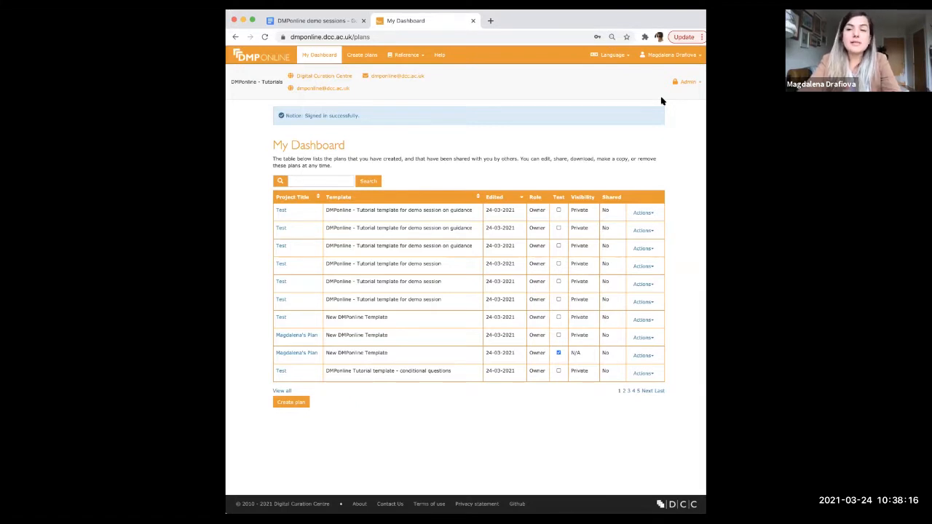
Show the Admin dropdown with Plans, Templates, Guidance and other admin areas
left_click(687, 81)
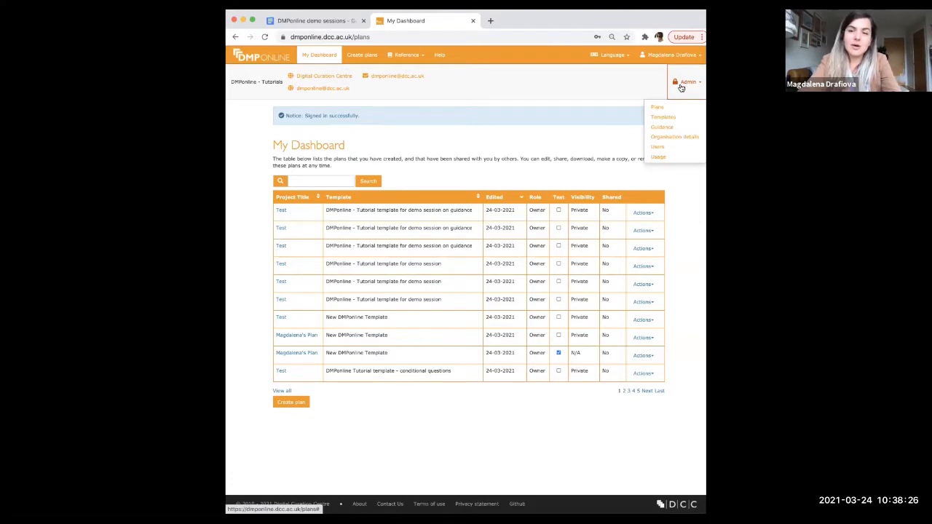
mouse_move(661, 127)
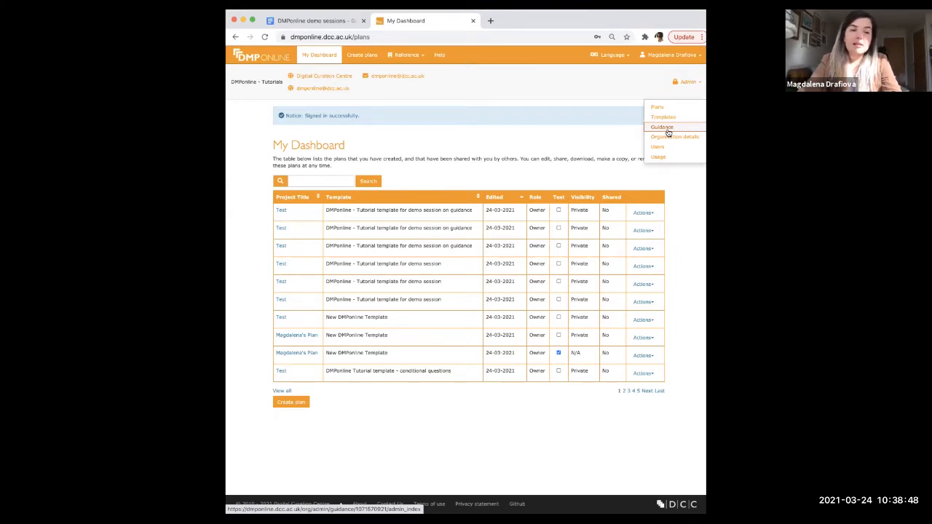
Go to the Guidance administration page listing guidance groups and guidance items
left_click(661, 127)
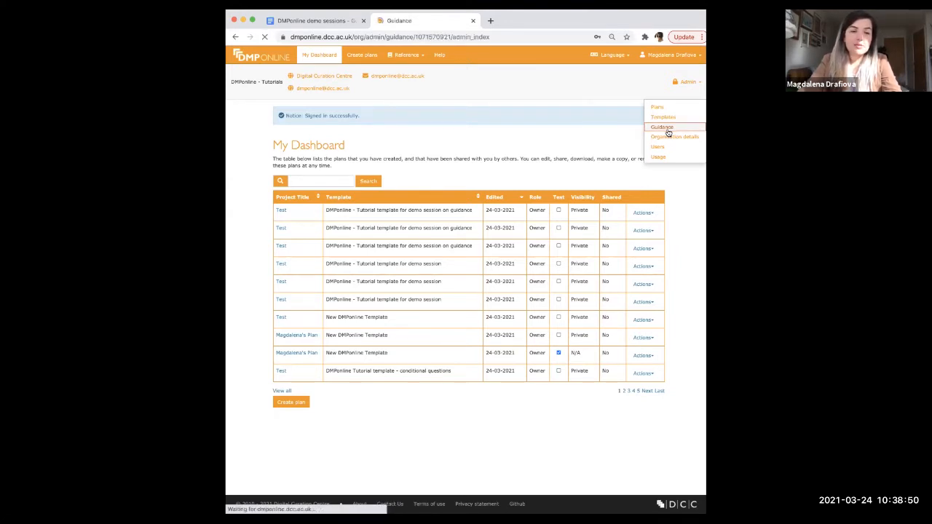
left_click(661, 127)
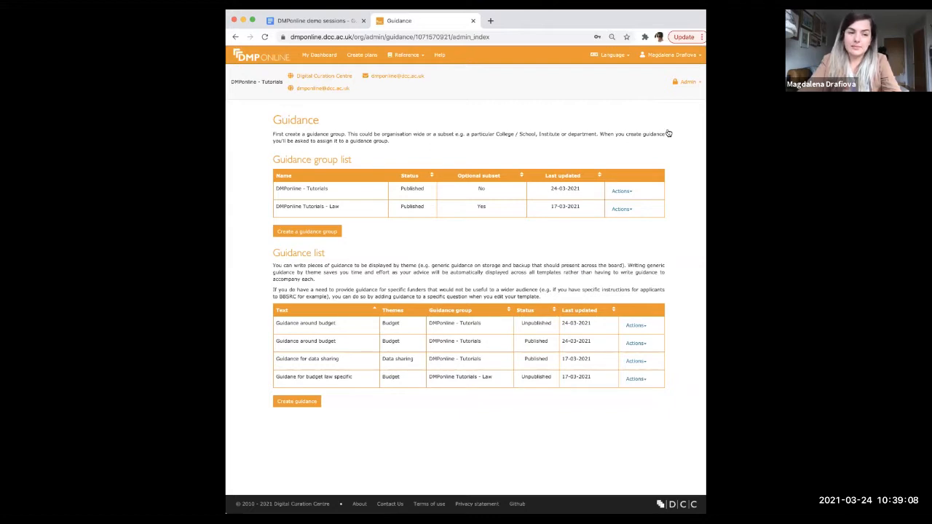
mouse_move(669, 134)
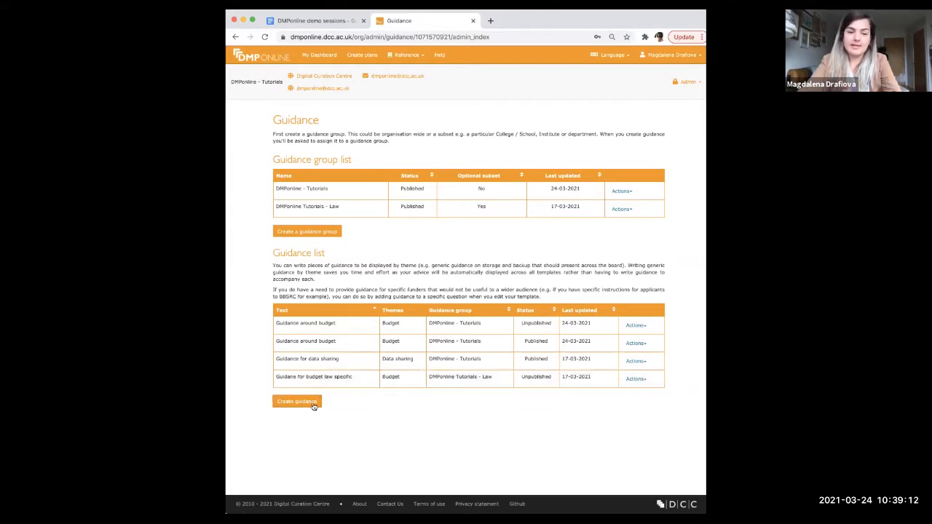
left_click(297, 401)
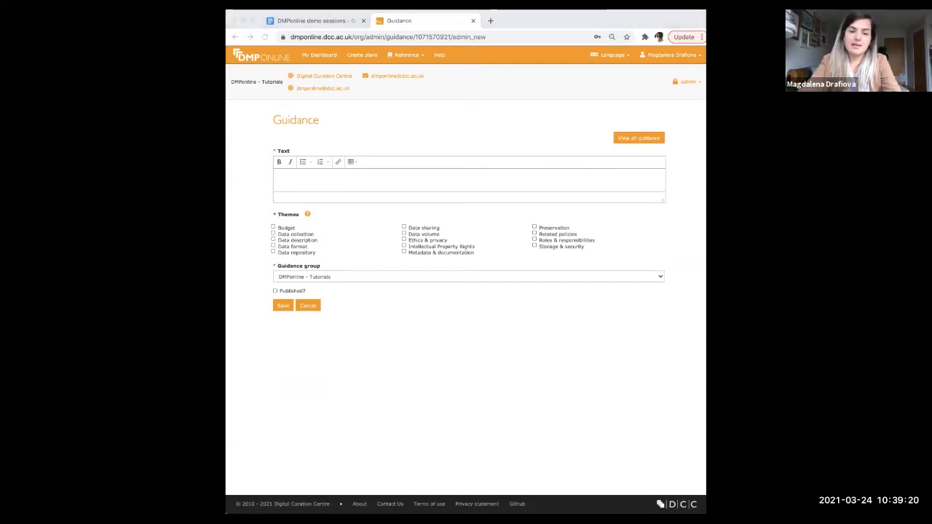
mouse_move(265, 198)
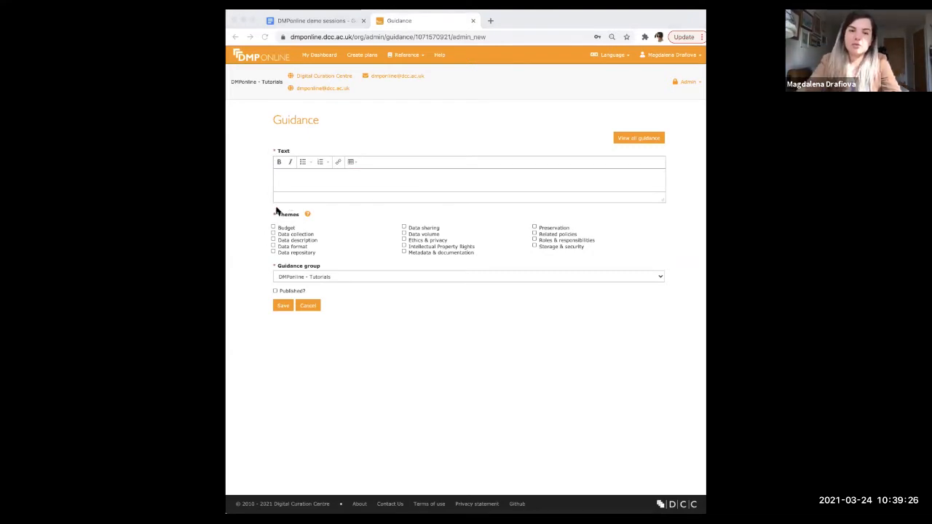
mouse_move(507, 266)
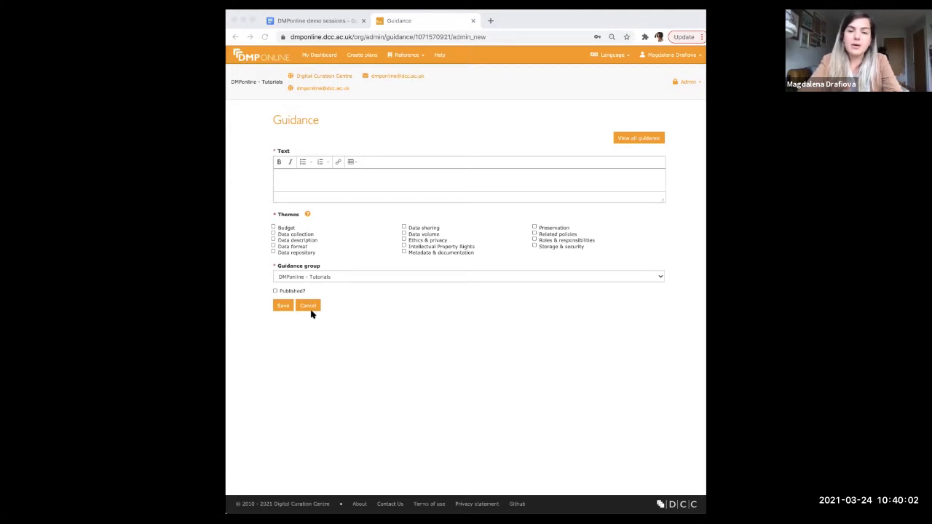
mouse_move(451, 148)
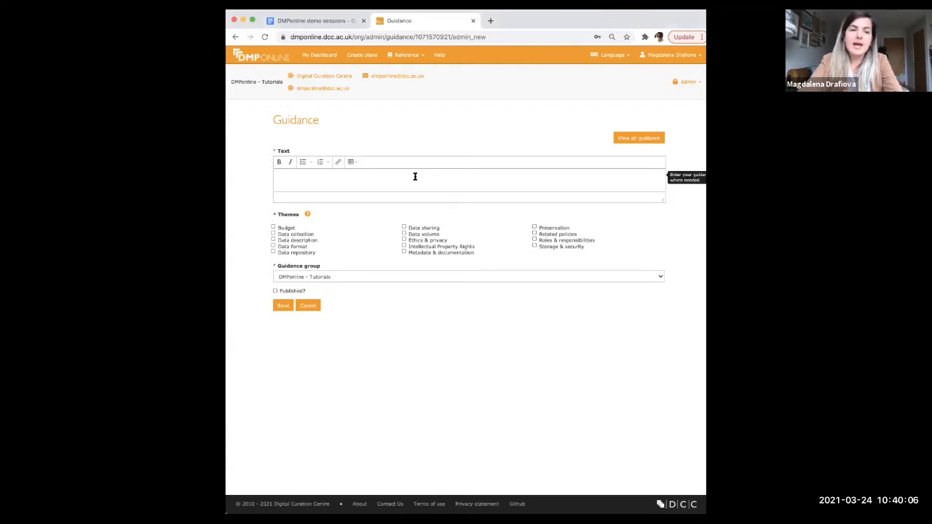
left_click(669, 56)
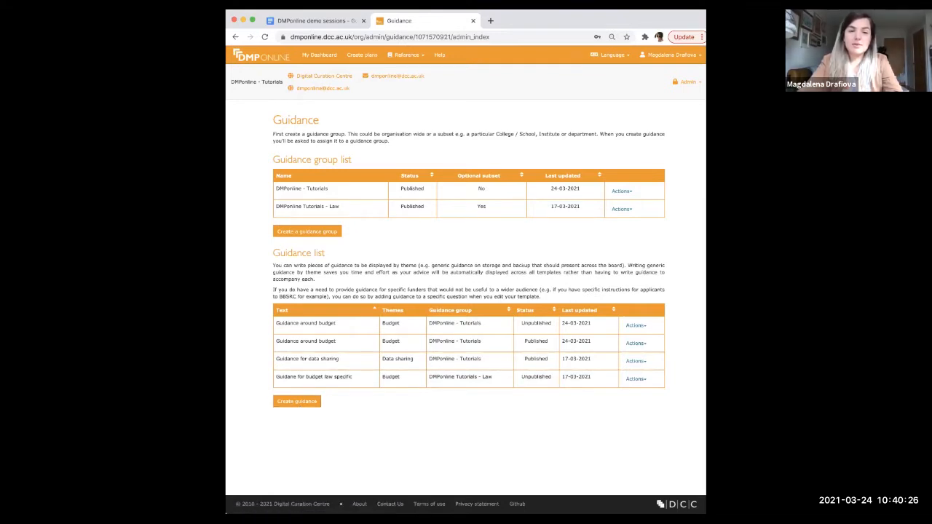
mouse_move(323, 254)
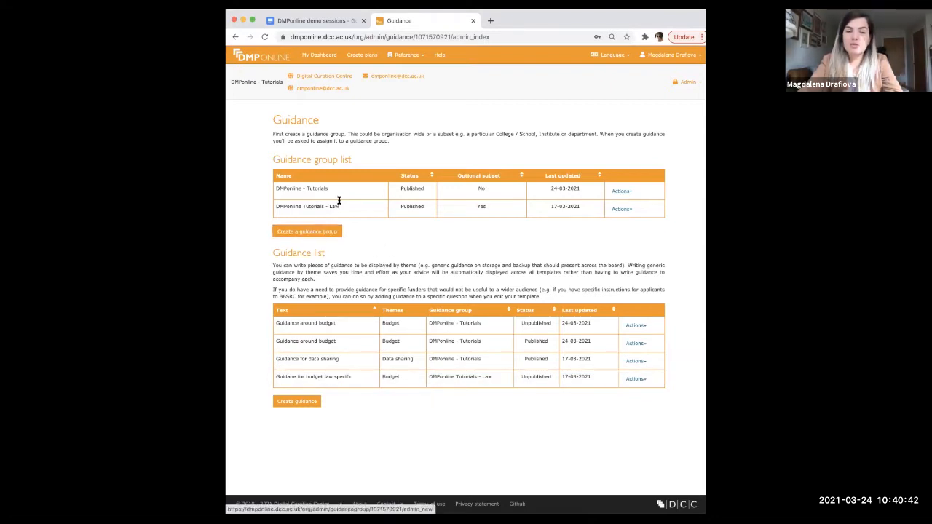
mouse_move(306, 210)
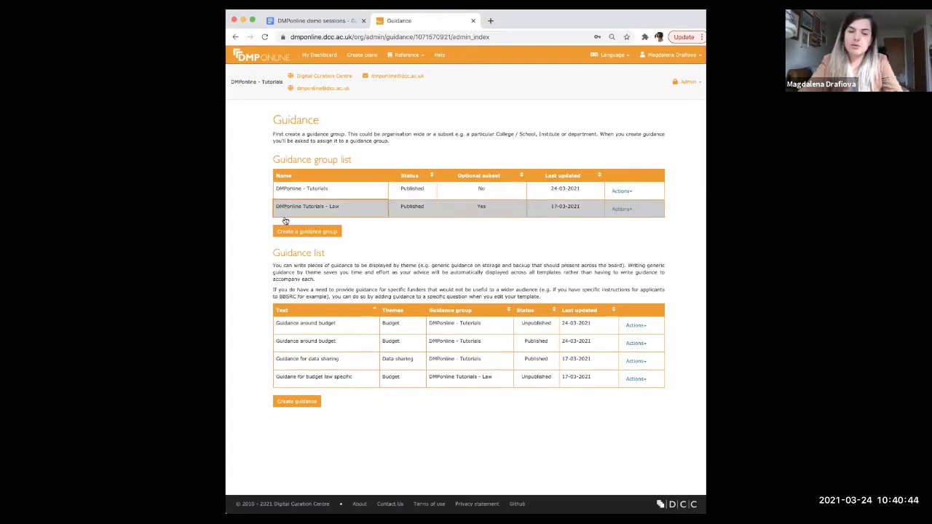
mouse_move(306, 231)
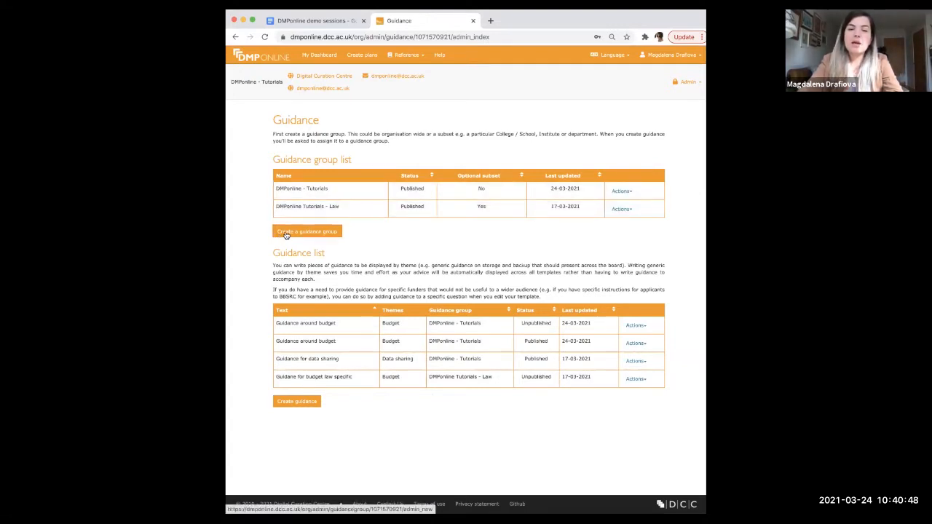
Start a new guidance group, bringing up the blank Name, Published and Optional subset form
left_click(305, 231)
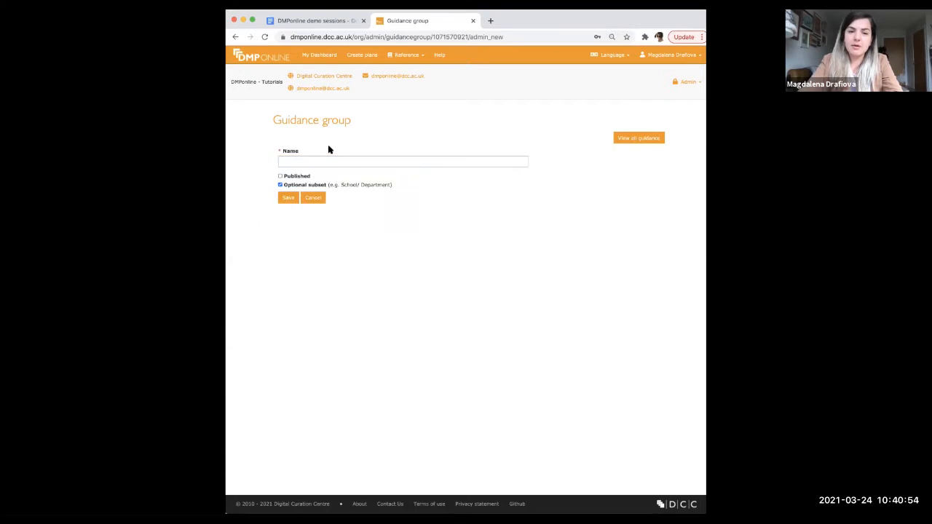
mouse_move(279, 176)
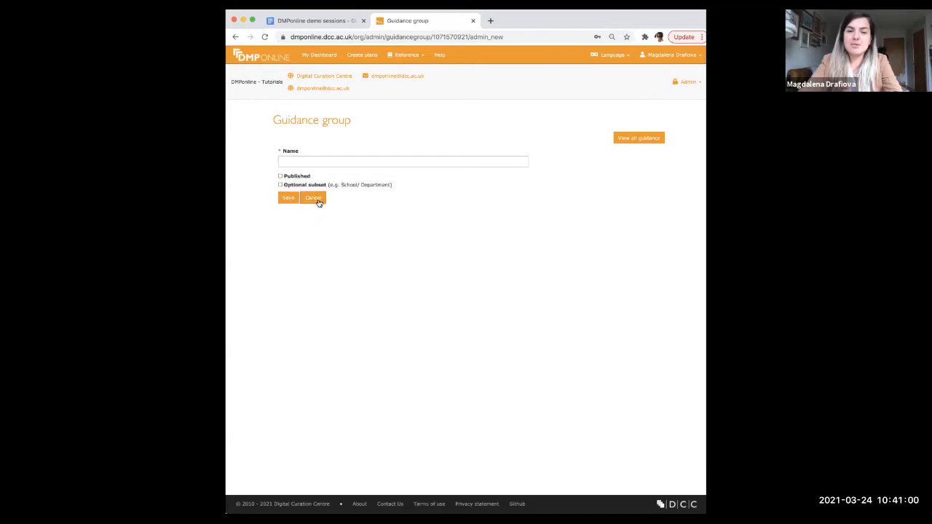
Edit the DMPonline - Tutorials group to be unpublished, save it and return to the overview
left_click(313, 198)
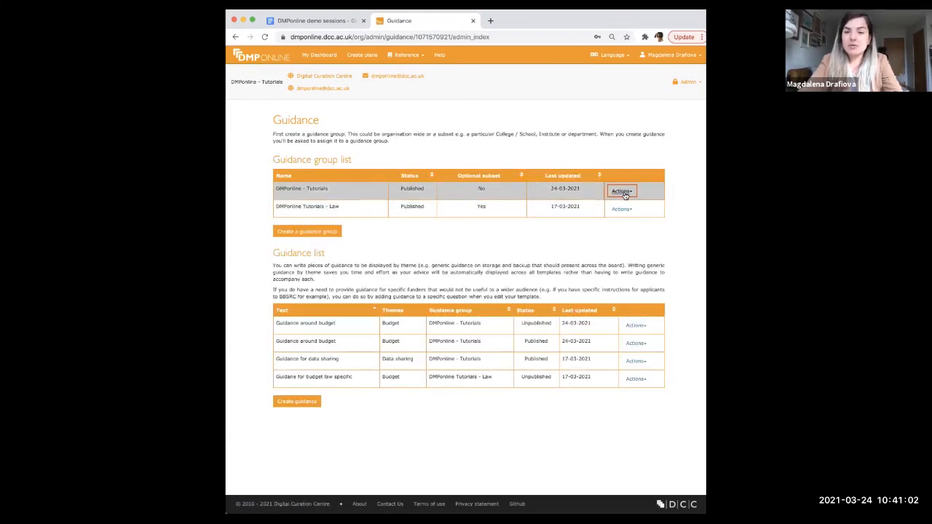
left_click(620, 189)
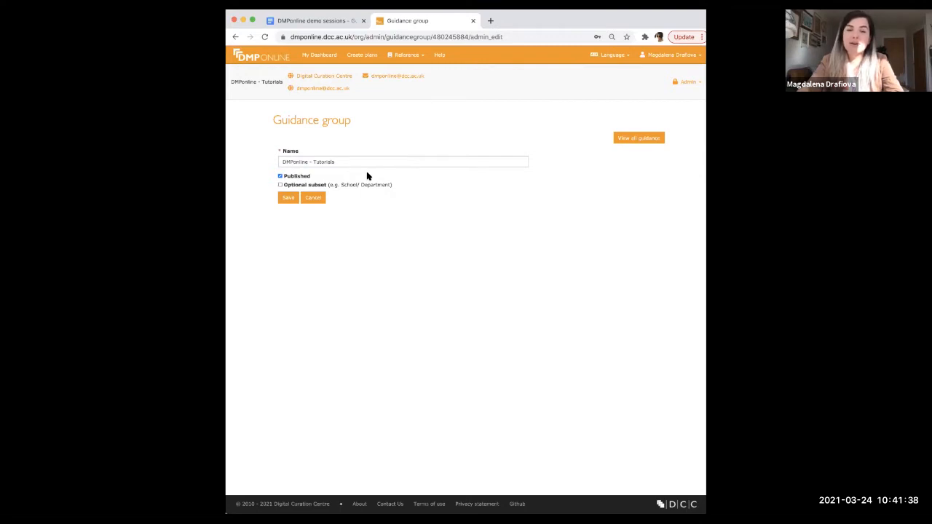
mouse_move(323, 205)
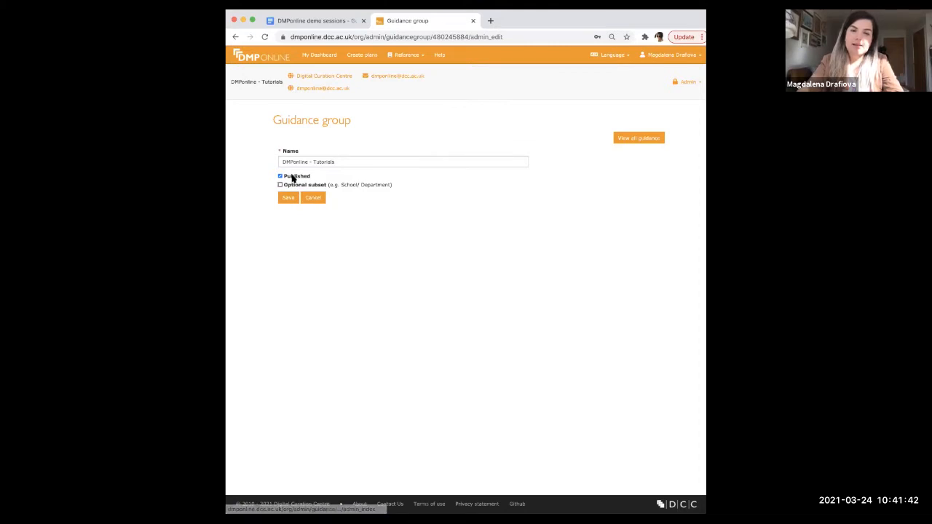
left_click(280, 175)
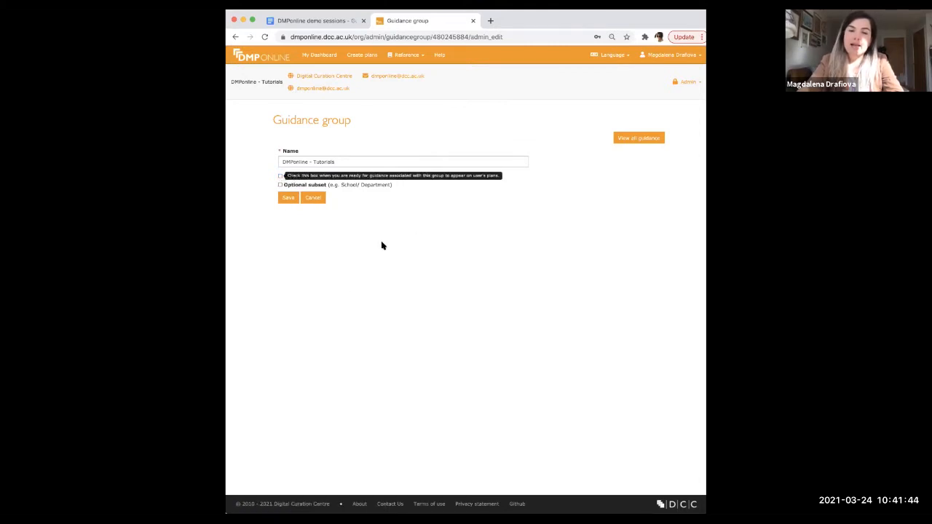
mouse_move(317, 188)
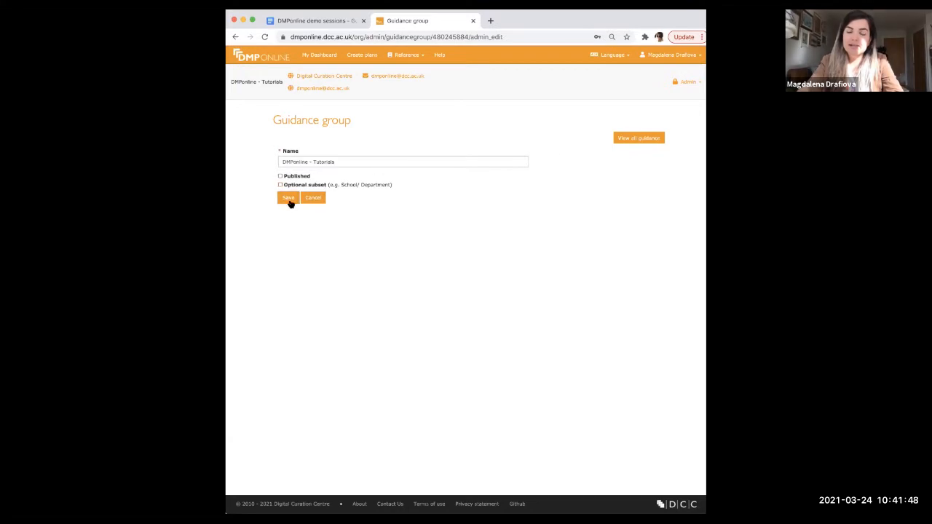
left_click(288, 198)
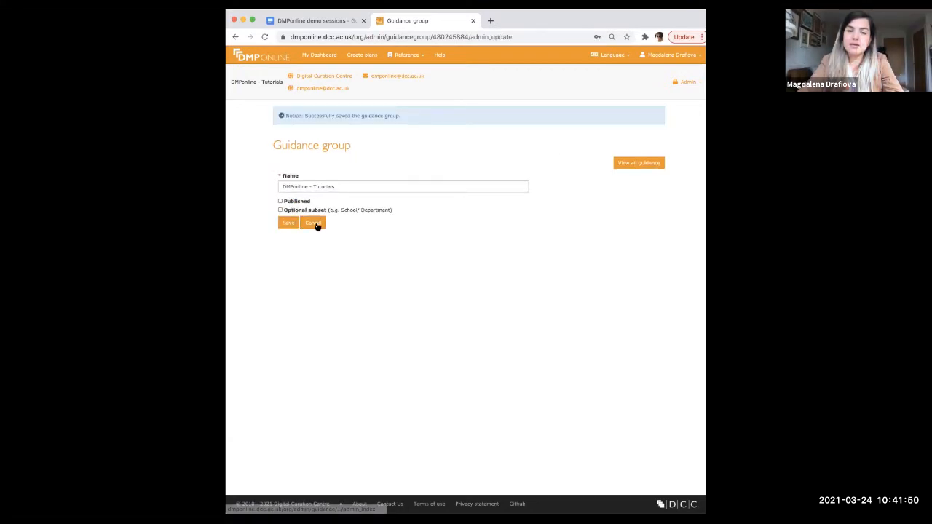
left_click(288, 223)
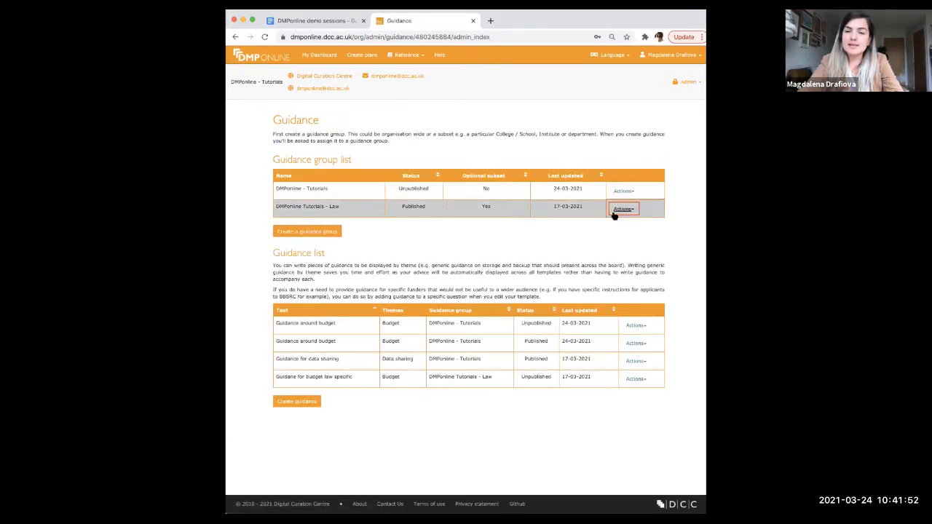
left_click(623, 210)
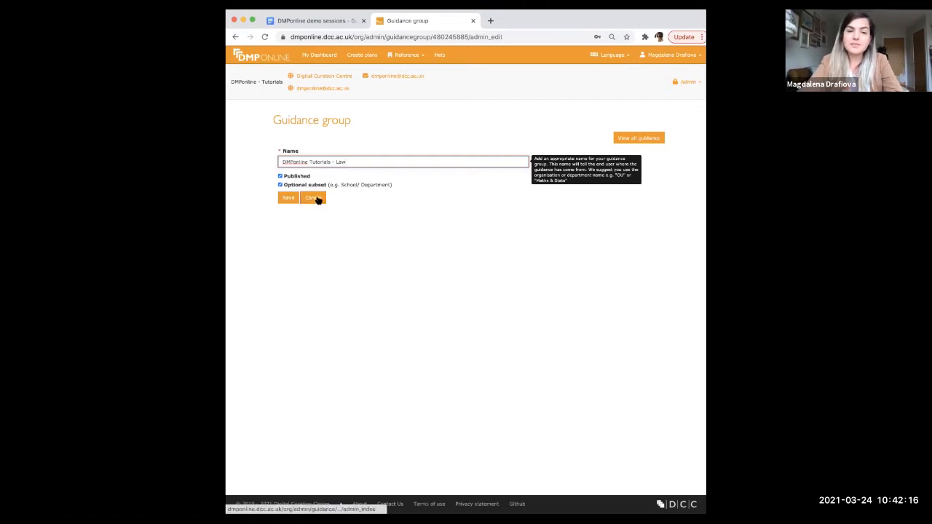
left_click(288, 198)
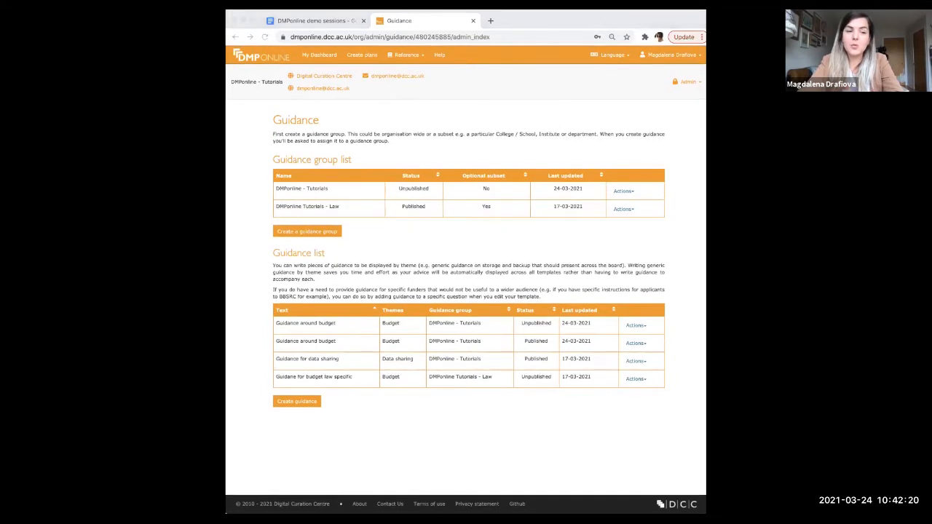
mouse_move(387, 190)
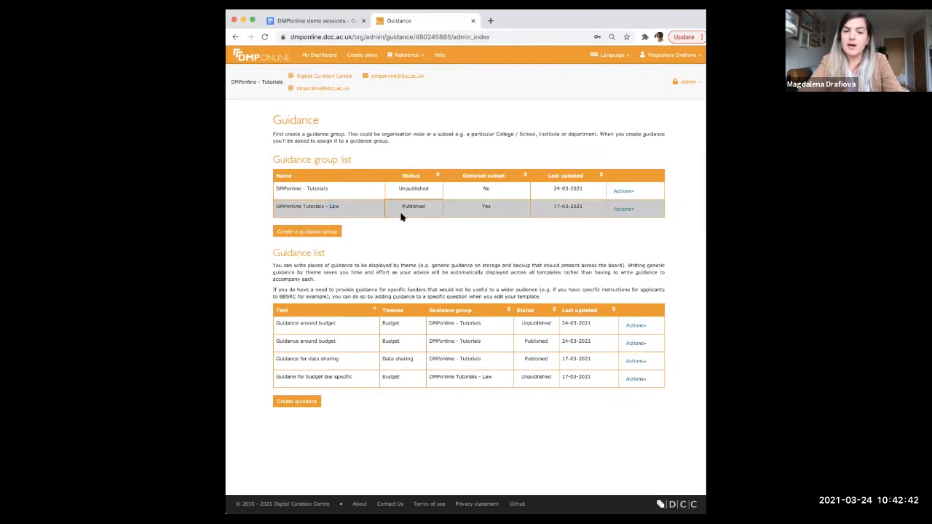
mouse_move(623, 212)
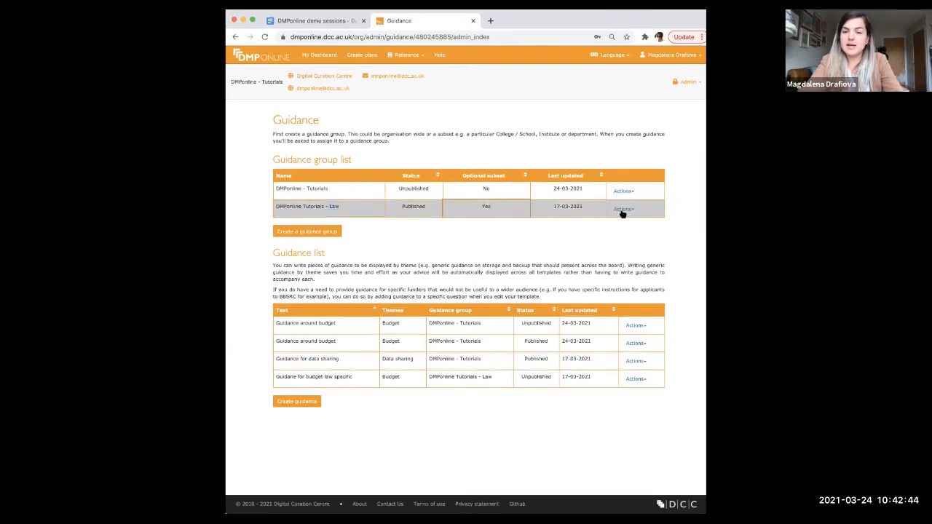
left_click(623, 191)
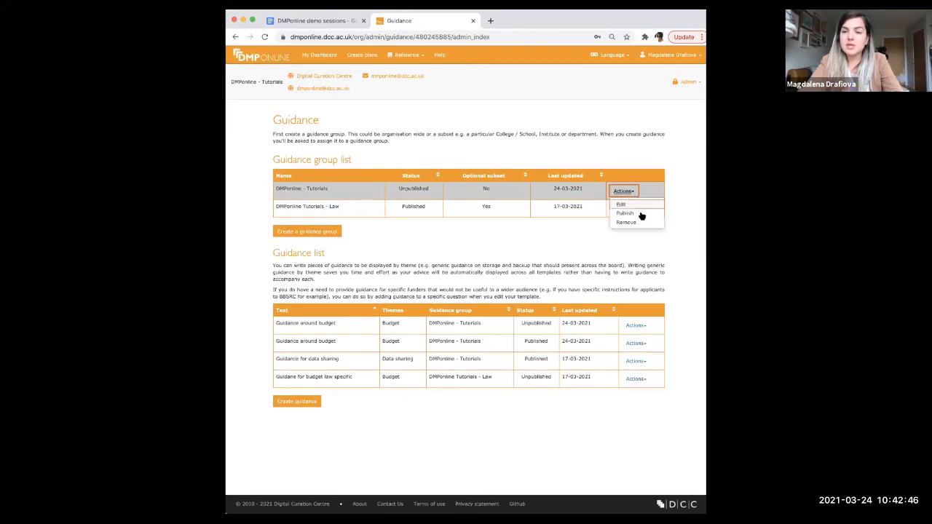
mouse_move(638, 198)
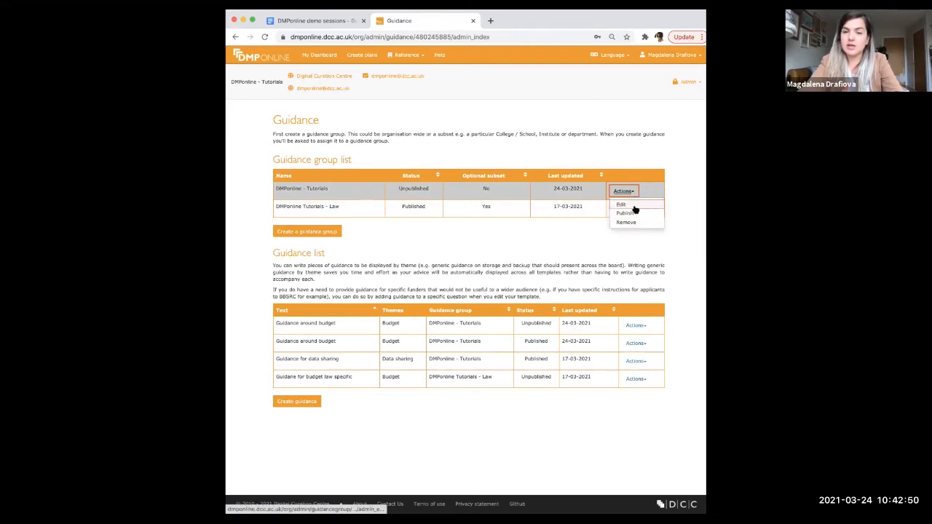
left_click(620, 204)
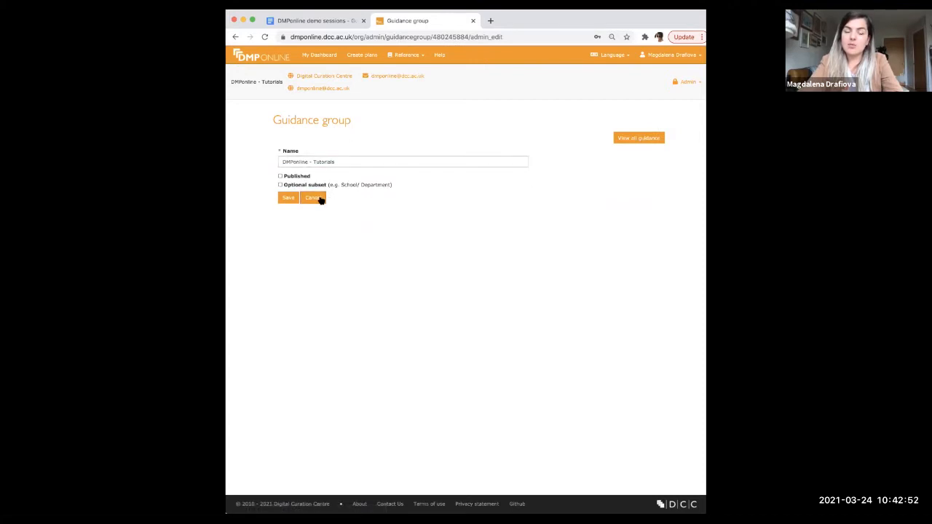
left_click(312, 198)
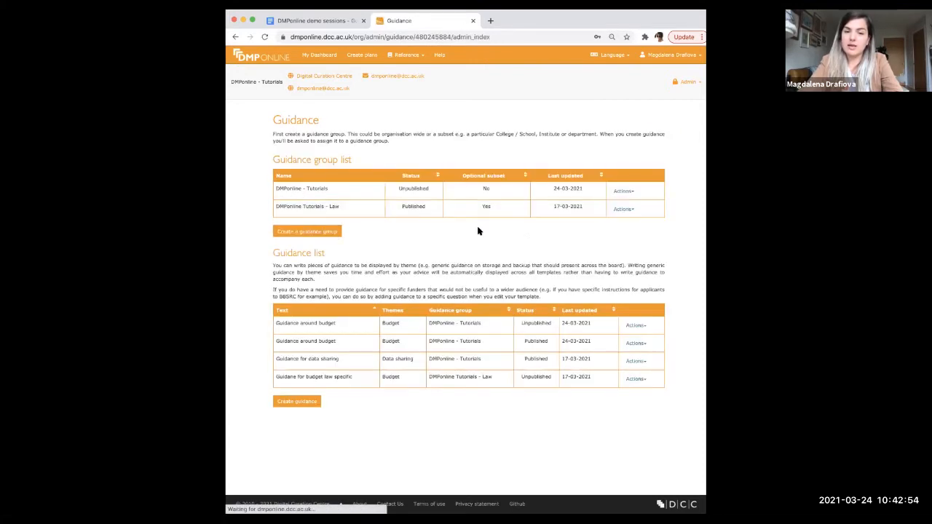
left_click(623, 190)
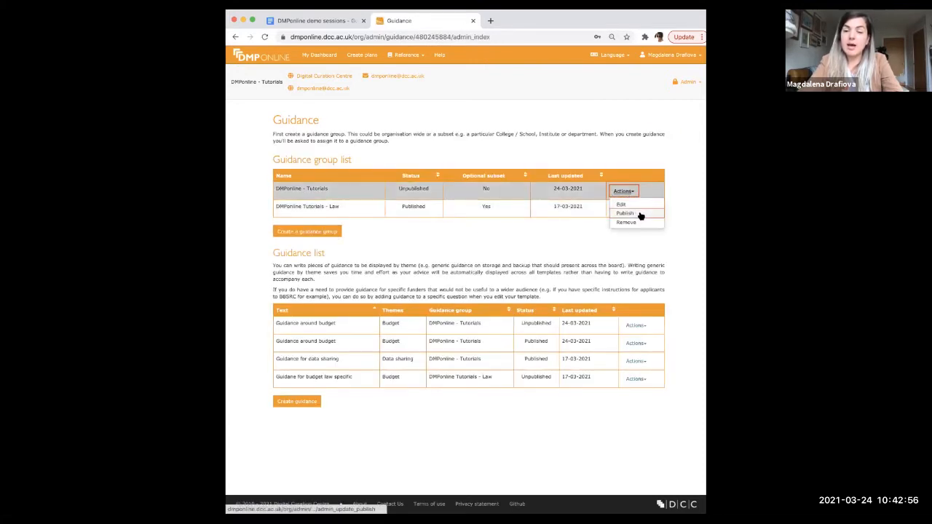
mouse_move(626, 221)
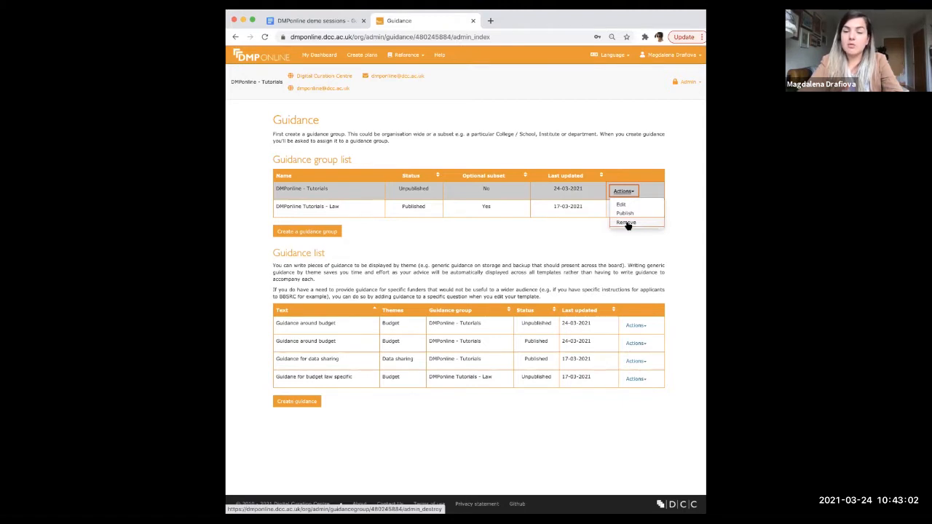
mouse_move(434, 280)
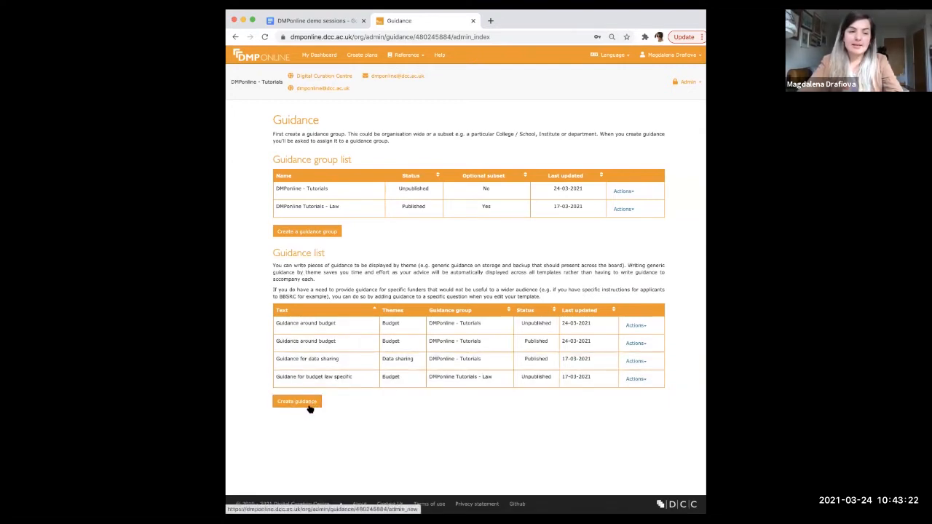
left_click(297, 401)
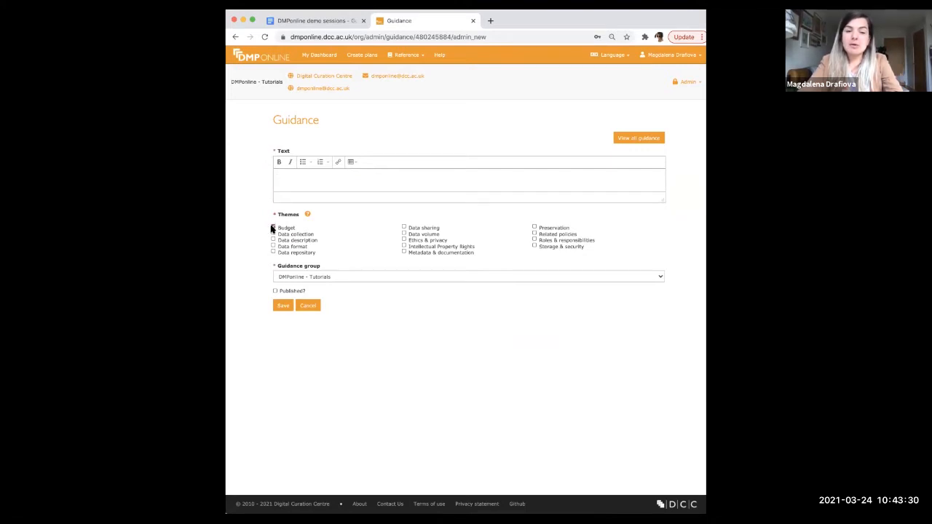
left_click(273, 227)
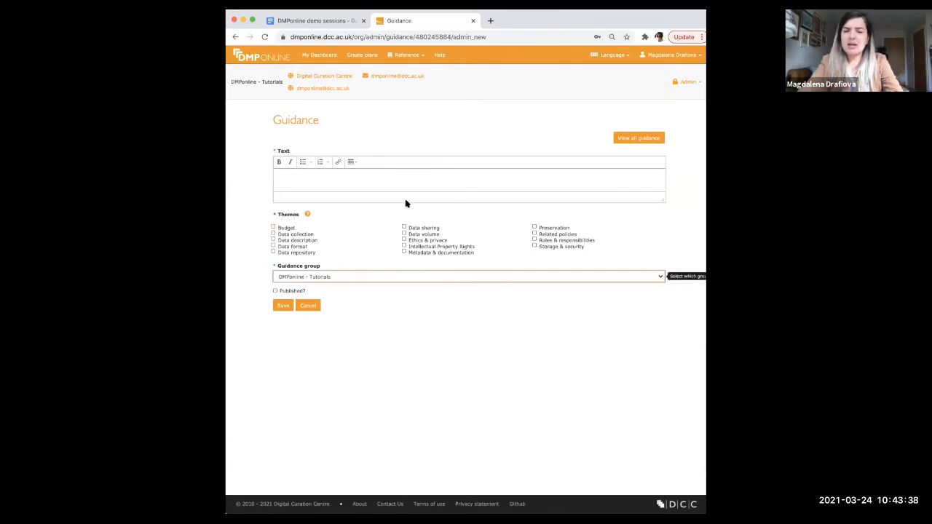
left_click(469, 277)
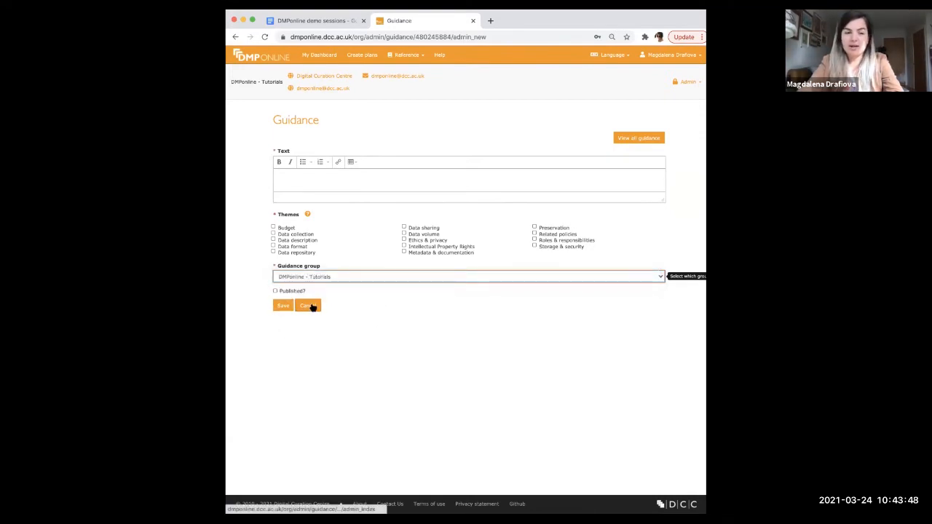
left_click(308, 306)
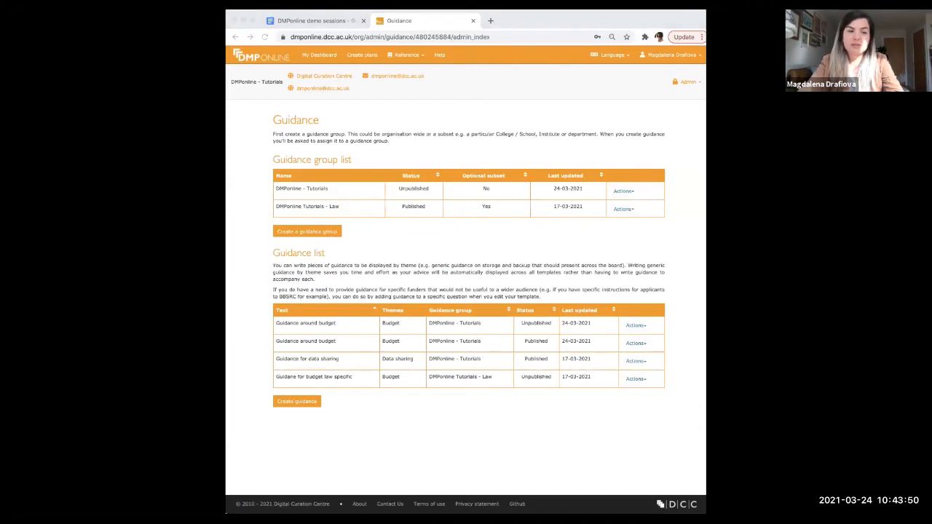
mouse_move(375, 315)
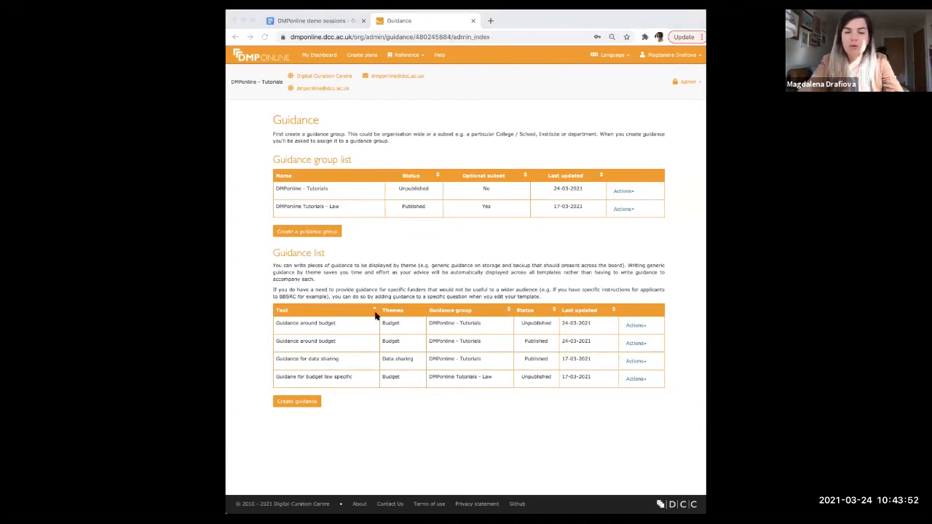
mouse_move(639, 327)
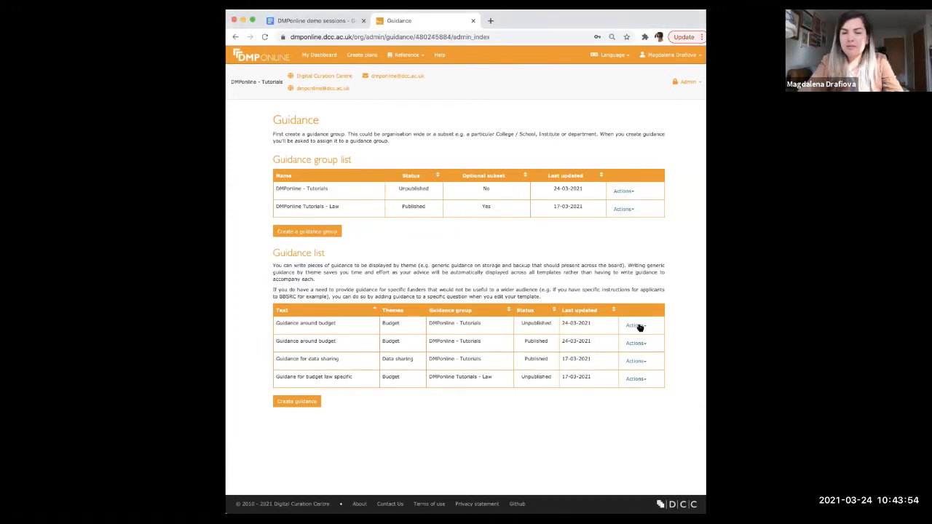
Edit the unpublished 'Guidance around budget' item, review its text and Budget theme, and save it
left_click(635, 324)
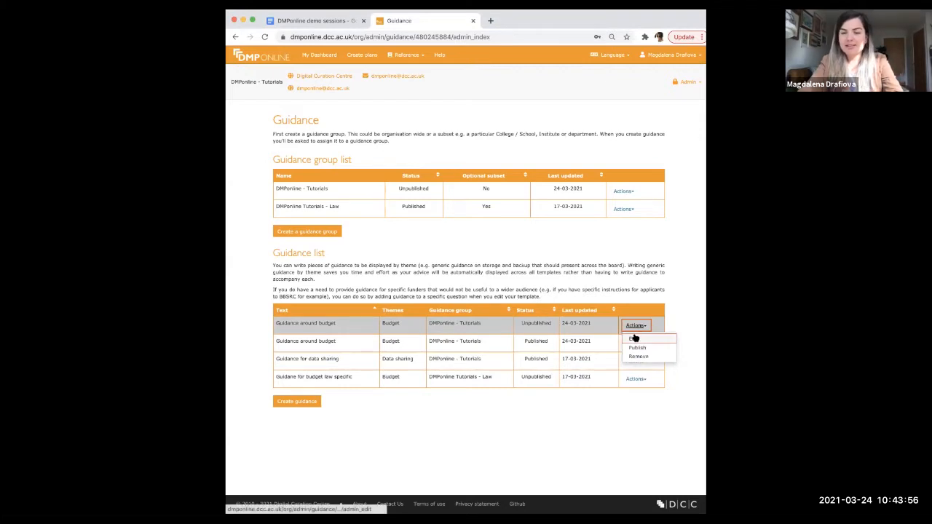
left_click(632, 338)
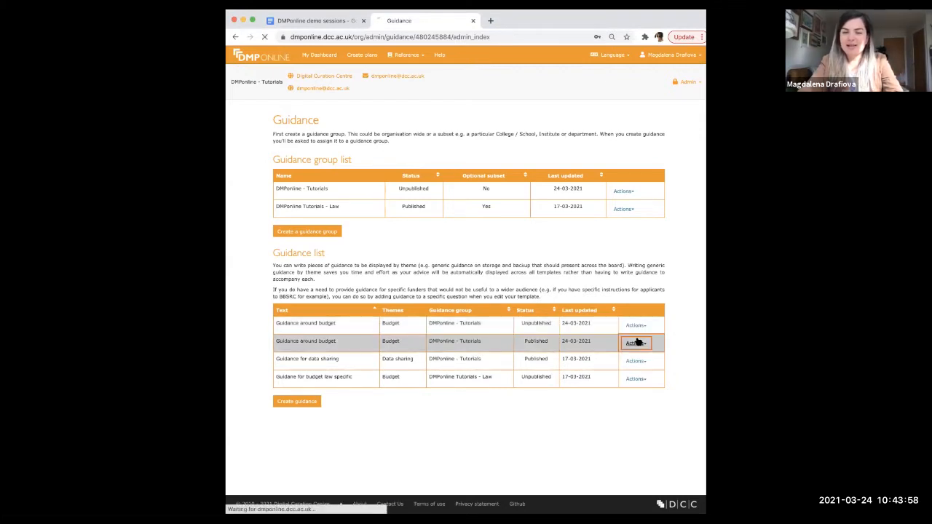
left_click(635, 344)
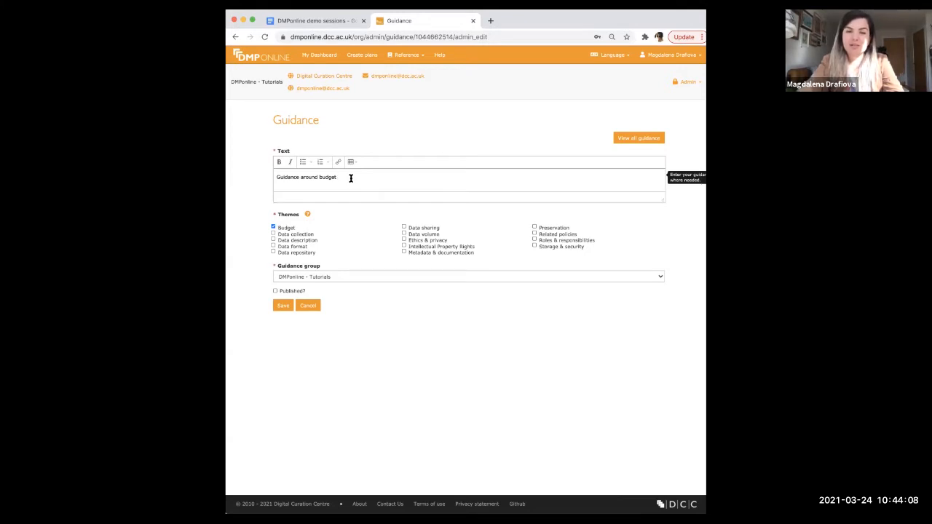
left_click(274, 227)
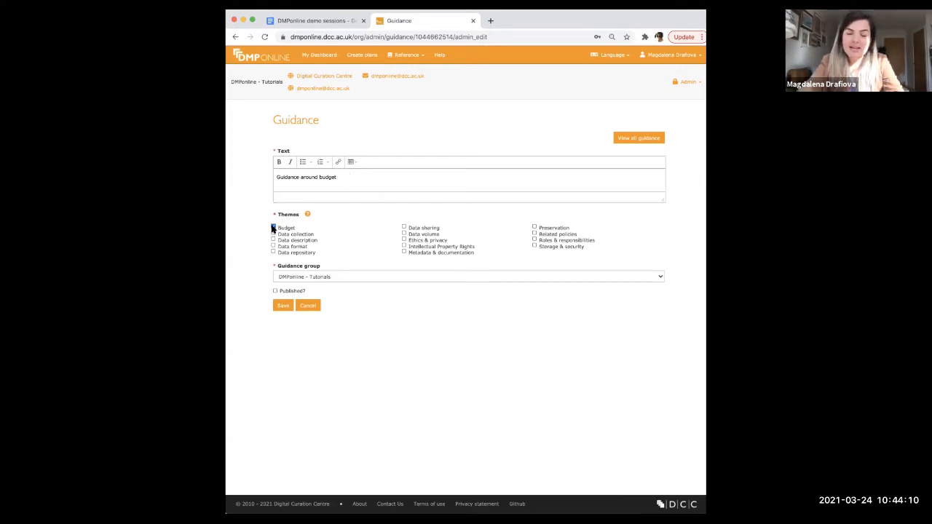
left_click(274, 227)
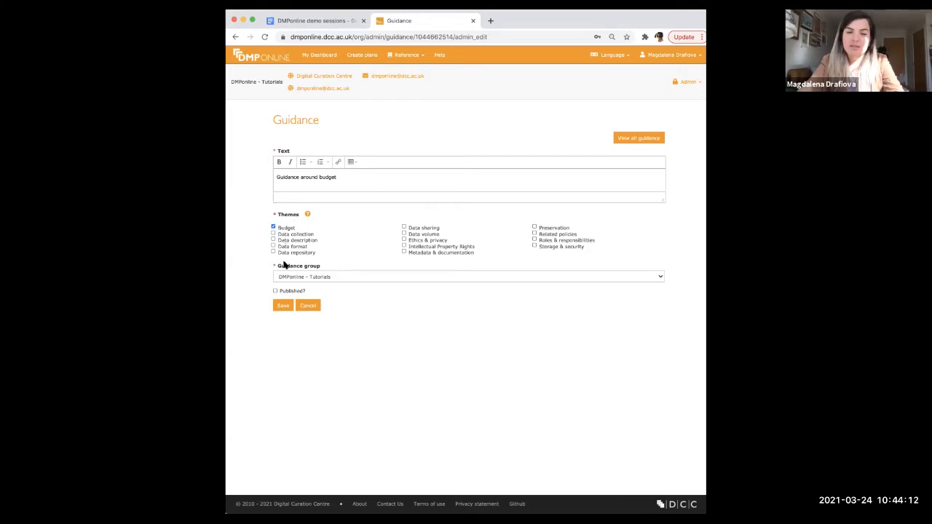
mouse_move(344, 285)
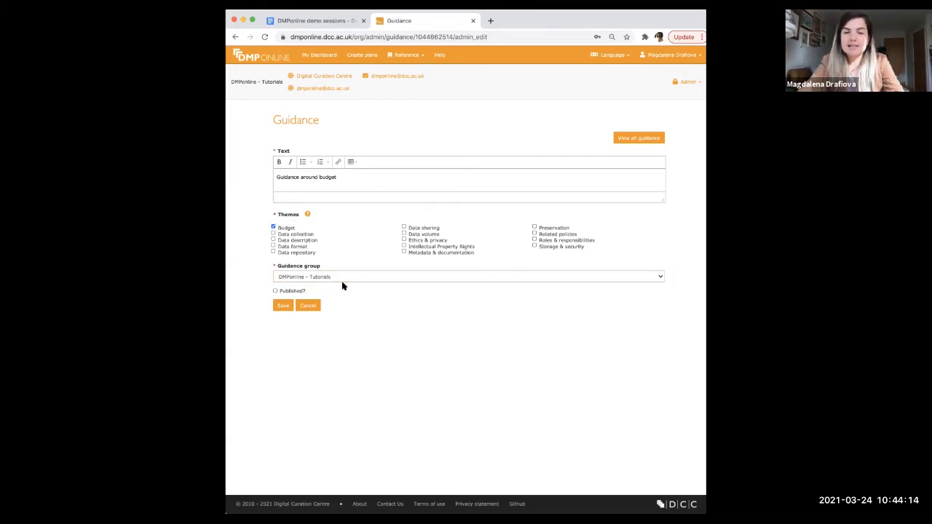
mouse_move(300, 298)
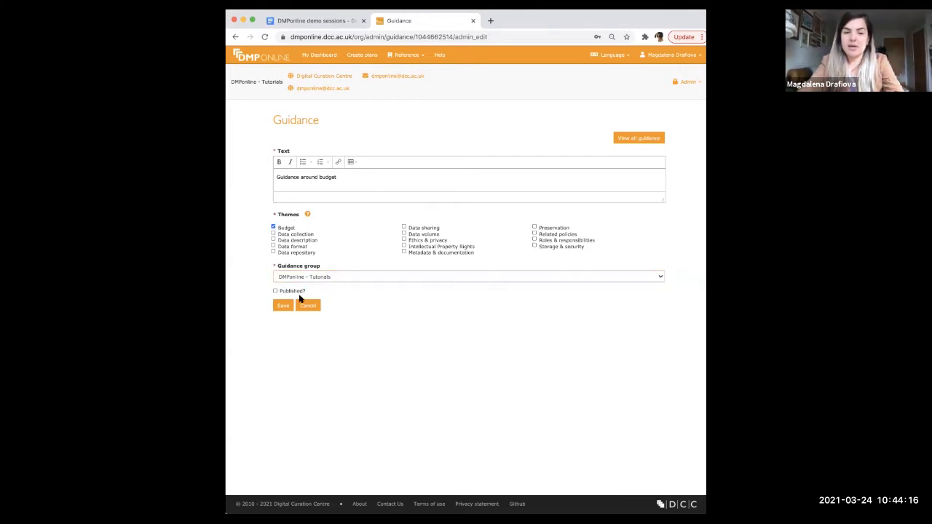
left_click(282, 306)
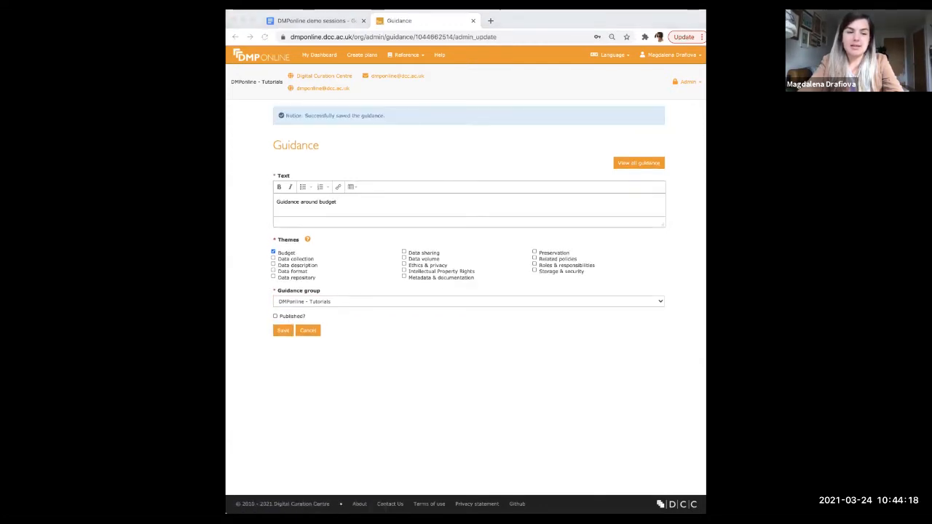
mouse_move(350, 341)
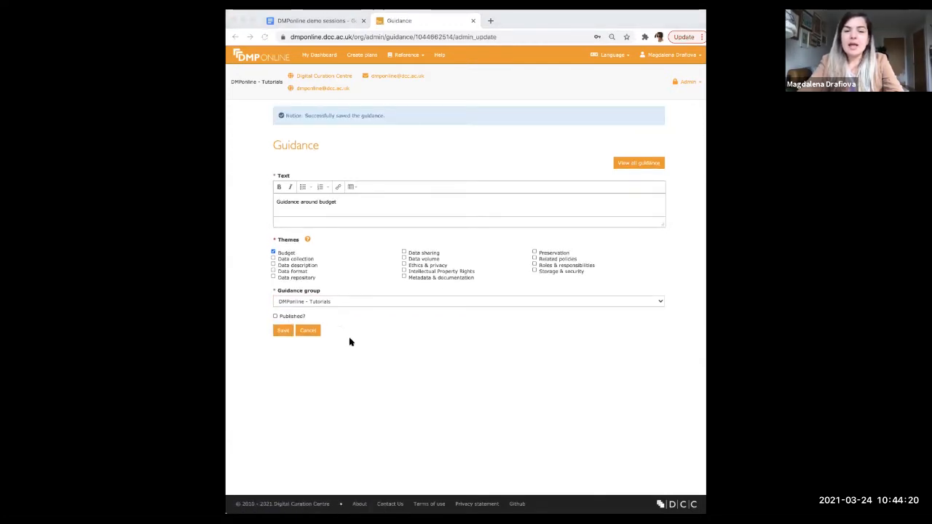
From Admin > Guidance, publish the DMPonline - Tutorials guidance group
left_click(686, 81)
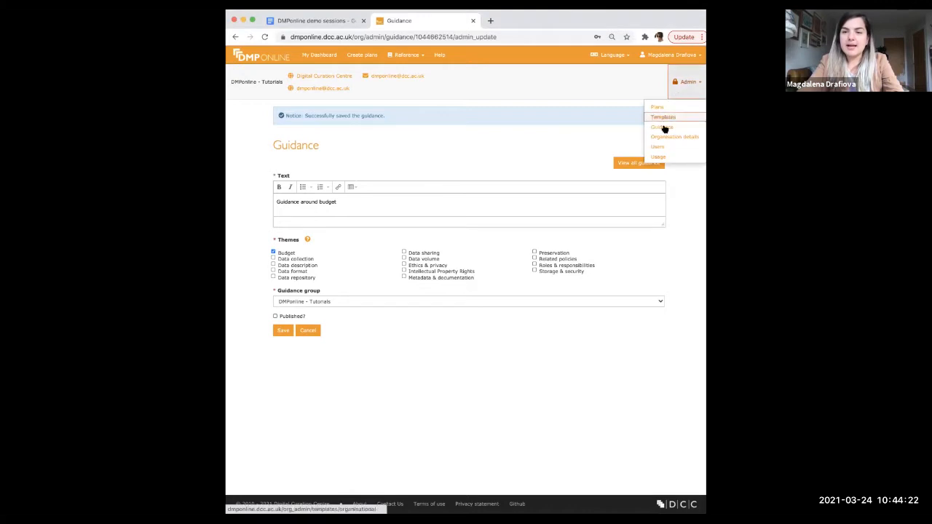
left_click(661, 128)
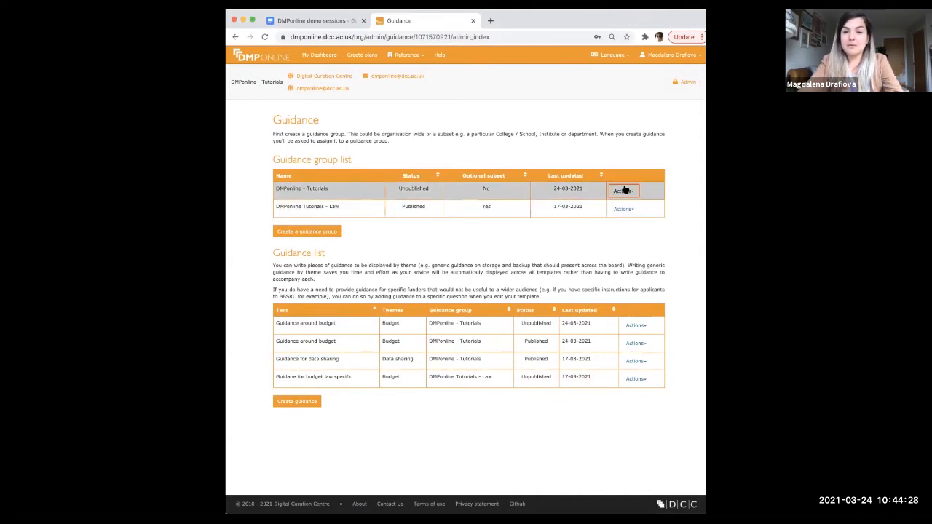
left_click(623, 189)
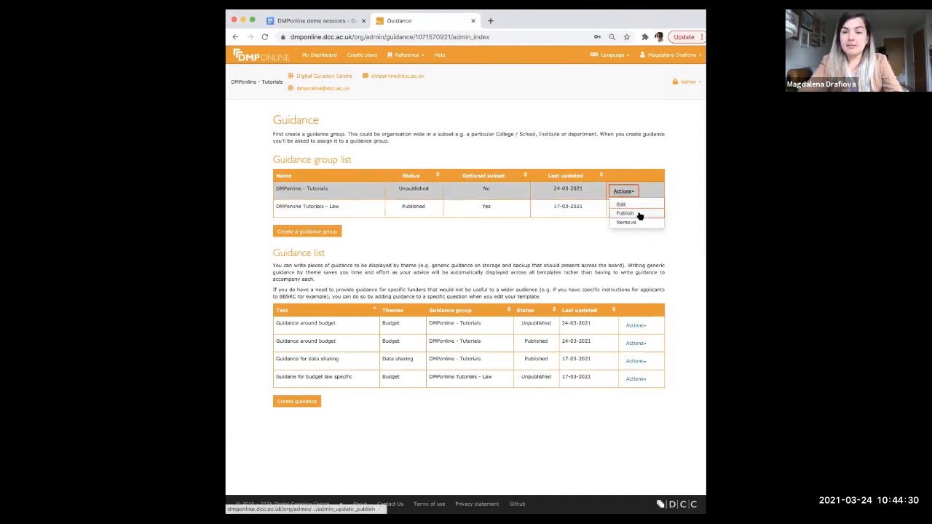
left_click(625, 213)
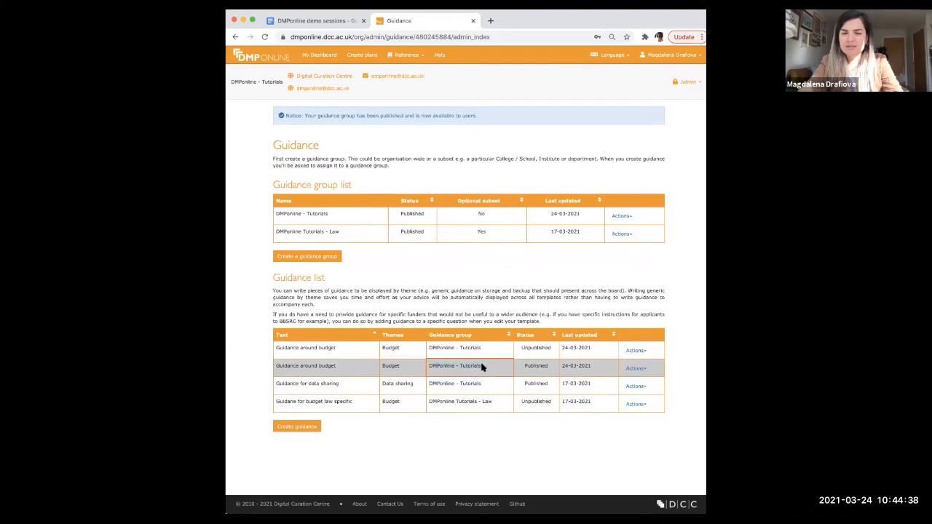
mouse_move(524, 348)
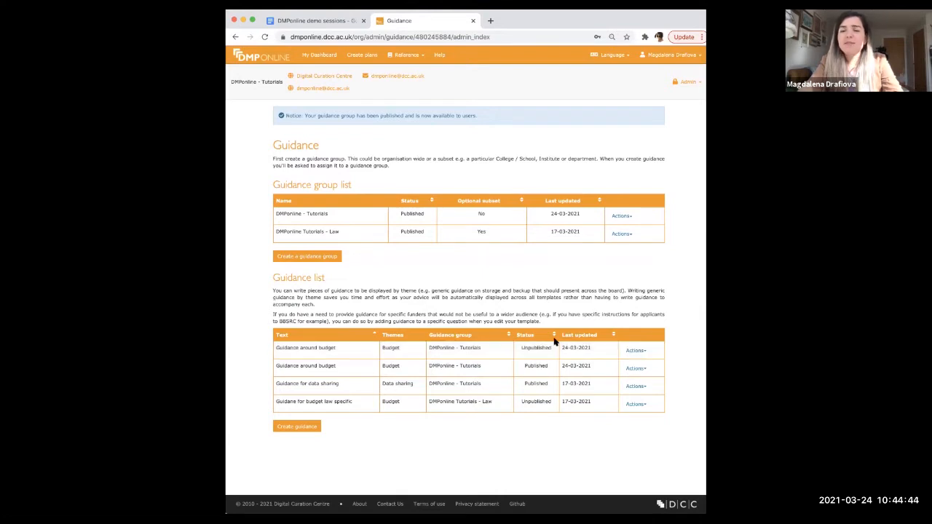
mouse_move(448, 195)
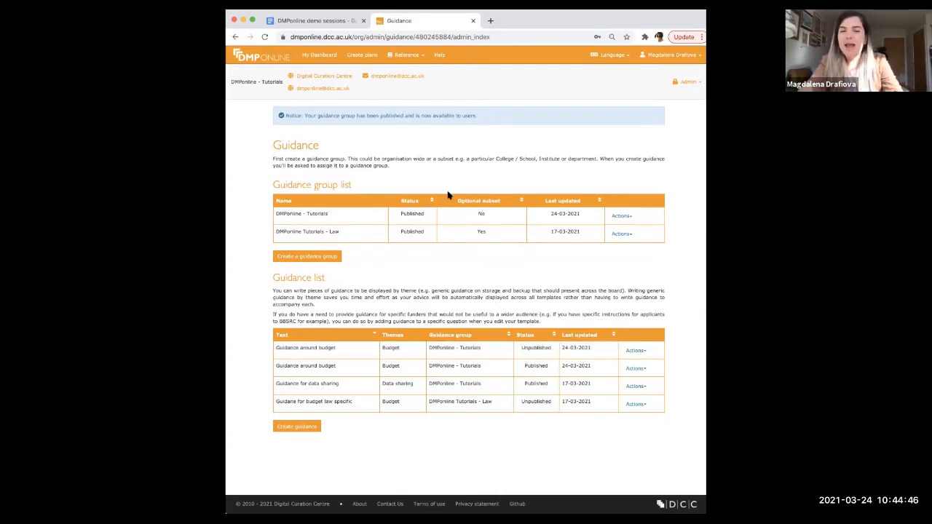
mouse_move(304, 245)
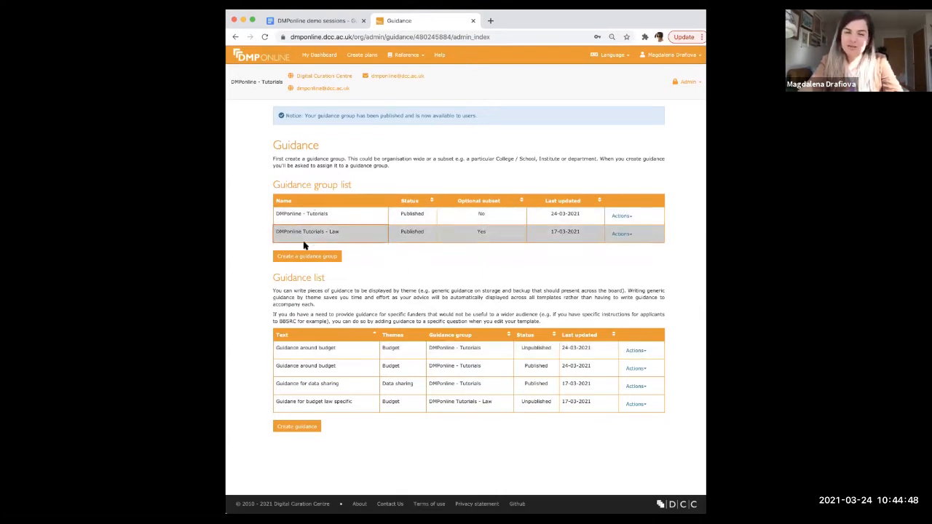
mouse_move(385, 294)
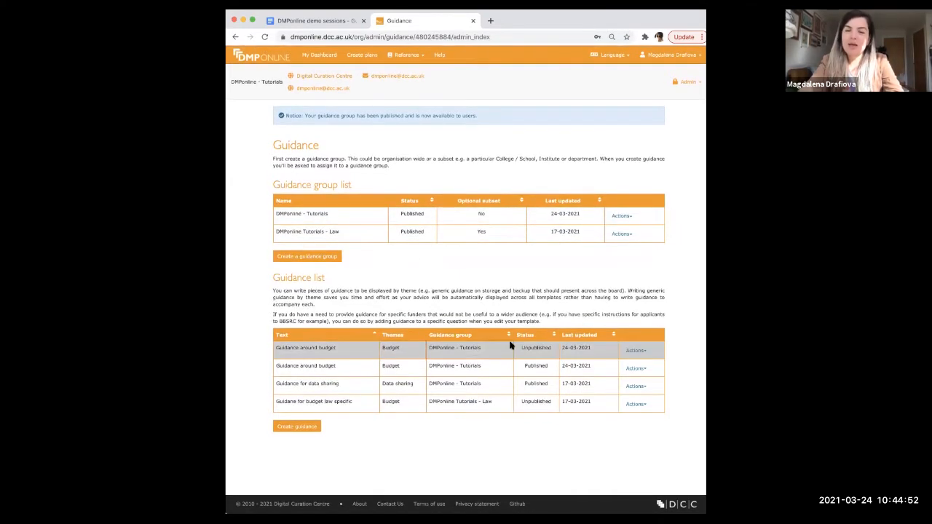
Delete the unpublished 'Guidance around budget' entry, leaving three guidance items
left_click(634, 349)
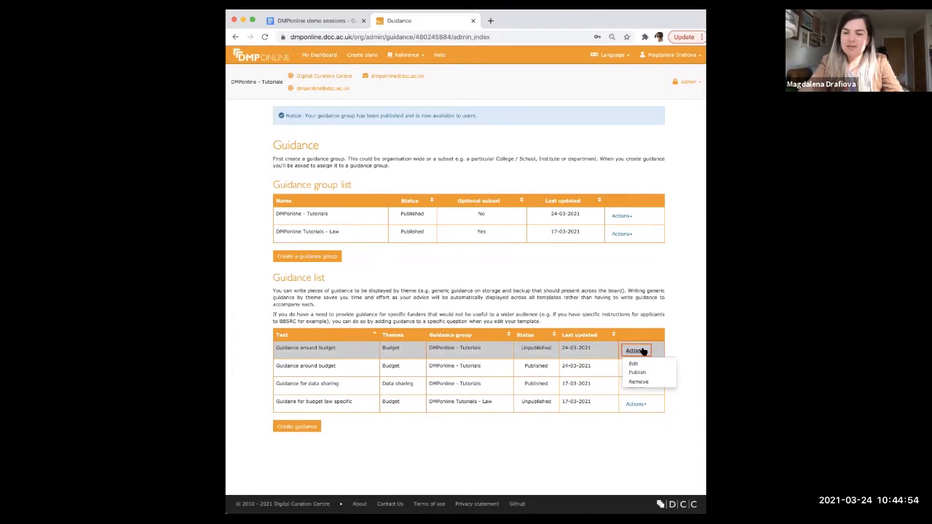
mouse_move(638, 381)
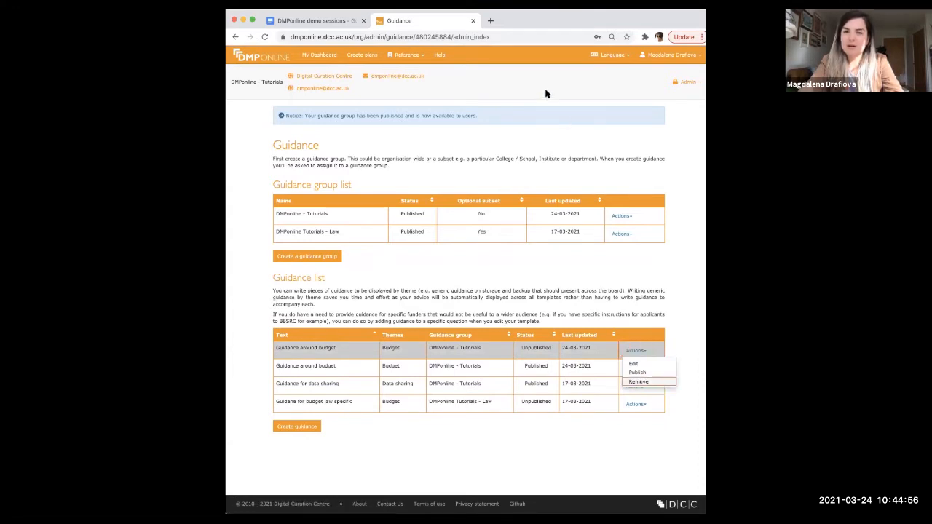
left_click(638, 382)
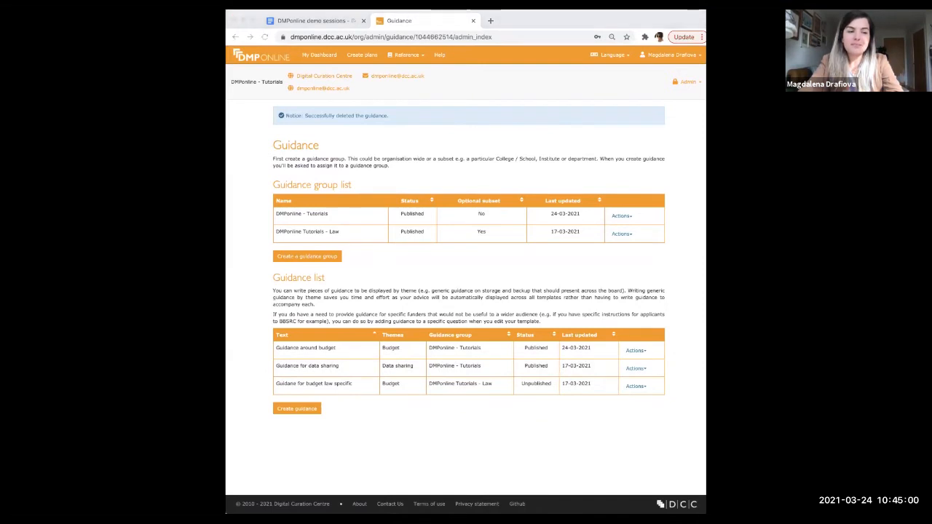
mouse_move(387, 288)
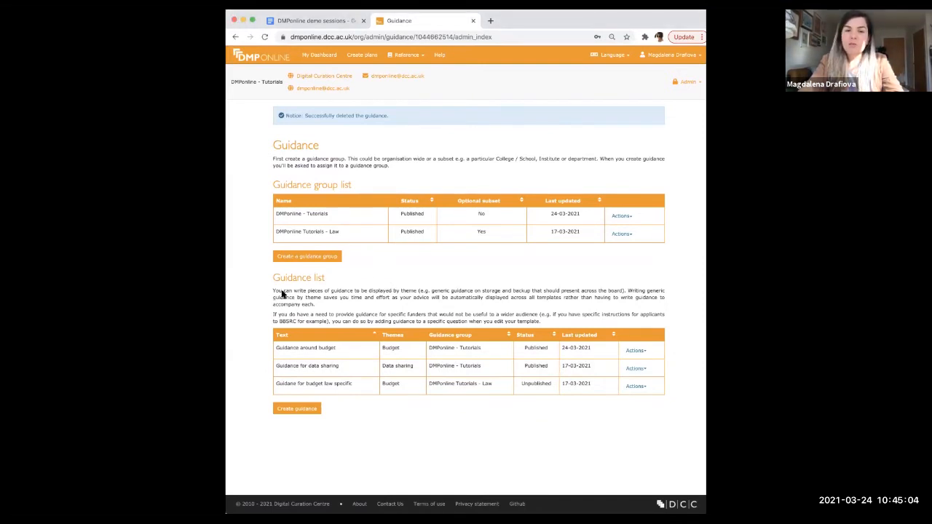
mouse_move(329, 398)
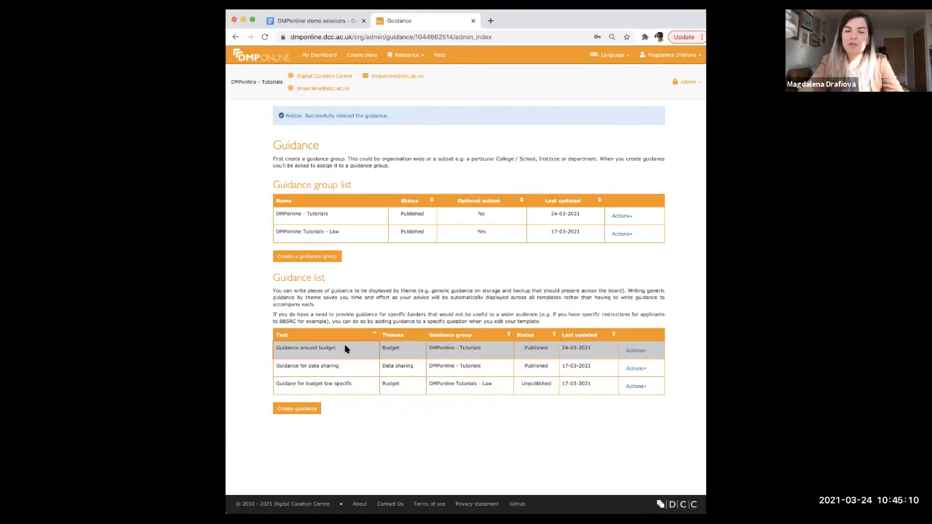
mouse_move(367, 347)
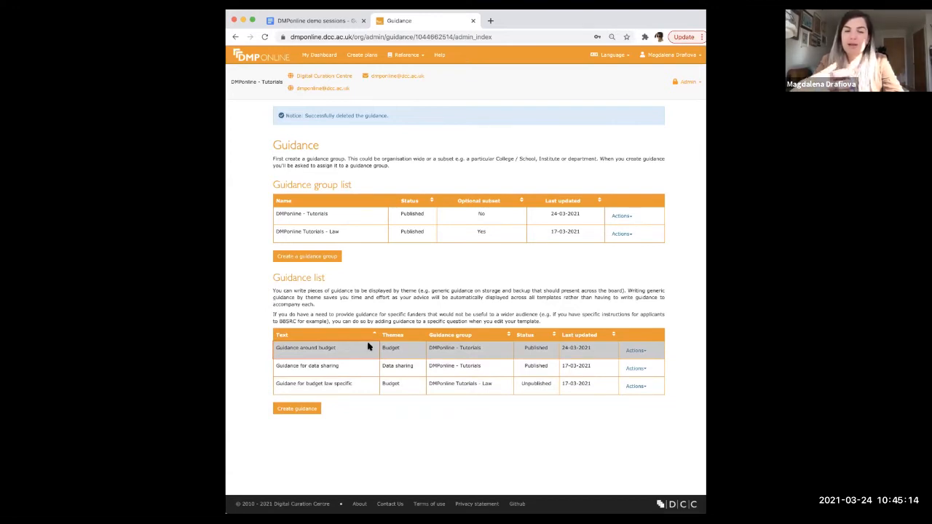
mouse_move(316, 416)
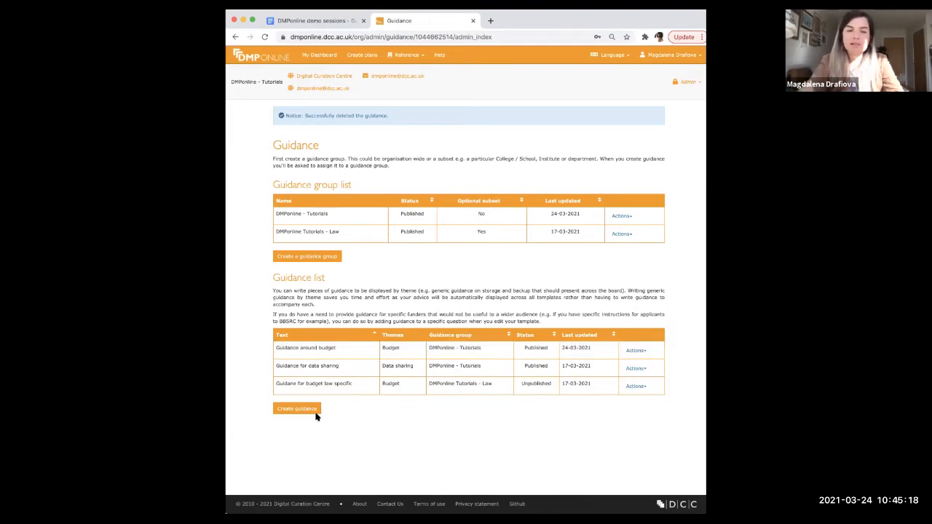
mouse_move(318, 417)
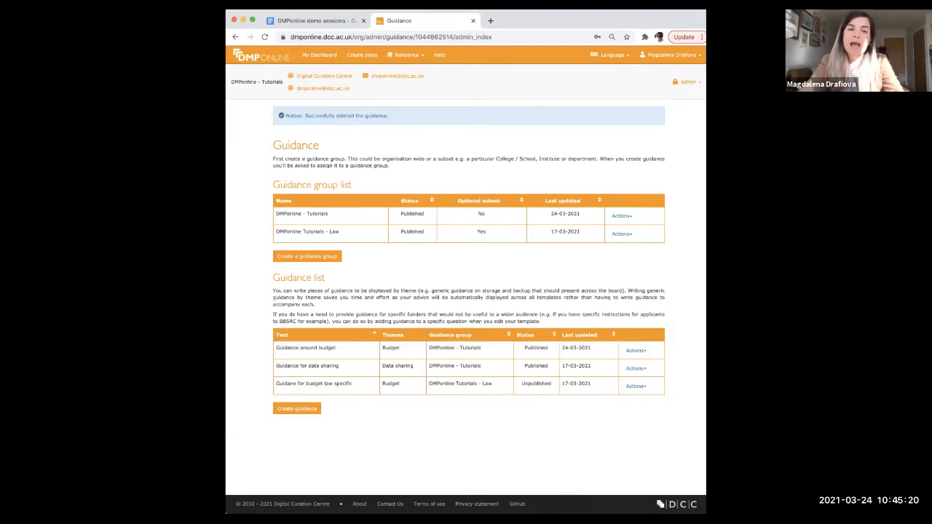
mouse_move(361, 56)
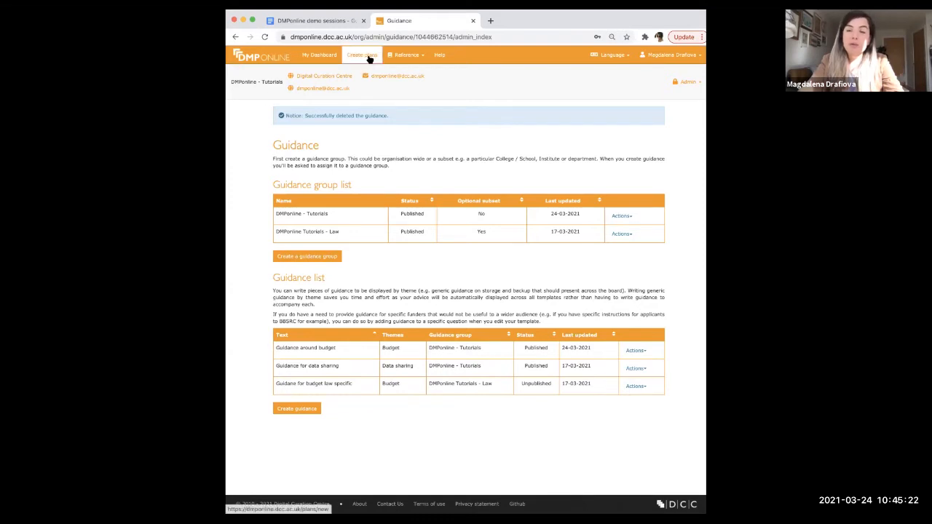
Fill a new plan with project Test and 'No funder associated', keeping the tutorial template
left_click(361, 55)
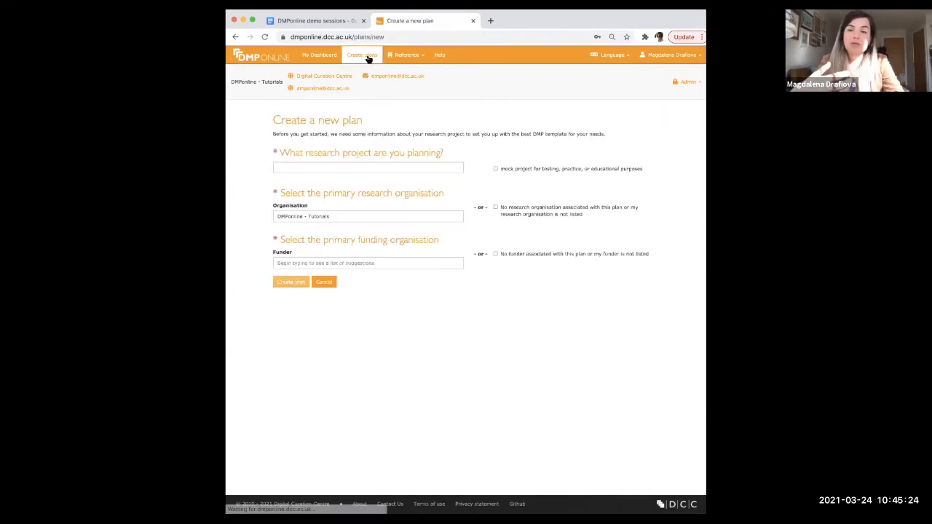
type("Te")
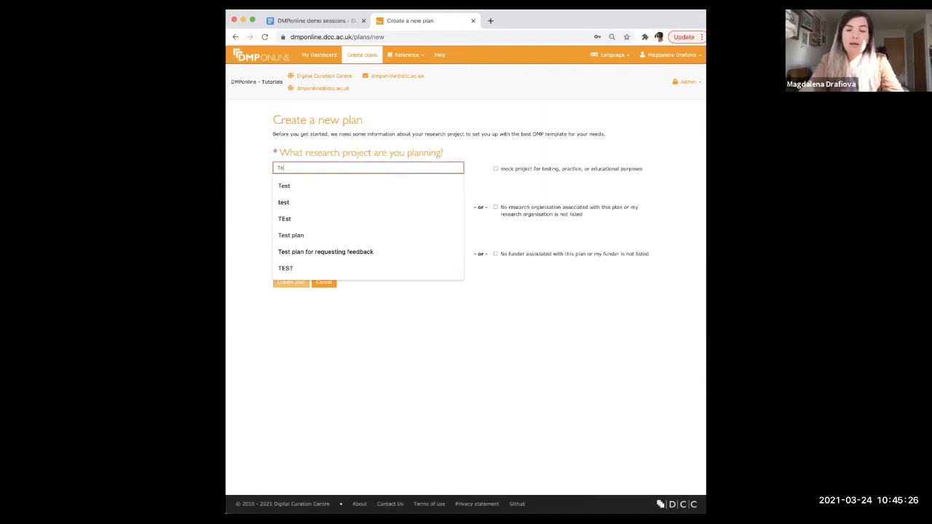
left_click(283, 186)
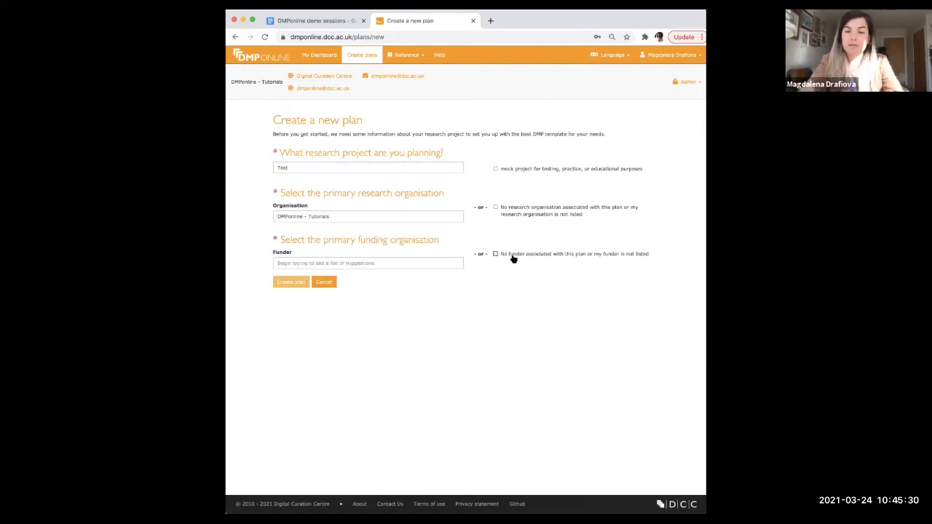
left_click(495, 253)
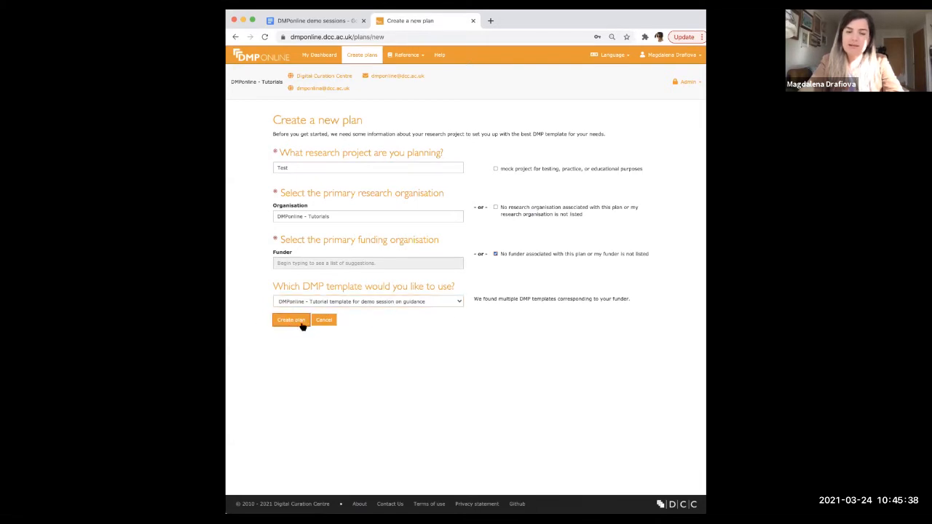
Create the Test plan and select DMPonline - Tutorials as the guidance shown instead of Digital Curation Centre
left_click(291, 320)
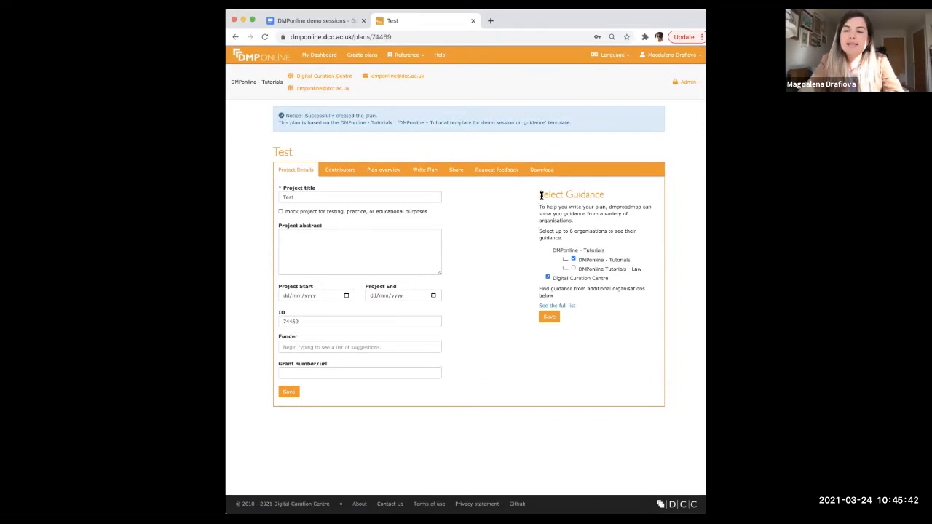
mouse_move(571, 217)
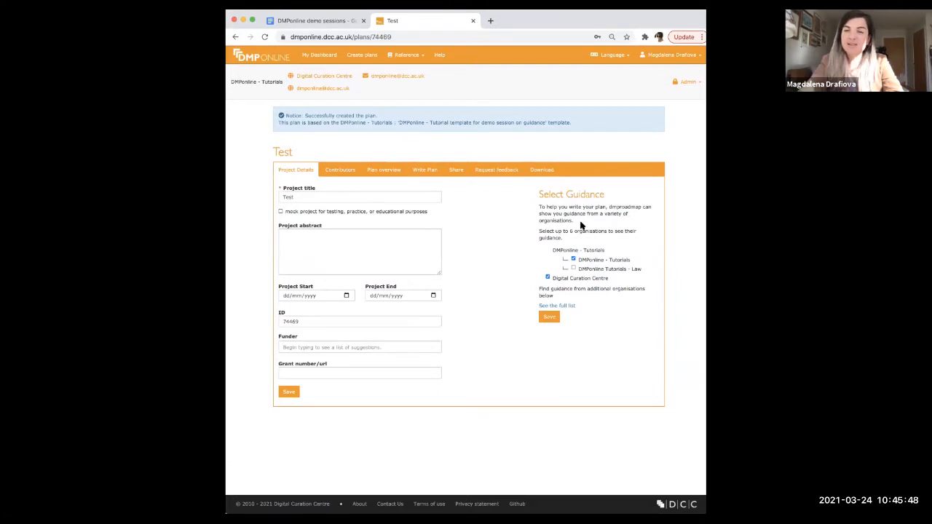
mouse_move(544, 288)
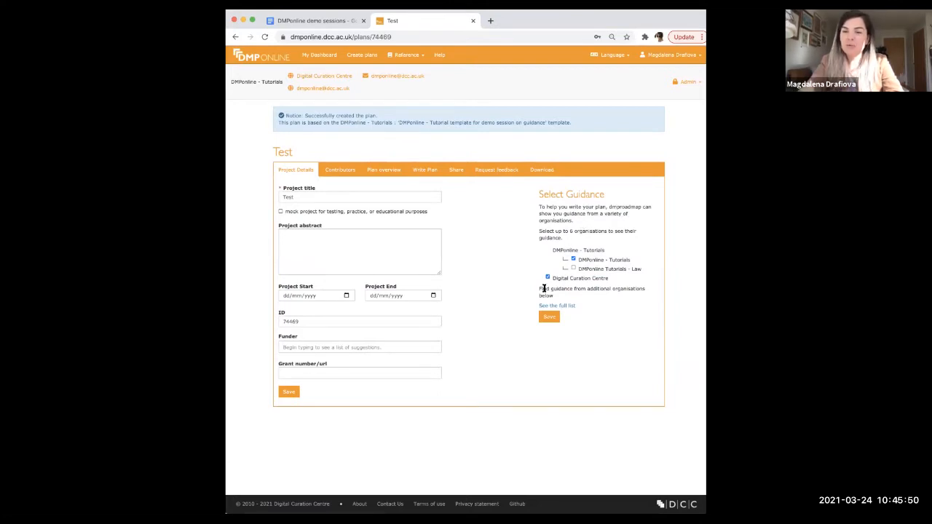
left_click(547, 278)
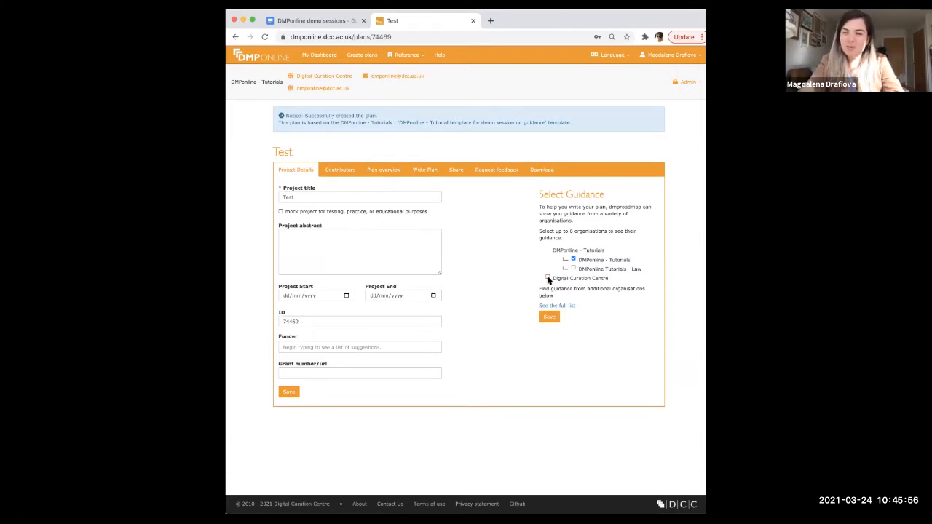
left_click(548, 278)
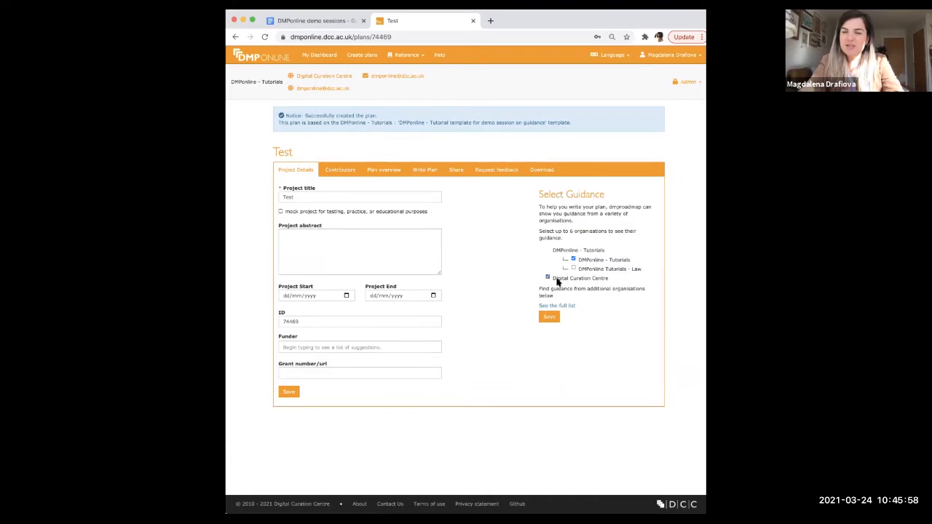
left_click(547, 278)
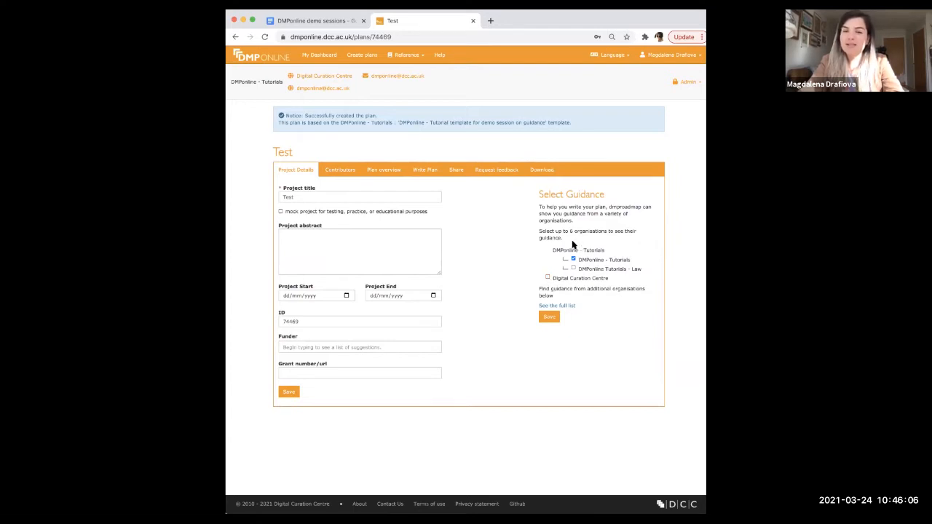
mouse_move(569, 276)
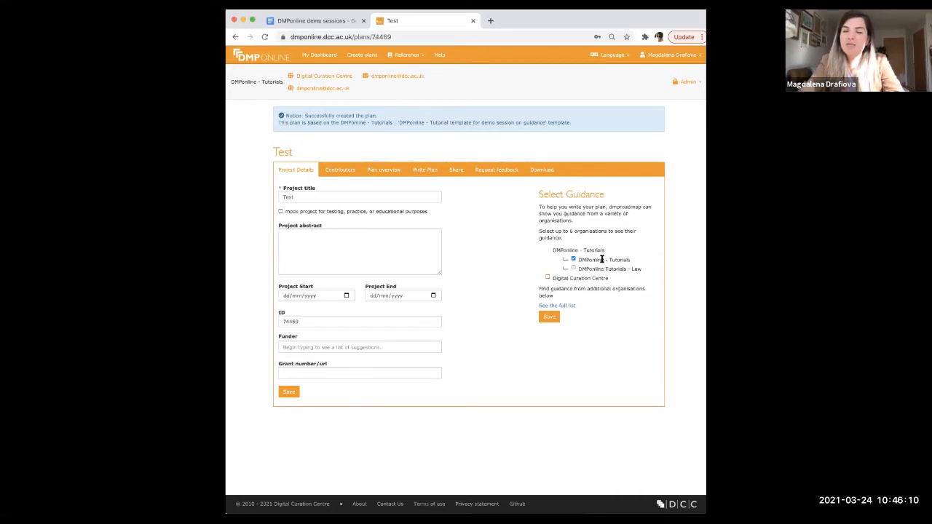
left_click(574, 259)
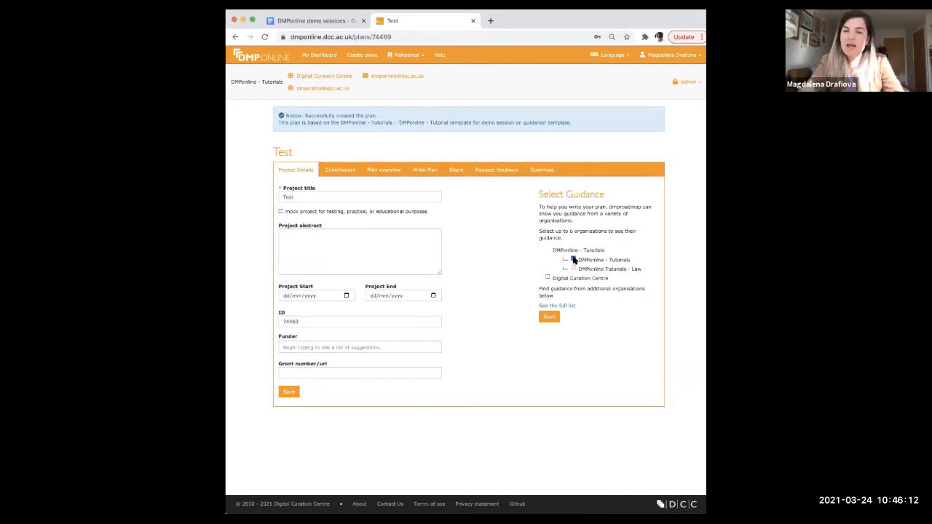
left_click(574, 259)
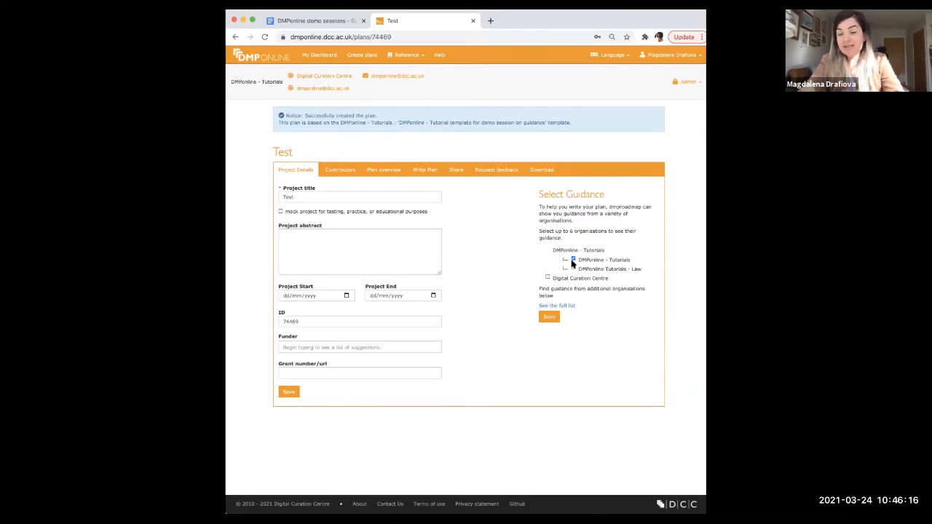
left_click(574, 260)
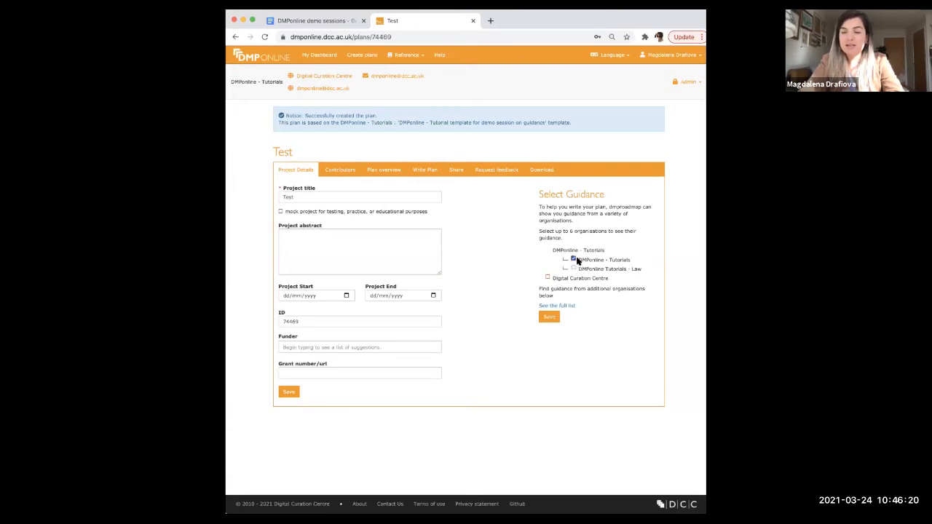
On Write Plan, expand Budget and Data Collection and compare the organisations' guidance beside them
left_click(425, 169)
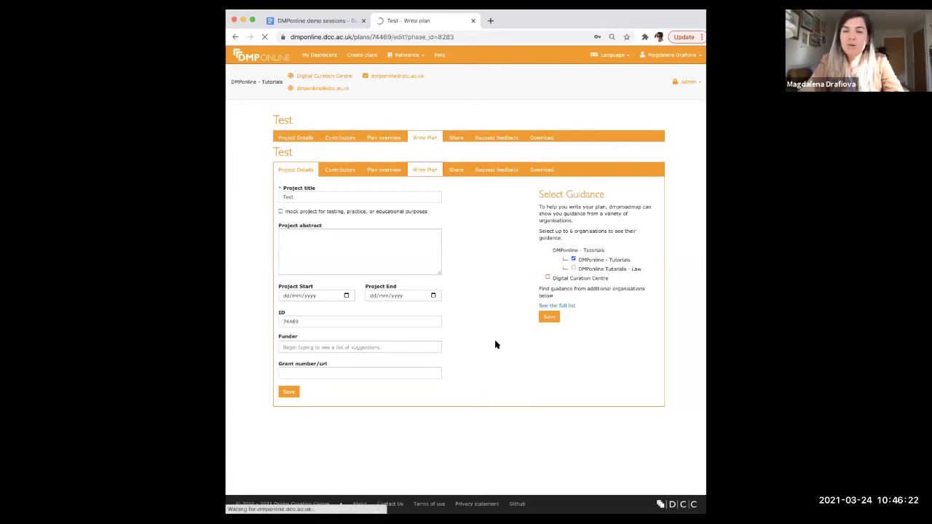
left_click(426, 137)
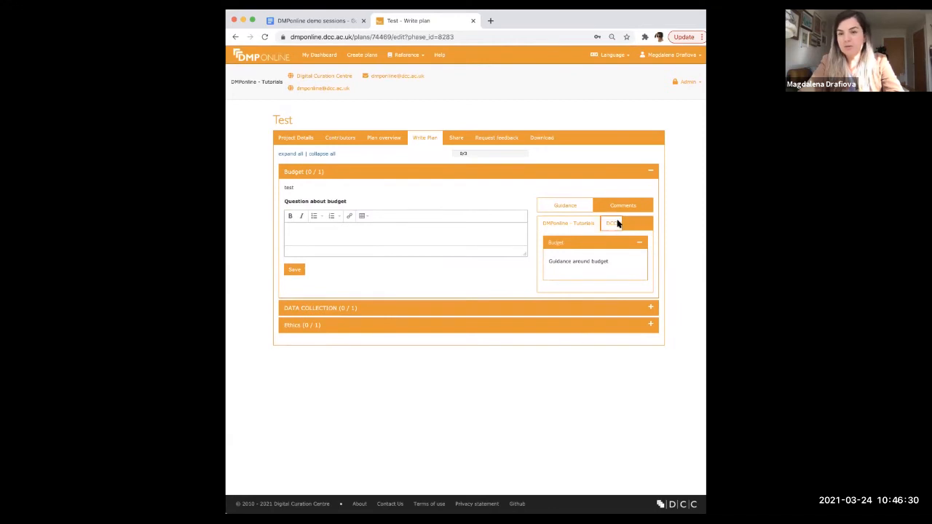
left_click(611, 223)
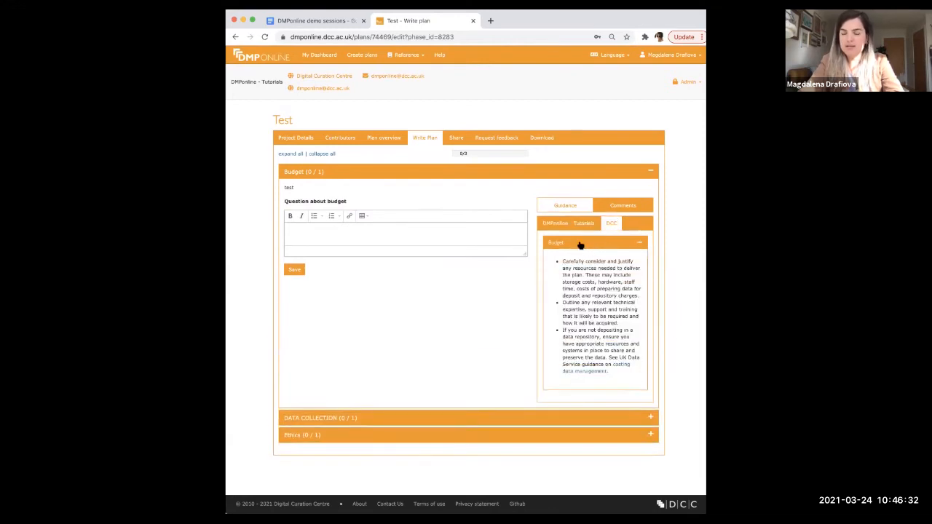
left_click(555, 222)
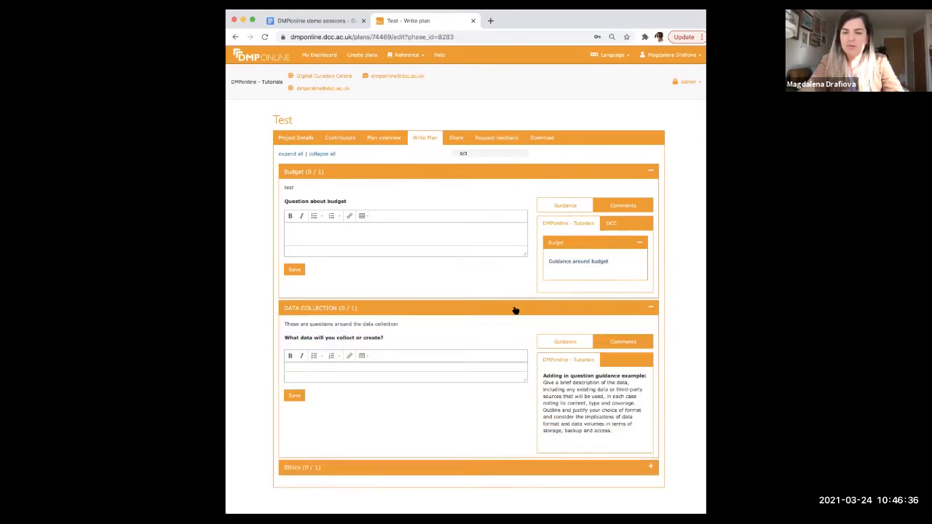
scroll("down", 3)
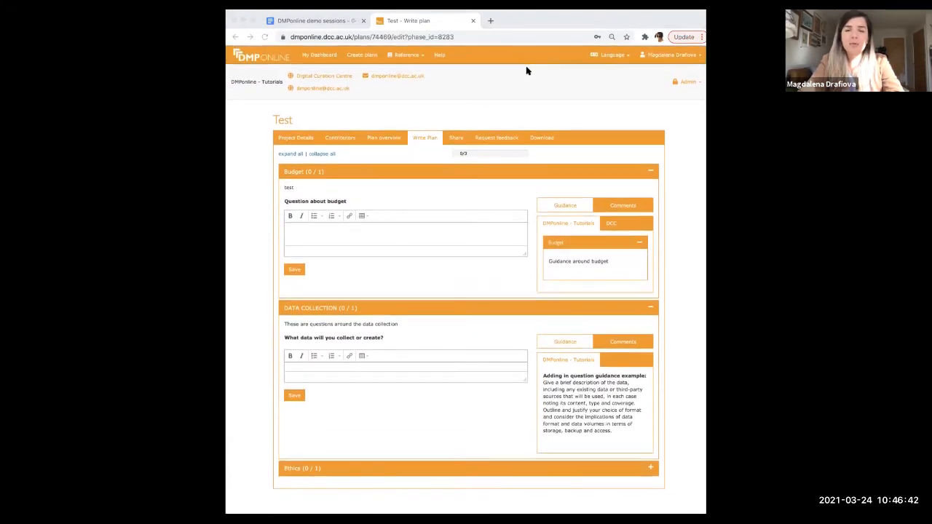
mouse_move(597, 75)
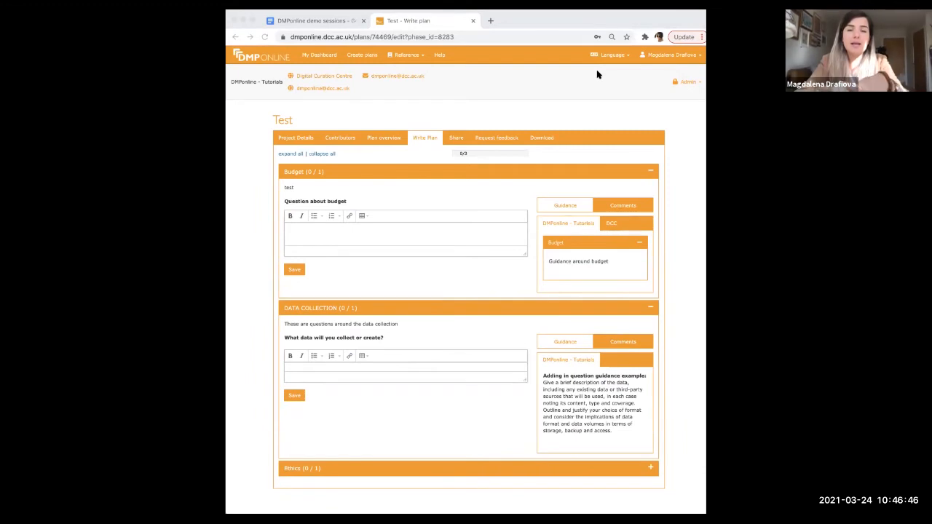
mouse_move(677, 87)
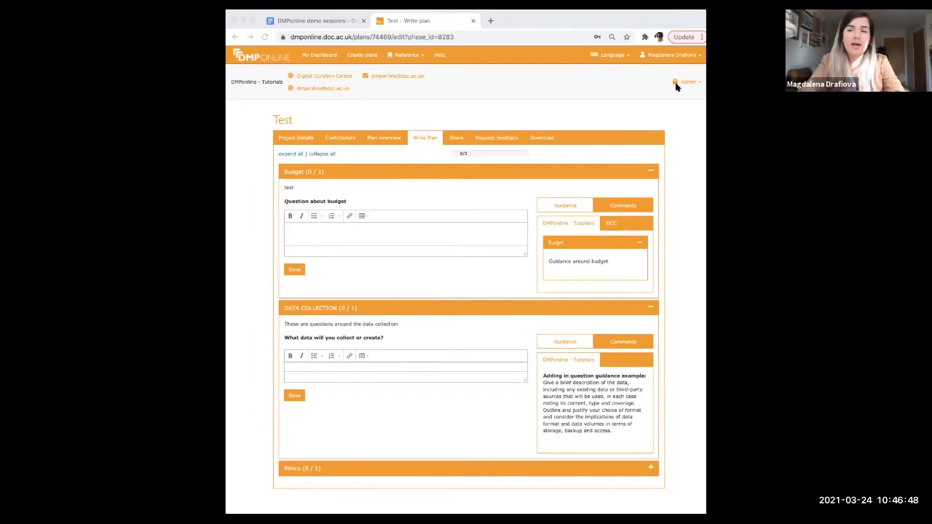
Go to the organisation's Templates admin page via the Admin menu
left_click(687, 81)
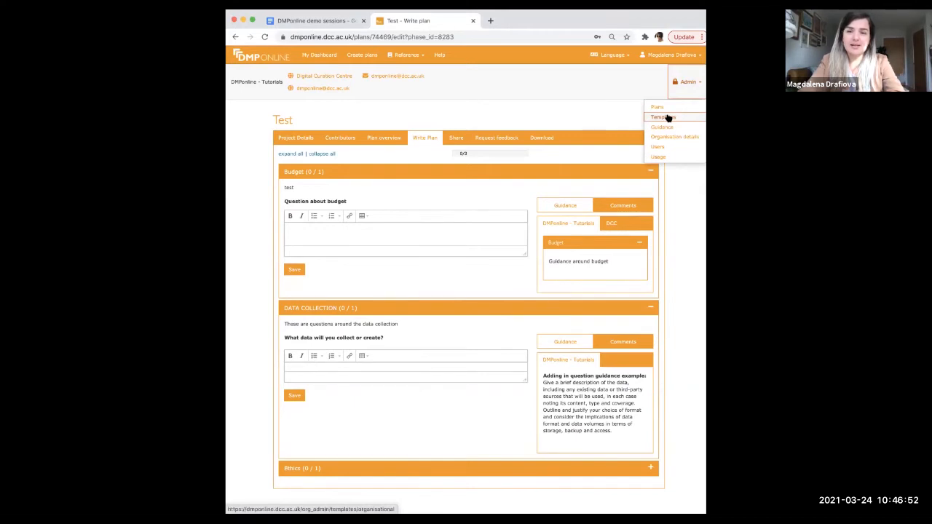
left_click(663, 116)
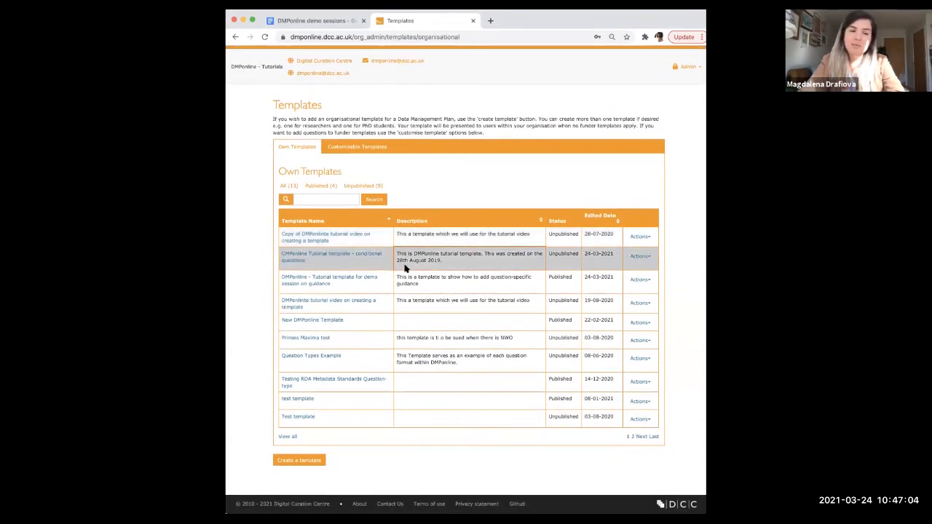
mouse_move(352, 279)
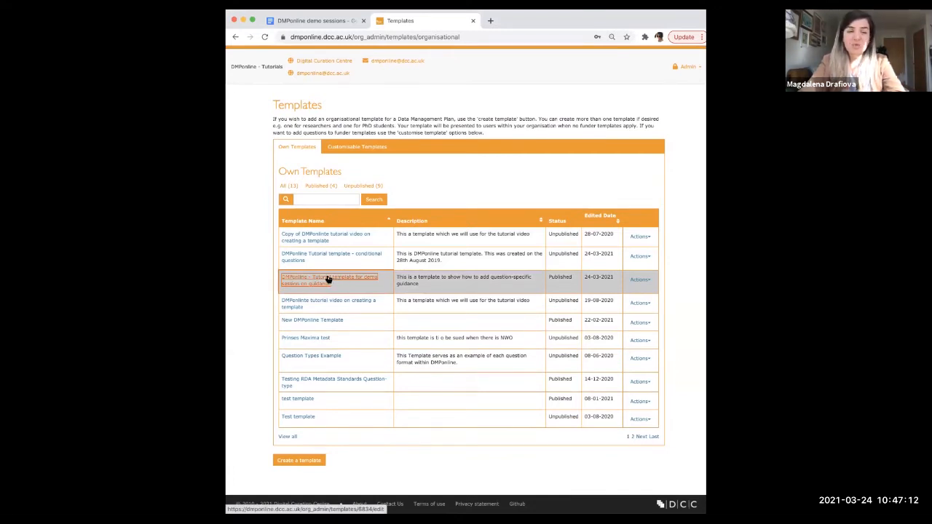
Open the tutorial guidance template's Budget question and check its Guidance field and Budget theme checkbox
left_click(329, 280)
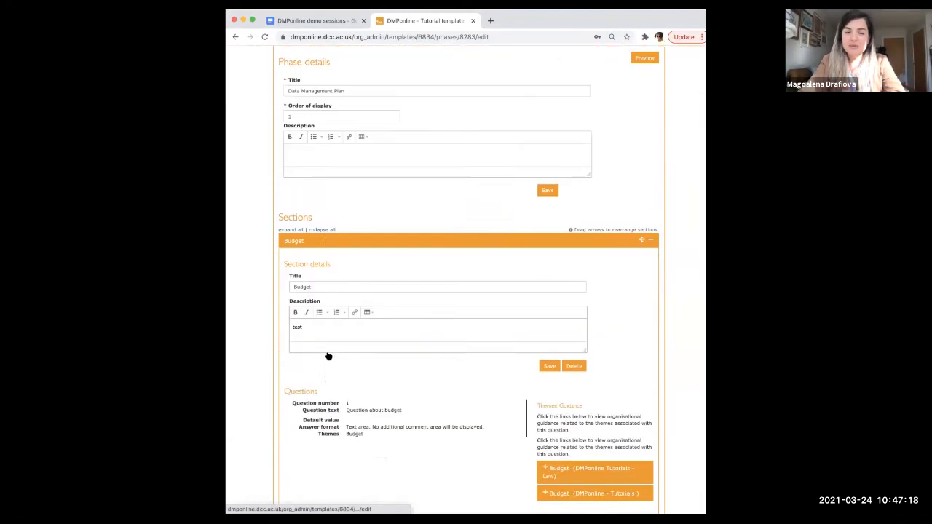
scroll("down", 3)
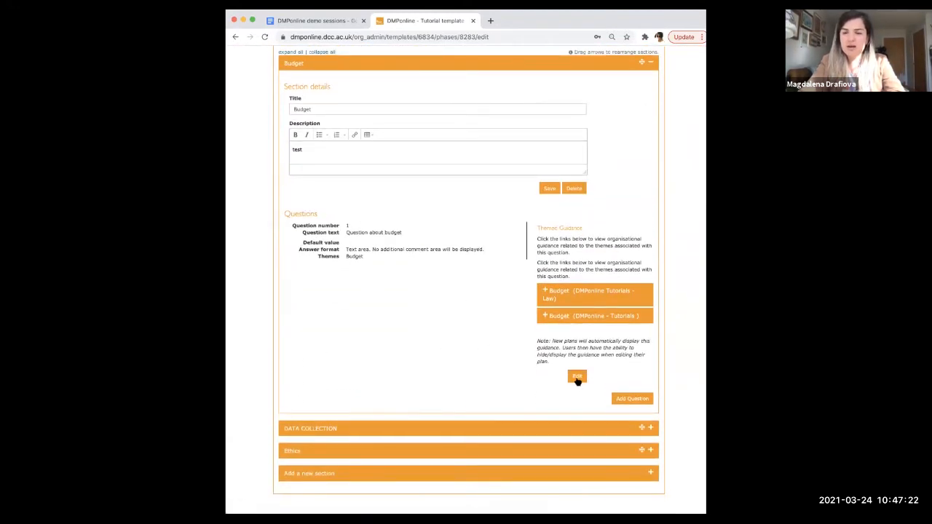
left_click(576, 376)
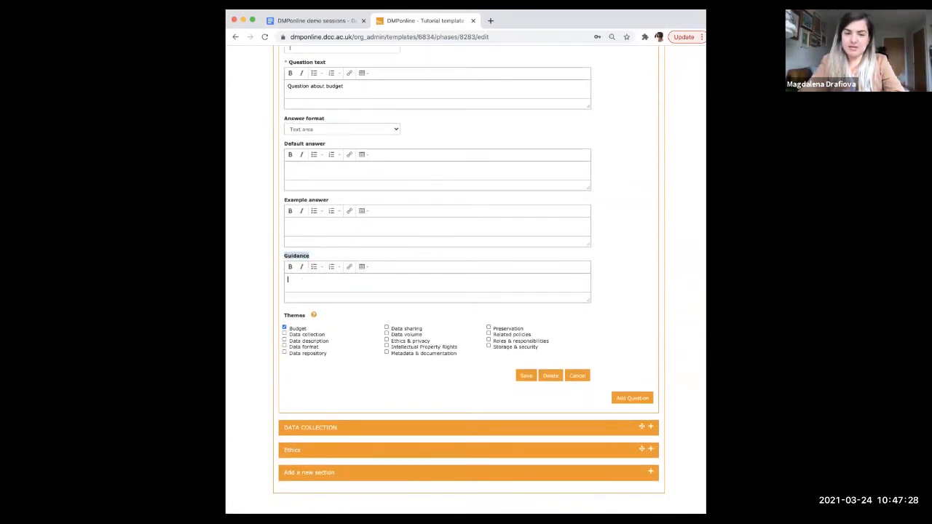
left_click(286, 328)
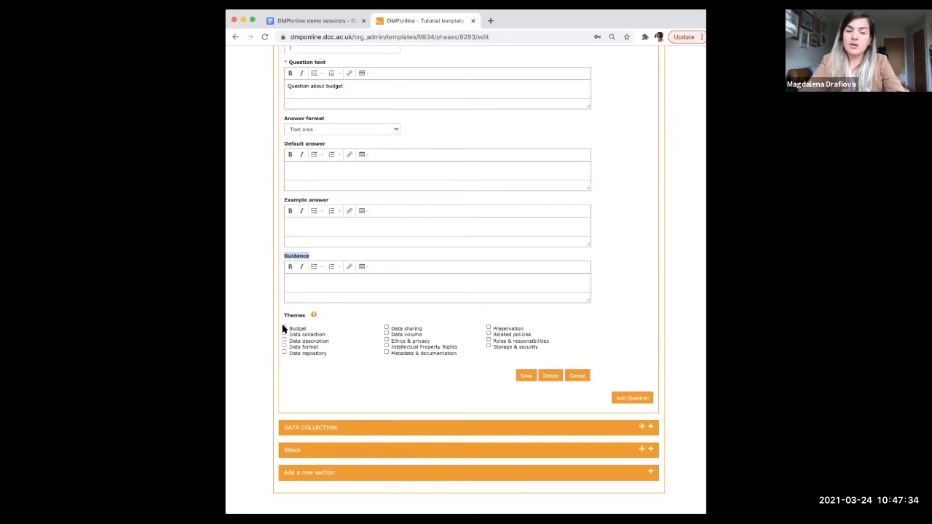
left_click(286, 327)
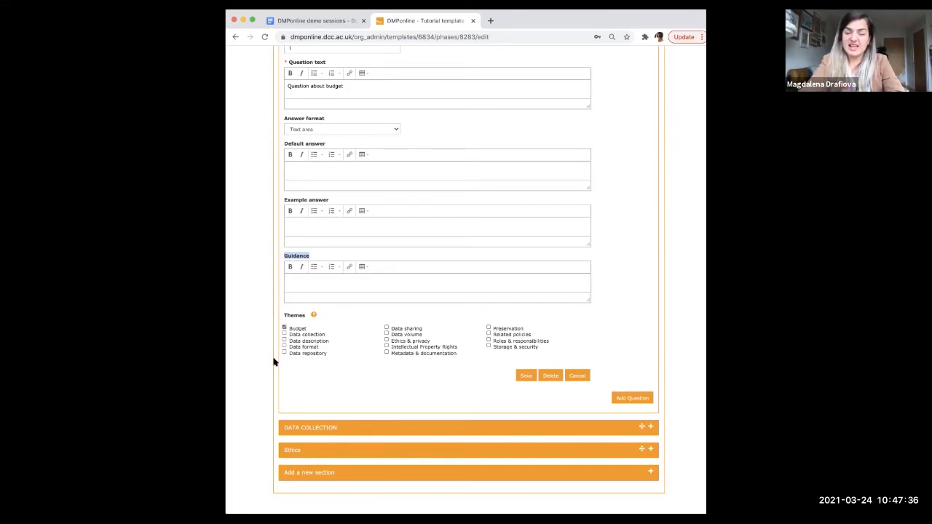
mouse_move(292, 346)
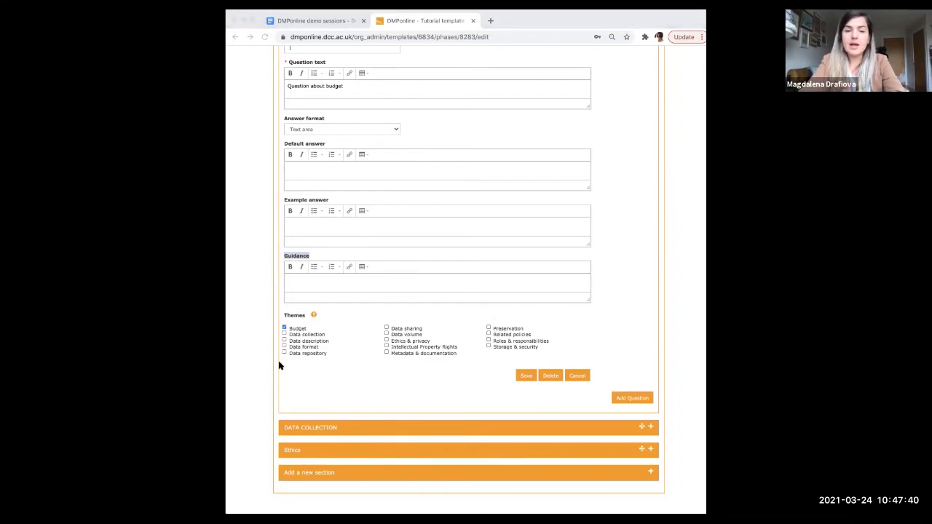
scroll("up", 3)
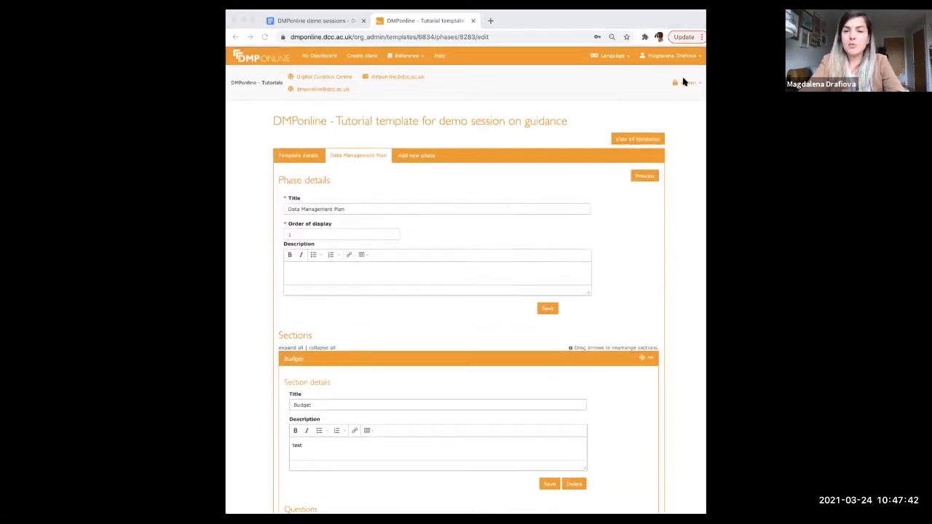
Browse via Guidance to the Customisable Templates tab listing funder templates
left_click(687, 82)
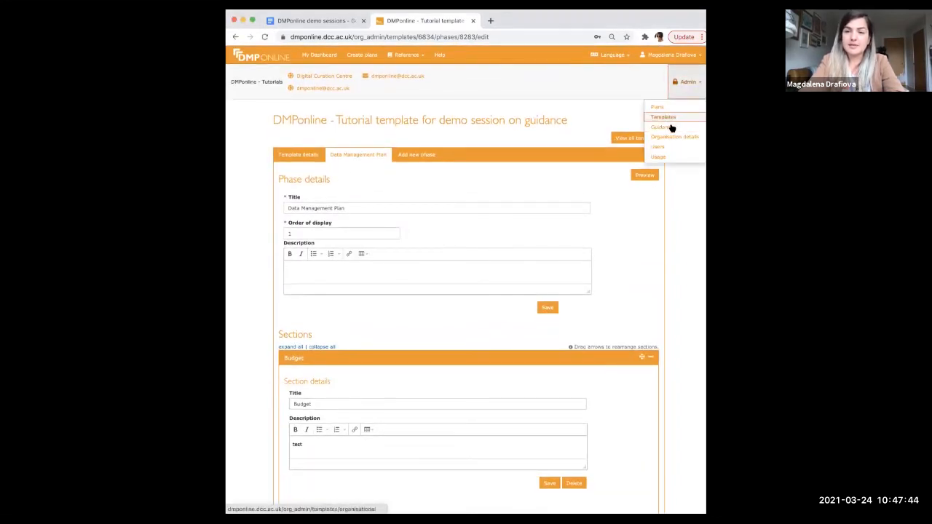
left_click(660, 126)
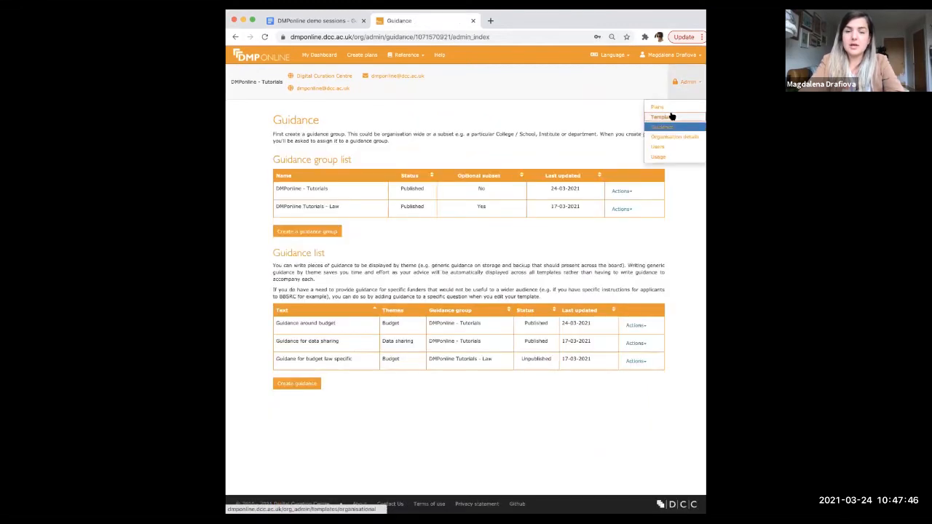
left_click(661, 117)
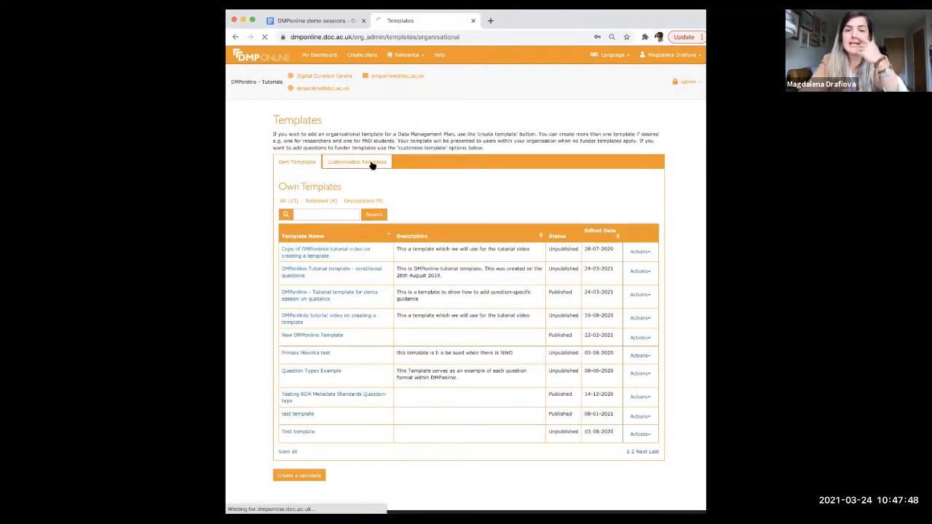
left_click(355, 162)
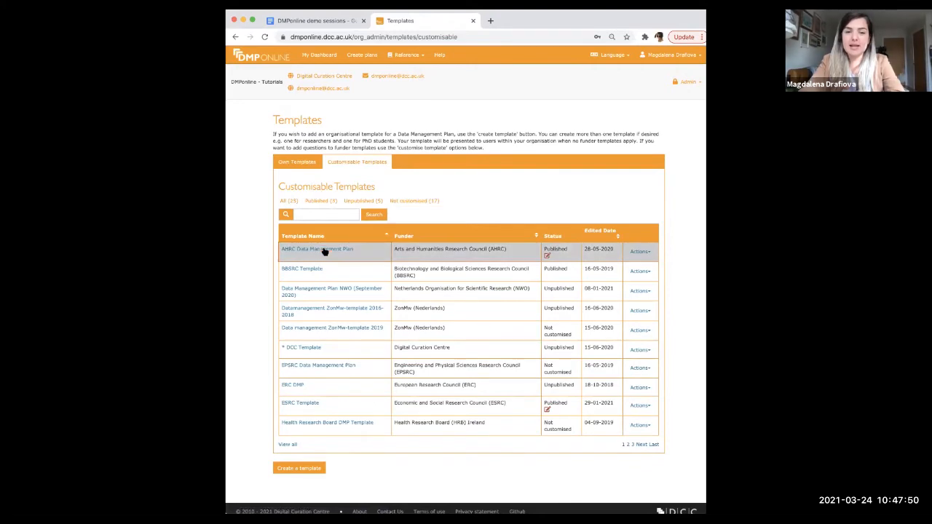
Open the AHRC Data Management Plan funder template overview and look through it
left_click(316, 247)
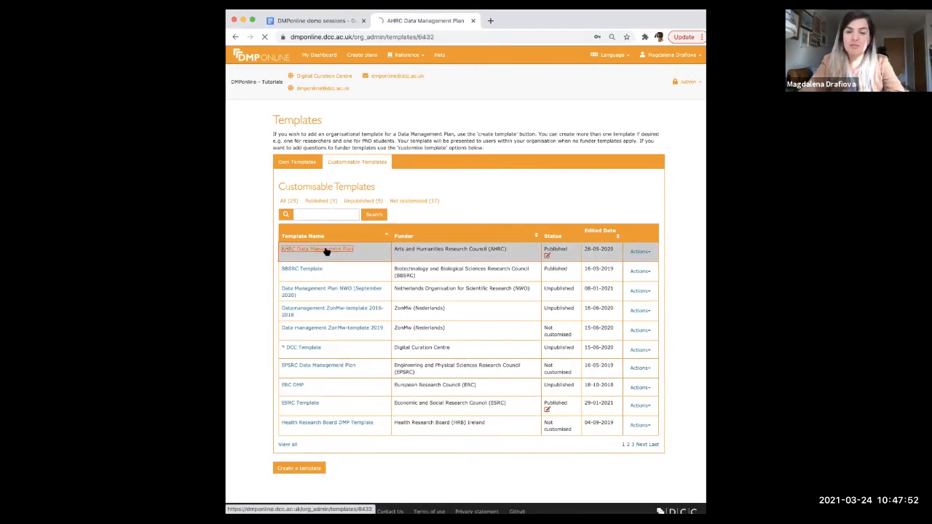
left_click(317, 249)
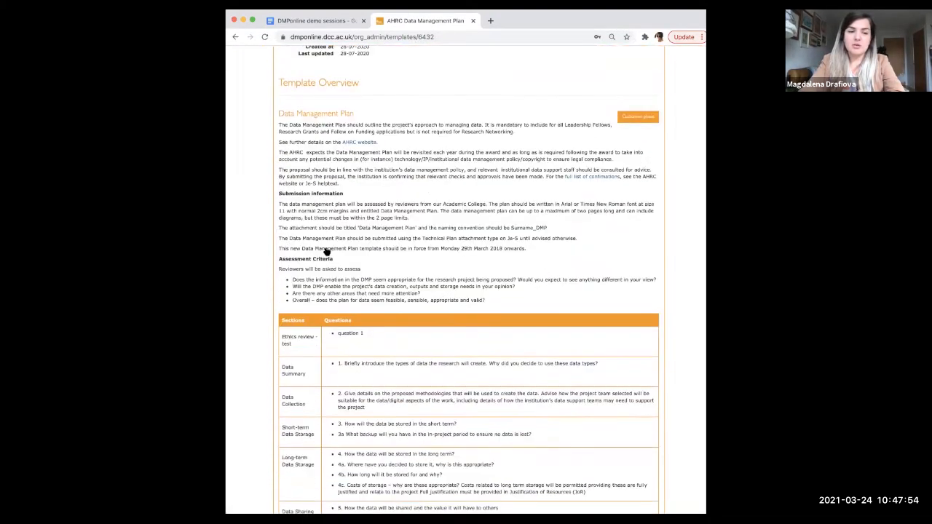
scroll("down", 3)
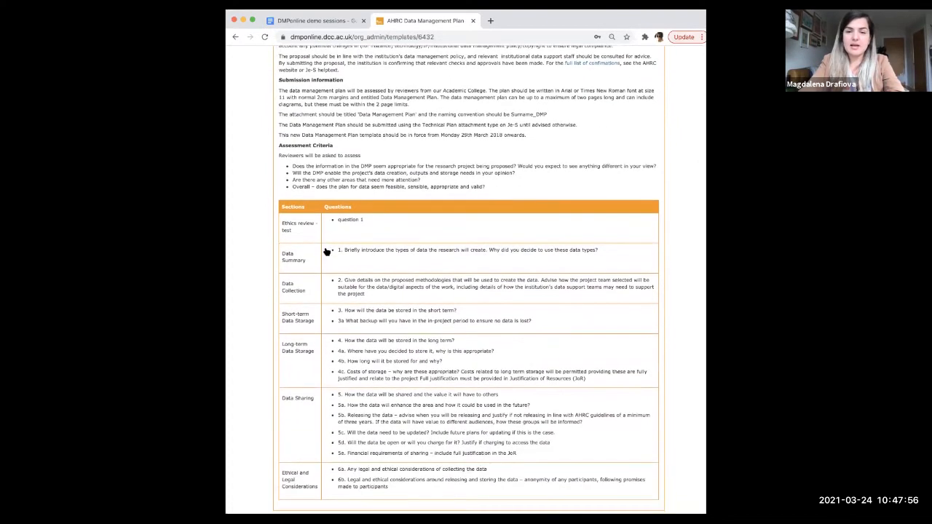
scroll("up", 3)
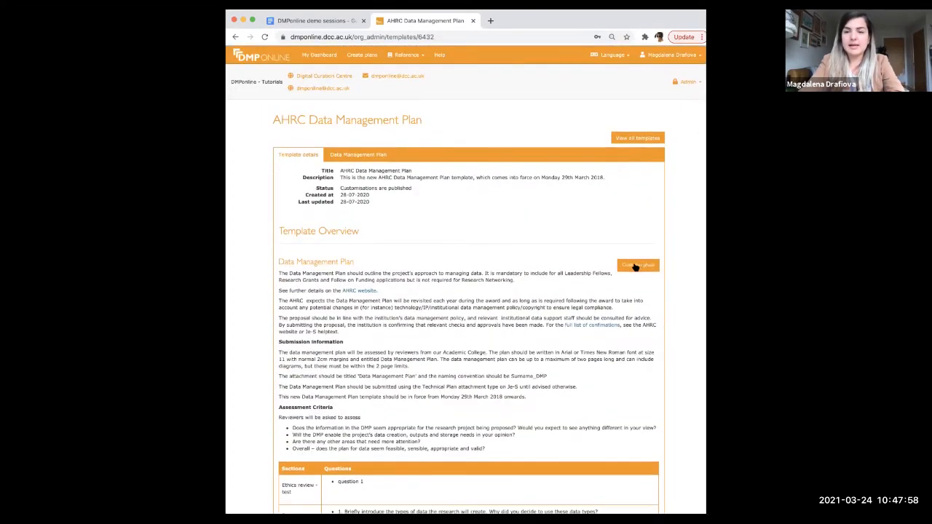
Expand the 'Ethics review: test' section and open question 1's edit form
left_click(638, 265)
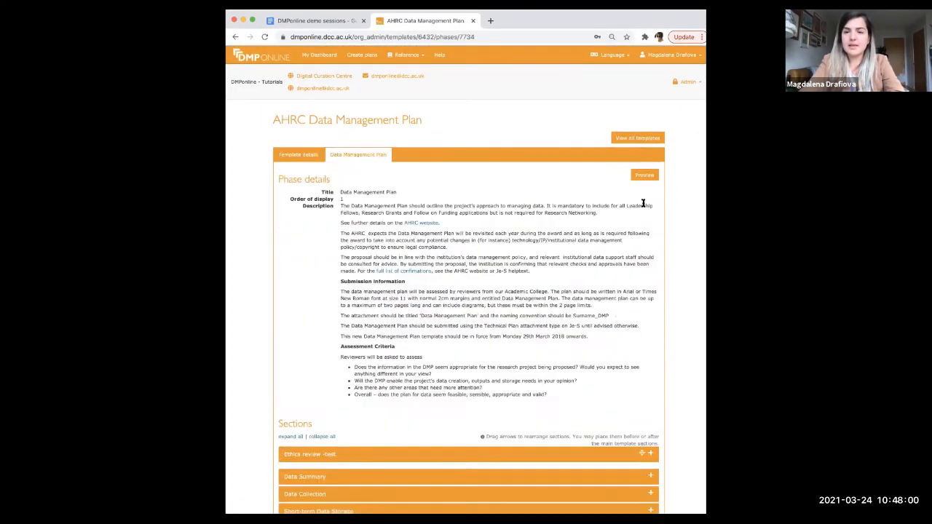
scroll("down", 3)
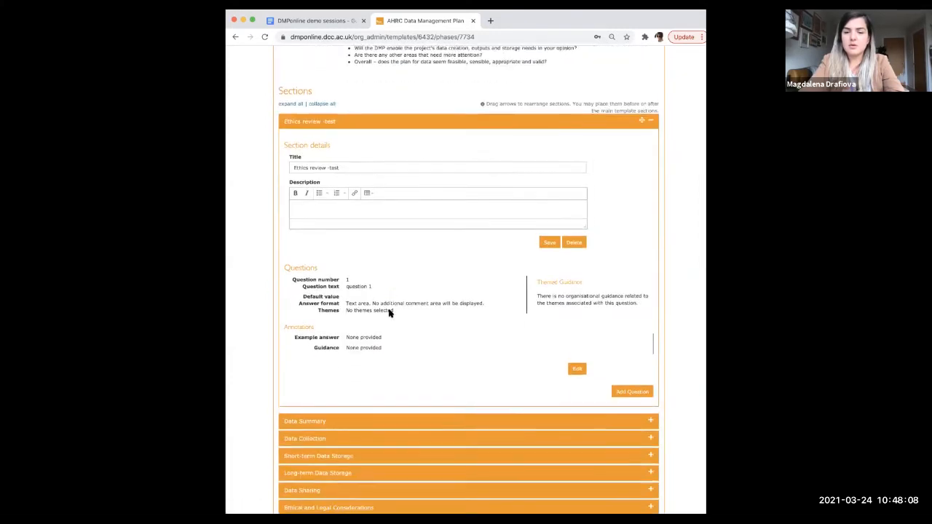
left_click(577, 368)
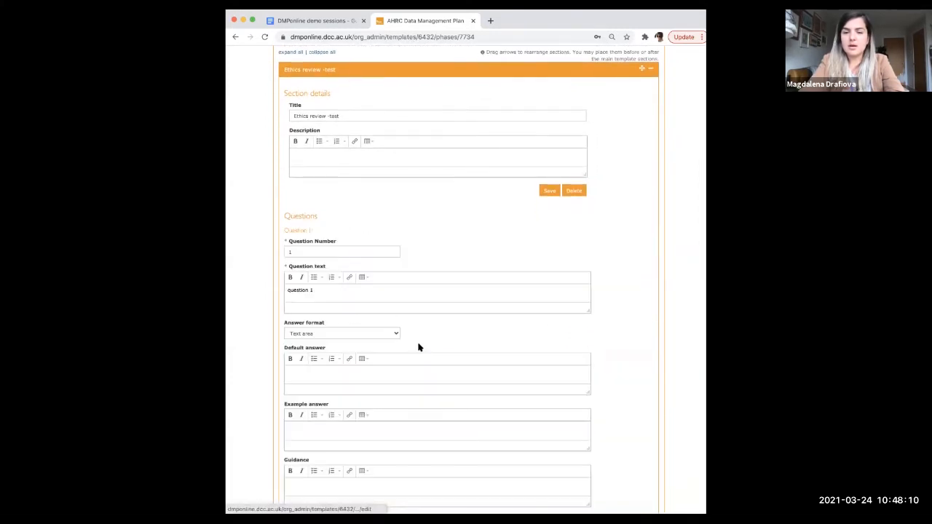
scroll("down", 3)
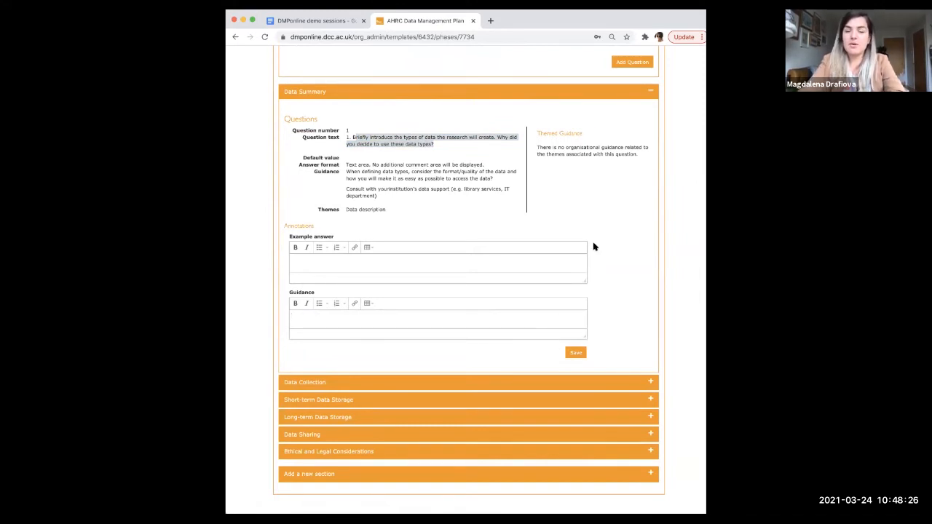
Review the Data Summary area and return to the AHRC template overview page
scroll("up", 3)
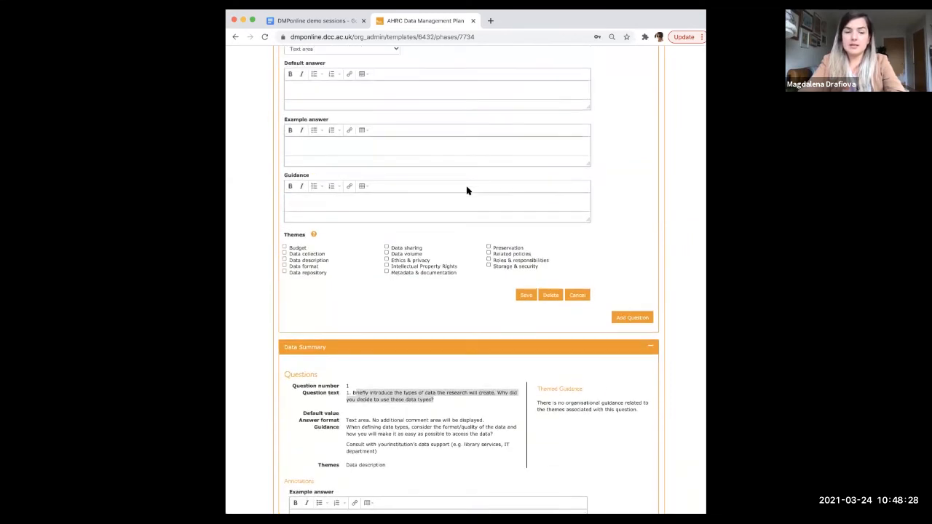
scroll("up", 3)
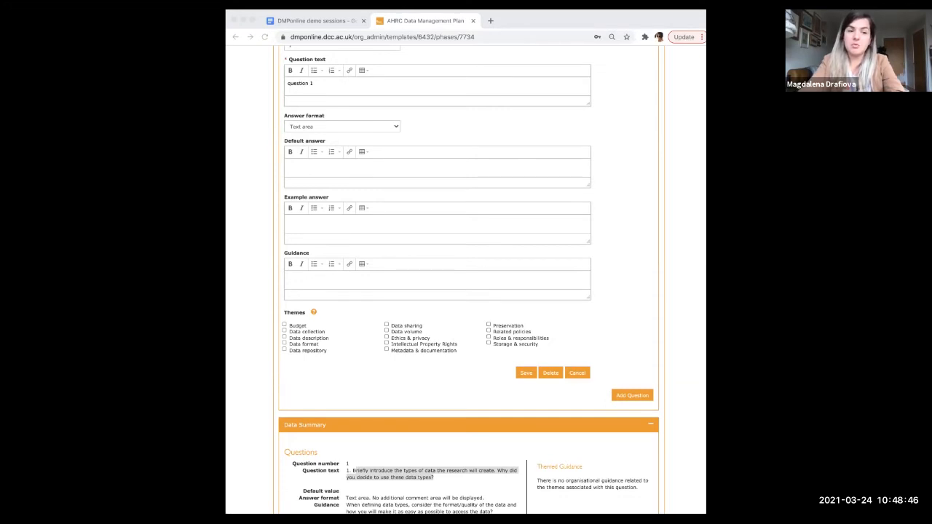
scroll("up", 3)
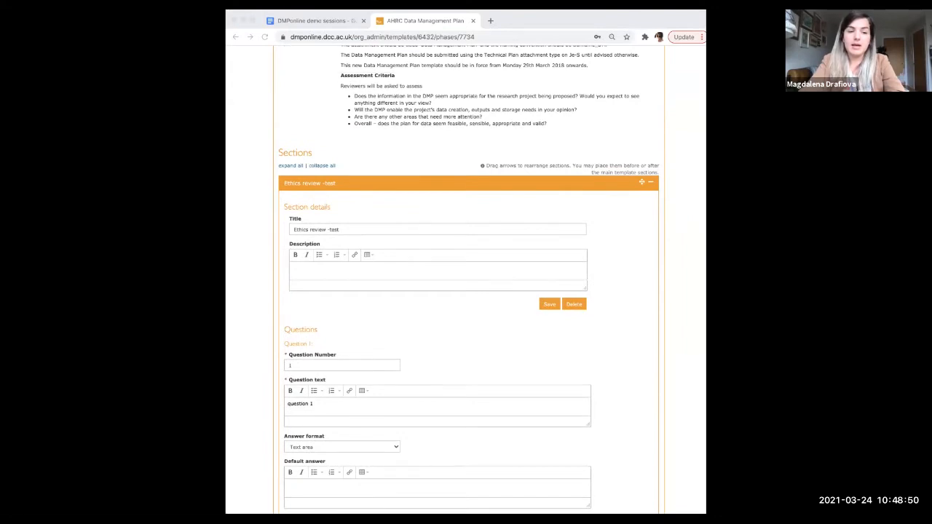
mouse_move(501, 138)
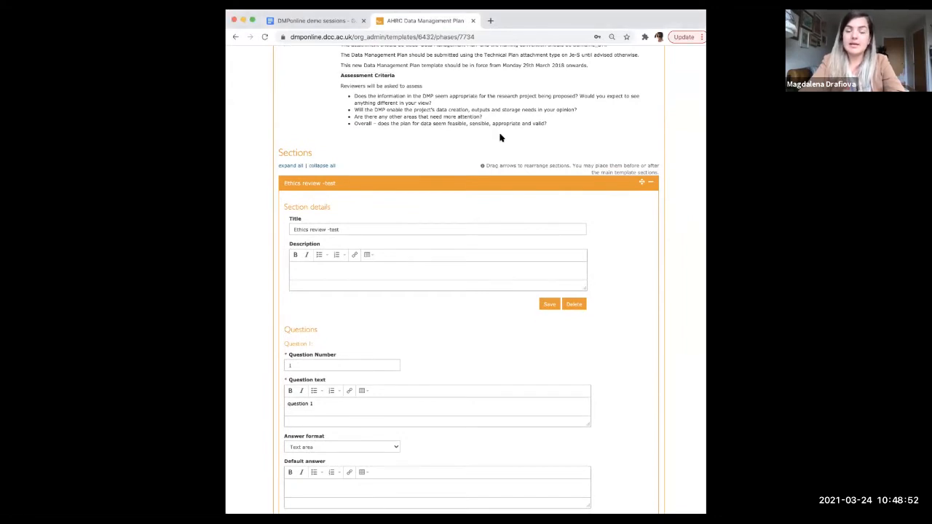
left_click(297, 155)
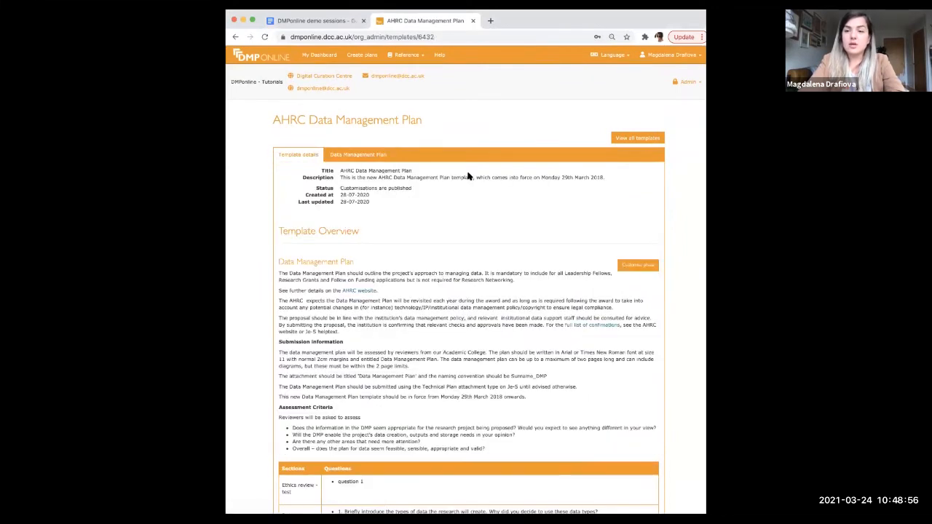
Return to the Templates list, then switch to the demo session notes document
left_click(687, 81)
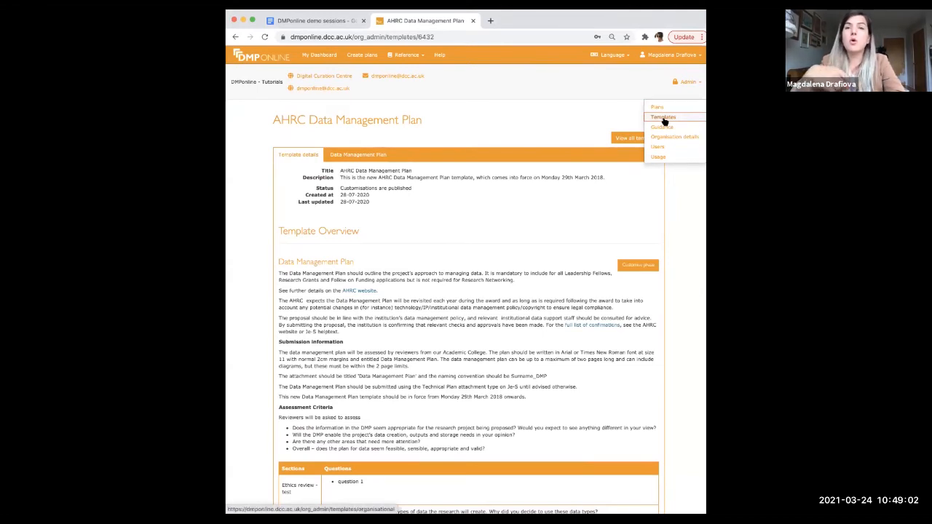
left_click(663, 117)
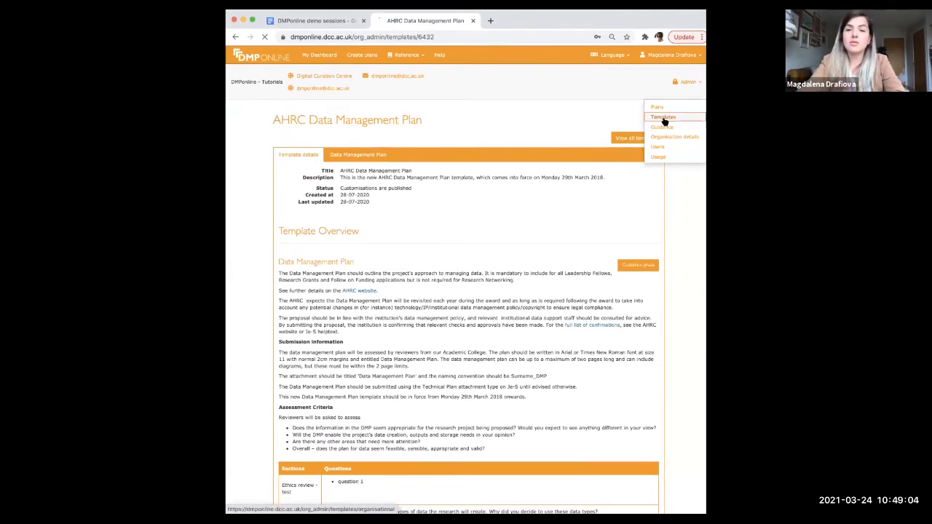
left_click(662, 117)
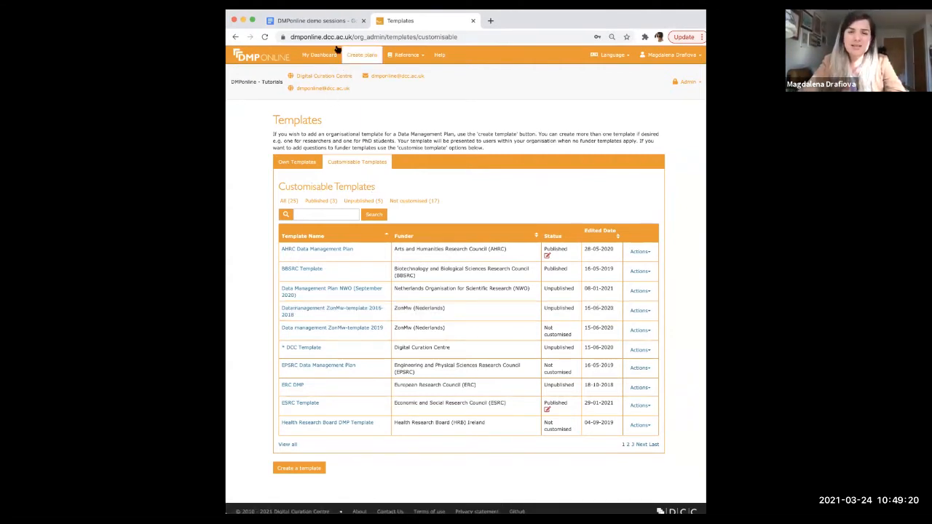
left_click(313, 20)
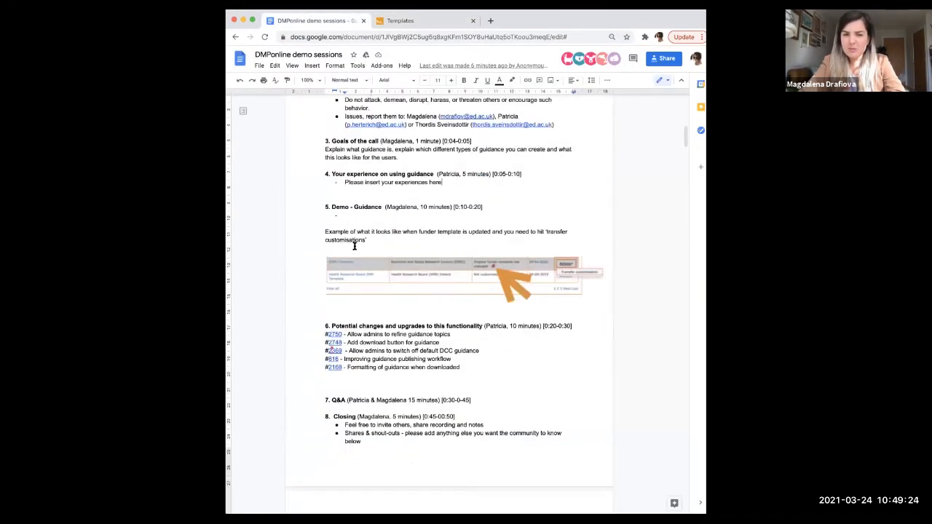
Scroll the demo notes to the Guidance demo, Q&A and Closing sections
scroll("down", 3)
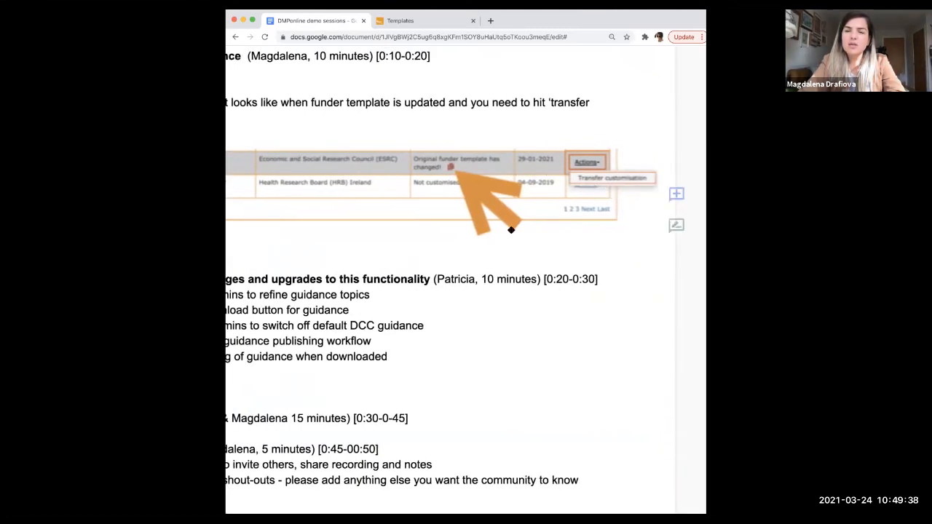
mouse_move(484, 240)
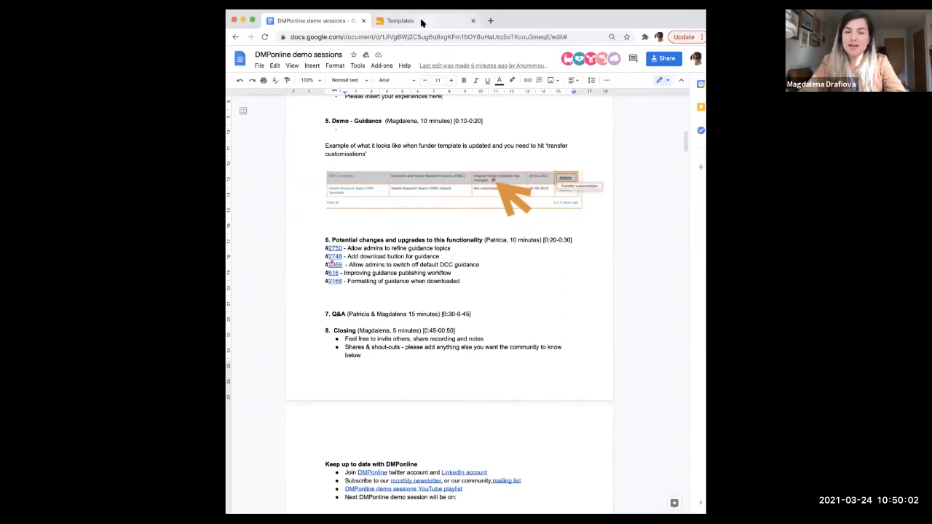
mouse_move(399, 20)
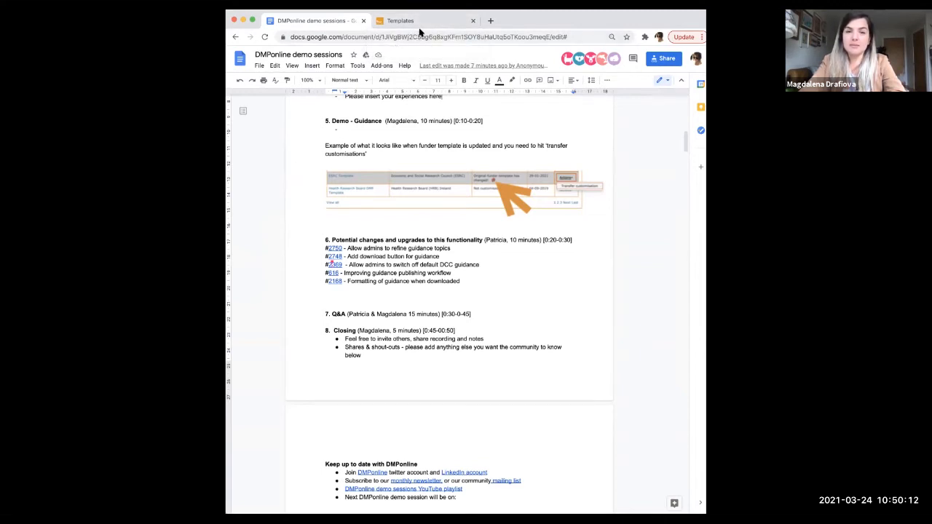
left_click(399, 20)
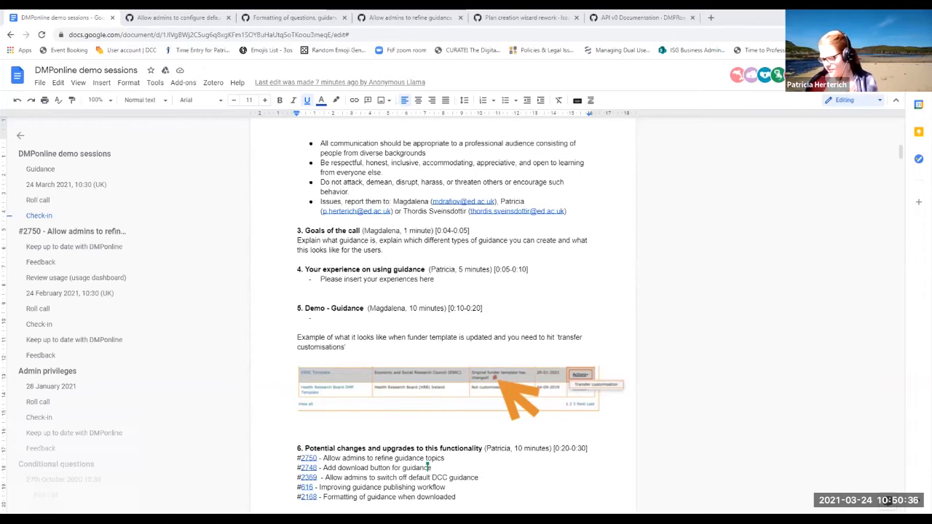
scroll("down", 3)
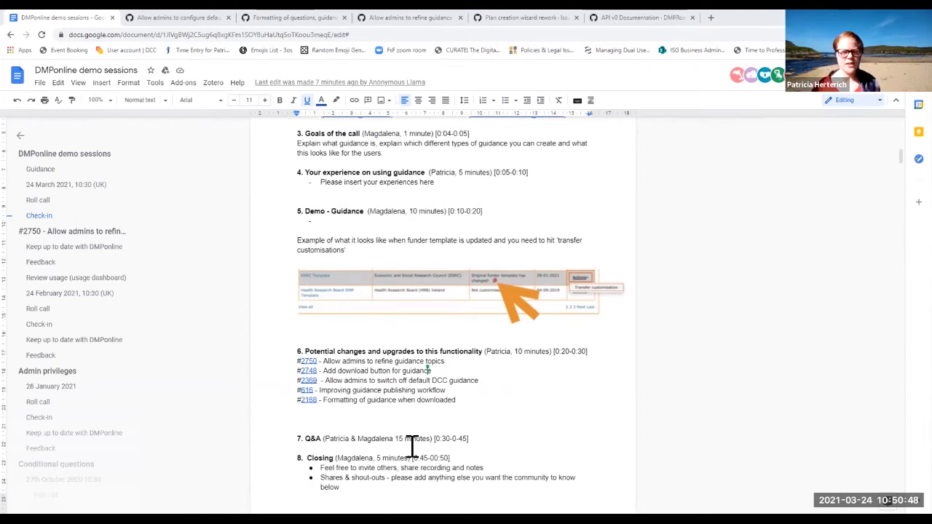
mouse_move(149, 226)
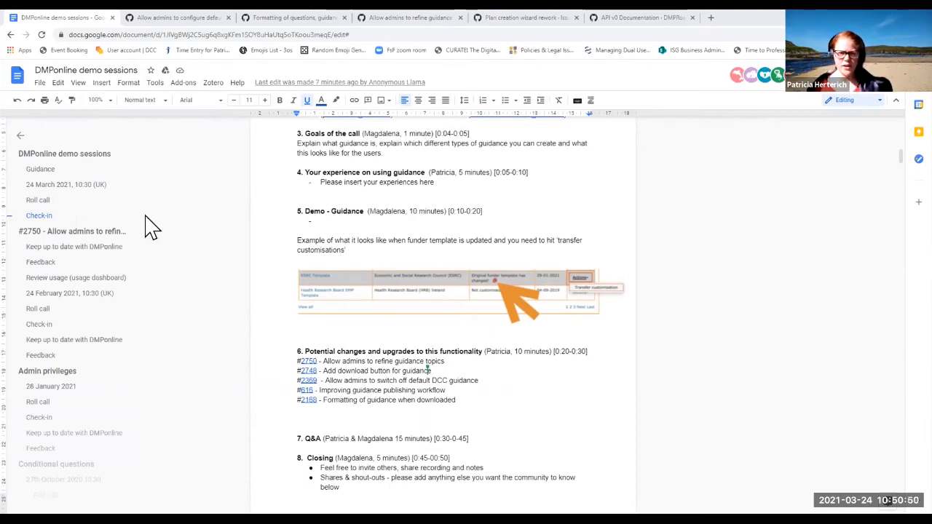
mouse_move(764, 30)
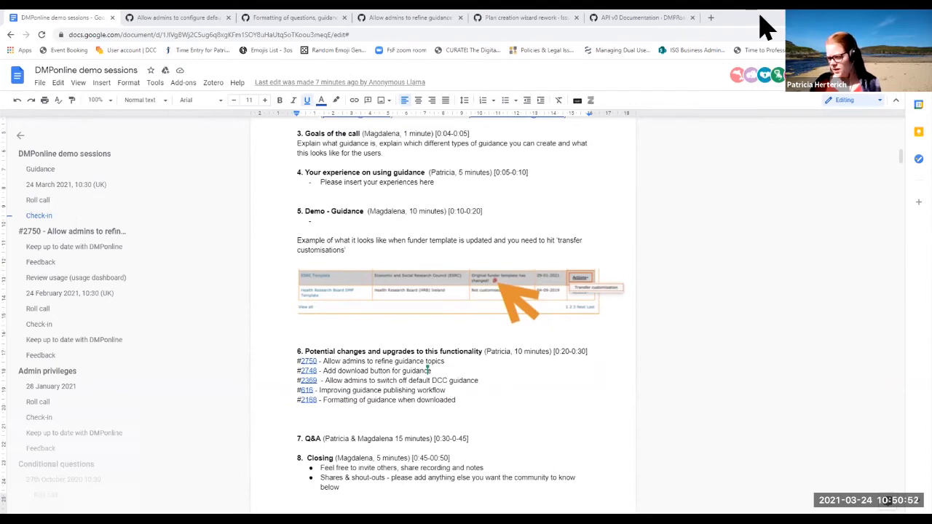
mouse_move(634, 414)
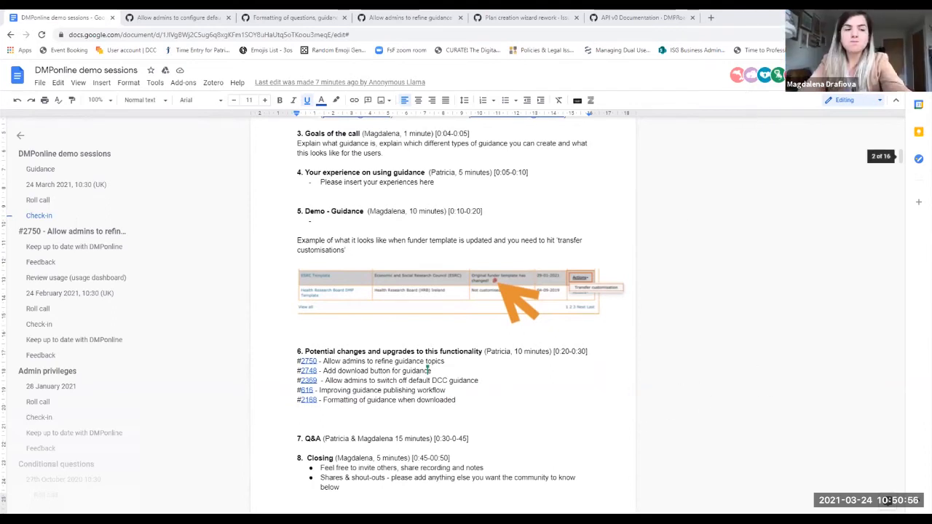
mouse_move(136, 457)
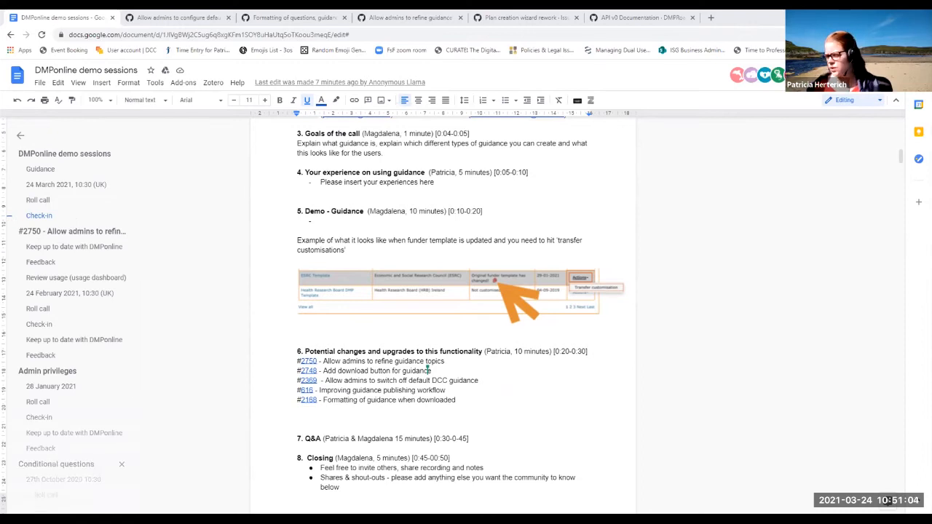
mouse_move(280, 419)
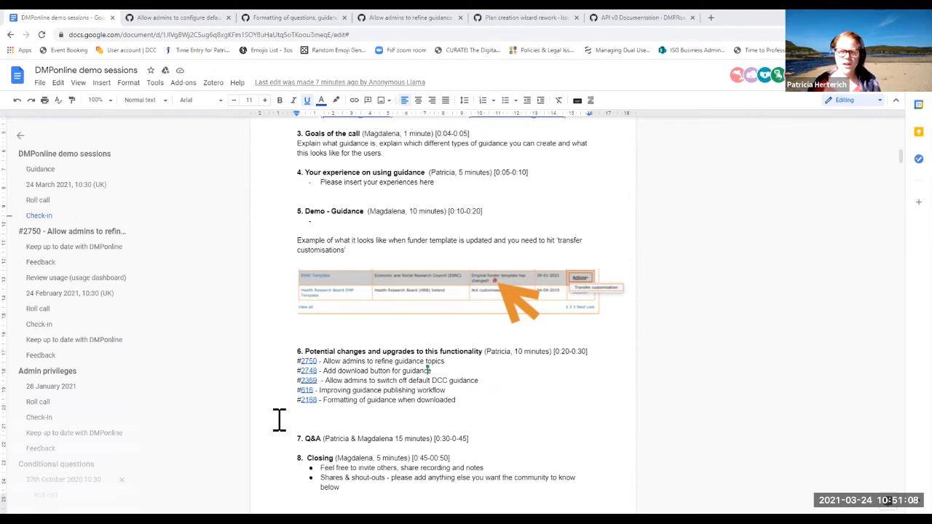
mouse_move(530, 268)
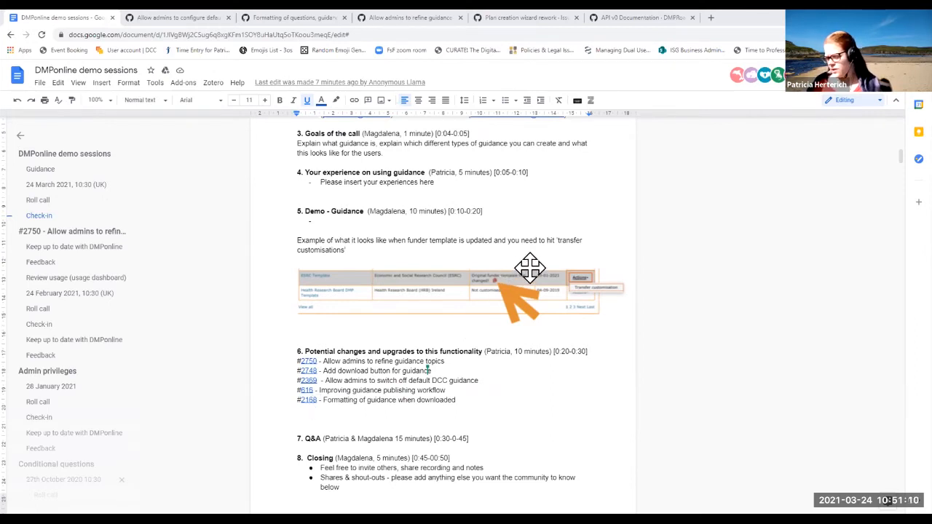
mouse_move(472, 313)
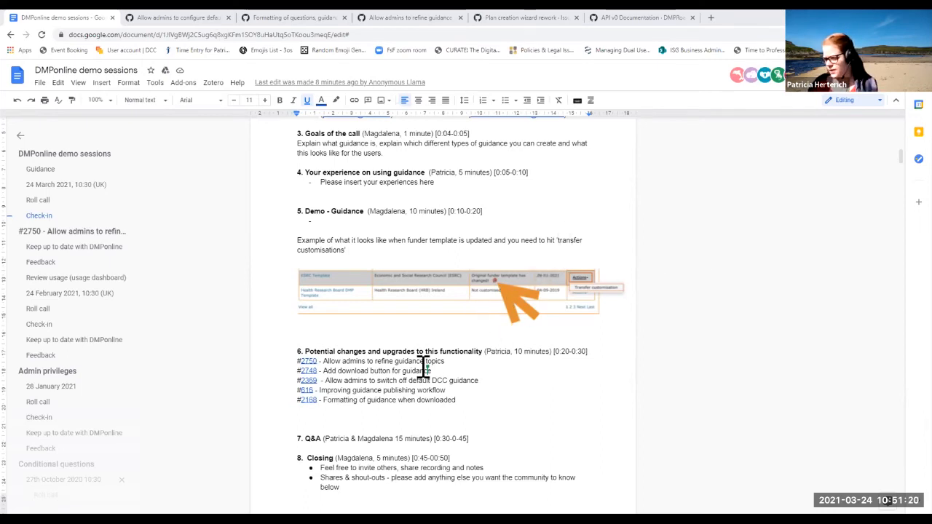
mouse_move(498, 398)
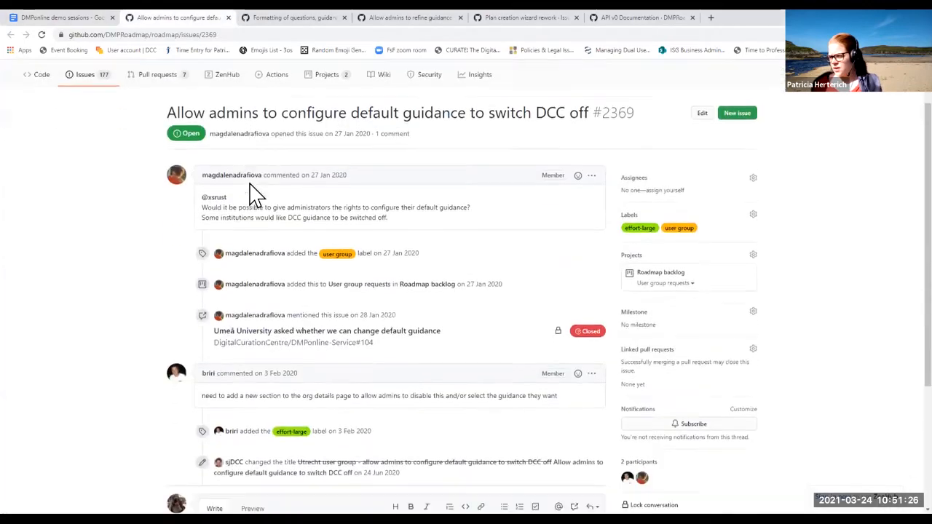
Scroll through the thread of GitHub issue #2369 on switching DCC guidance off
scroll("down", 3)
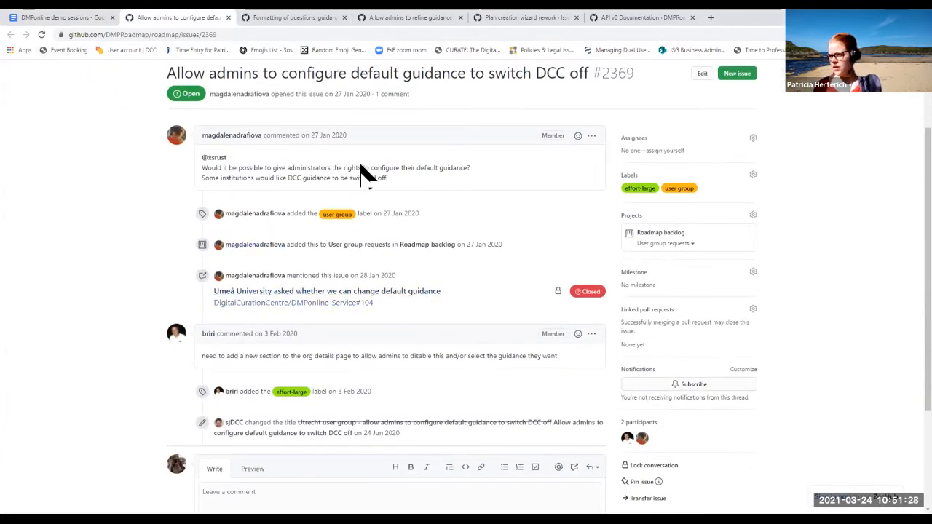
scroll("up", 3)
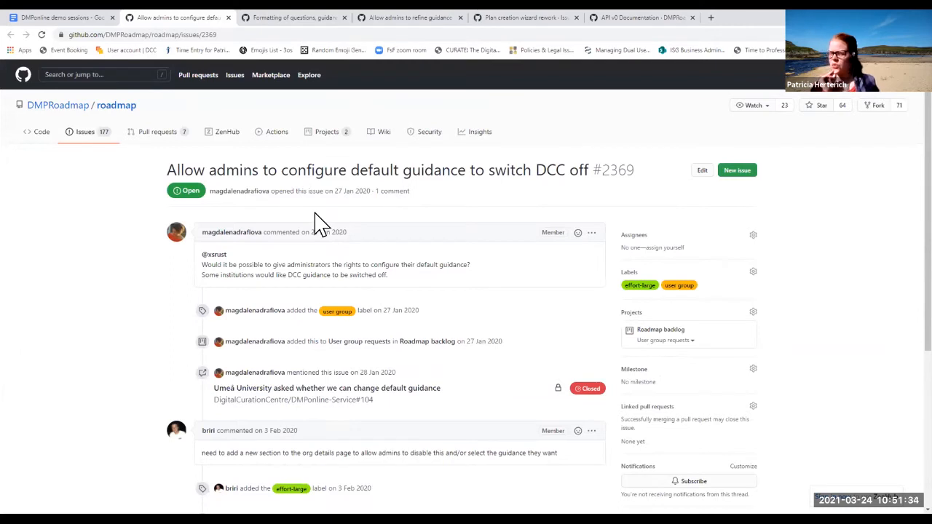
mouse_move(159, 83)
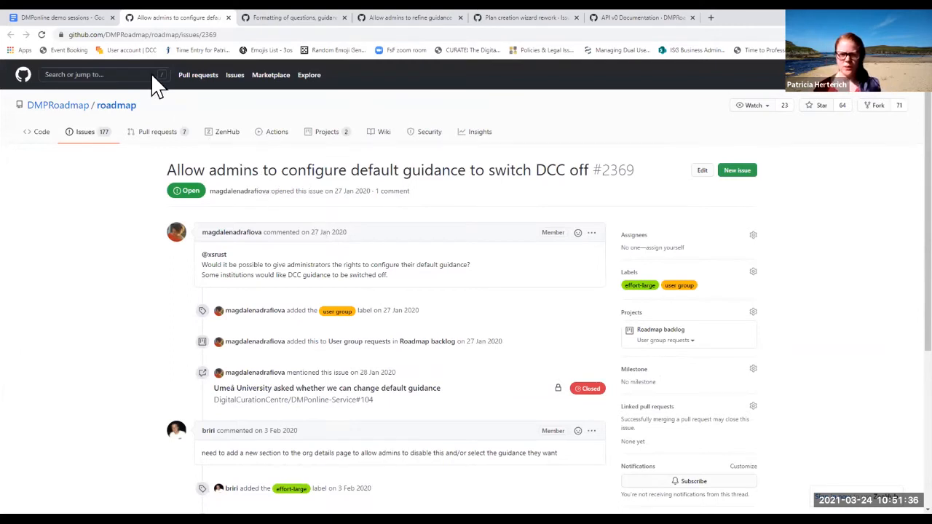
mouse_move(262, 66)
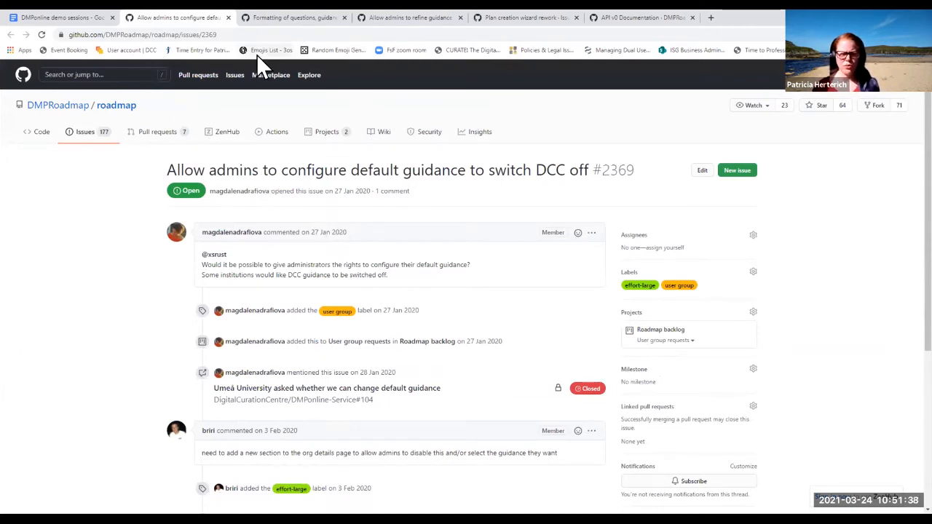
mouse_move(681, 17)
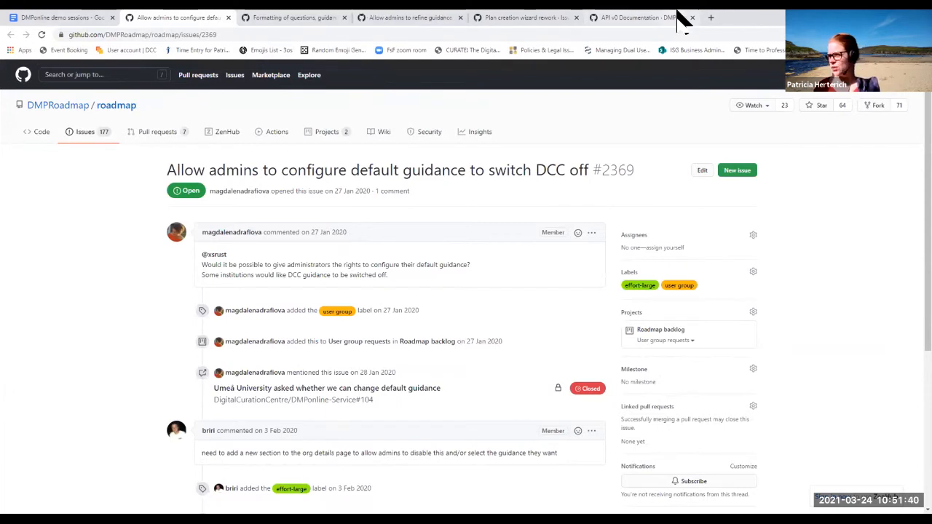
mouse_move(565, 150)
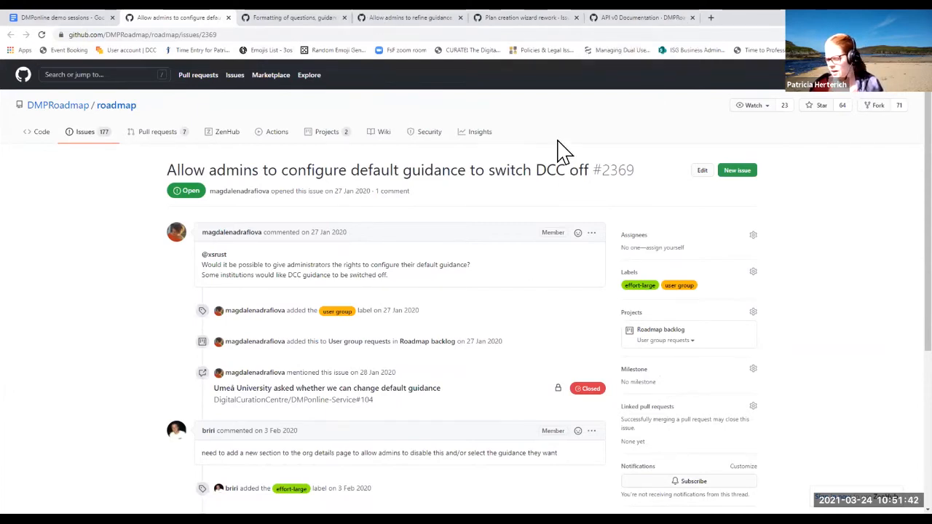
mouse_move(754, 102)
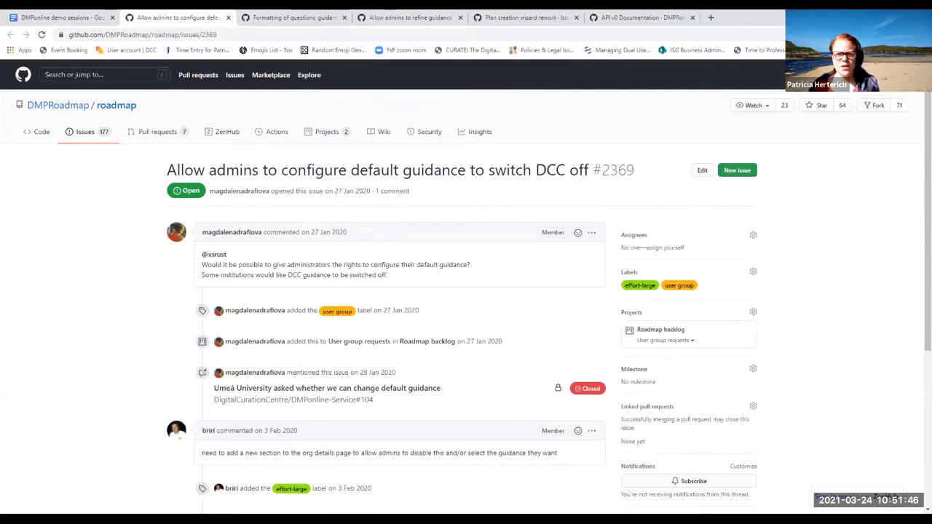
mouse_move(291, 18)
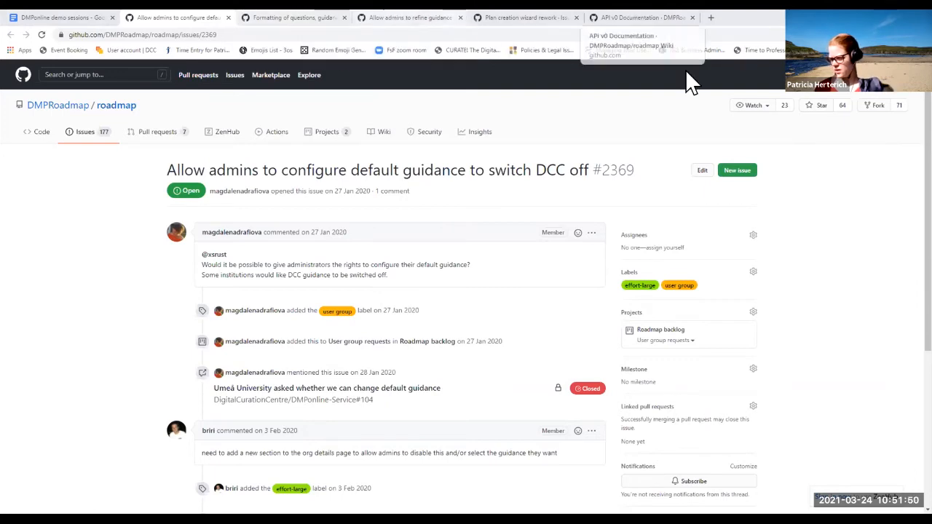
mouse_move(465, 148)
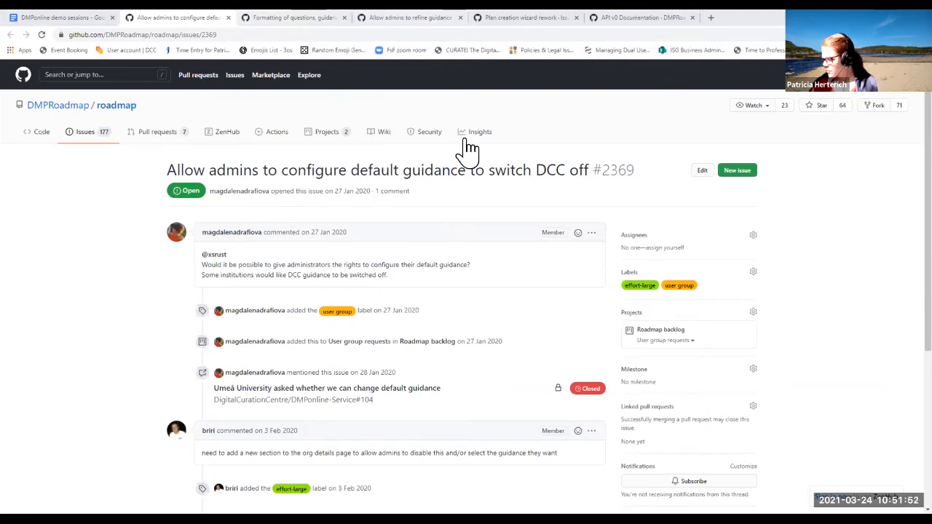
mouse_move(338, 270)
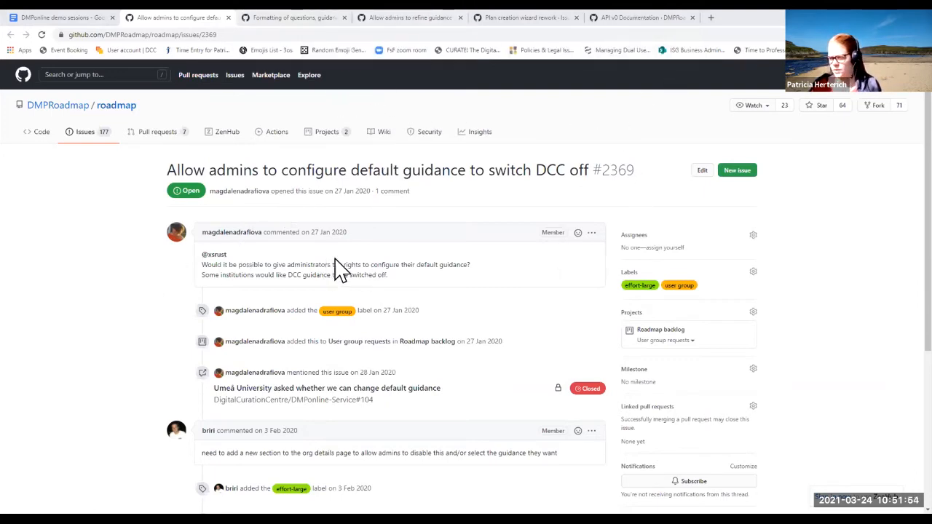
scroll("down", 3)
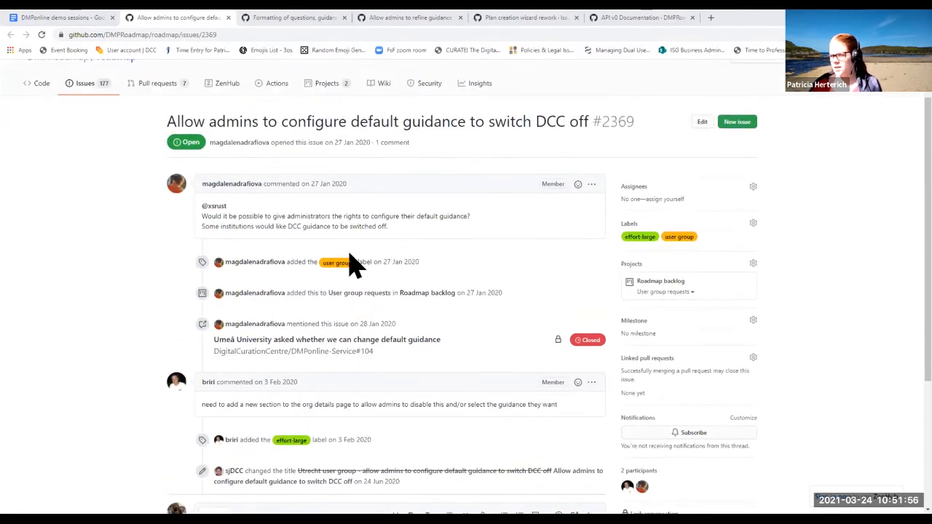
mouse_move(349, 280)
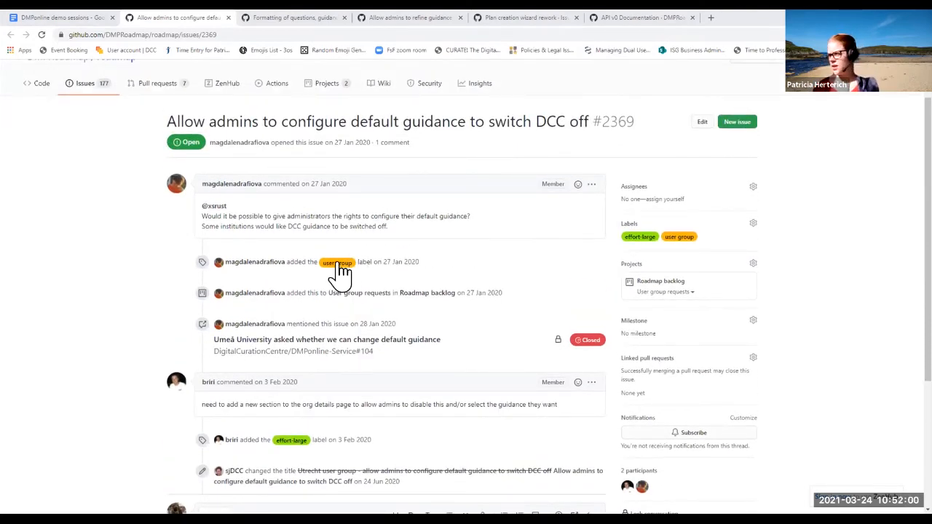
mouse_move(483, 188)
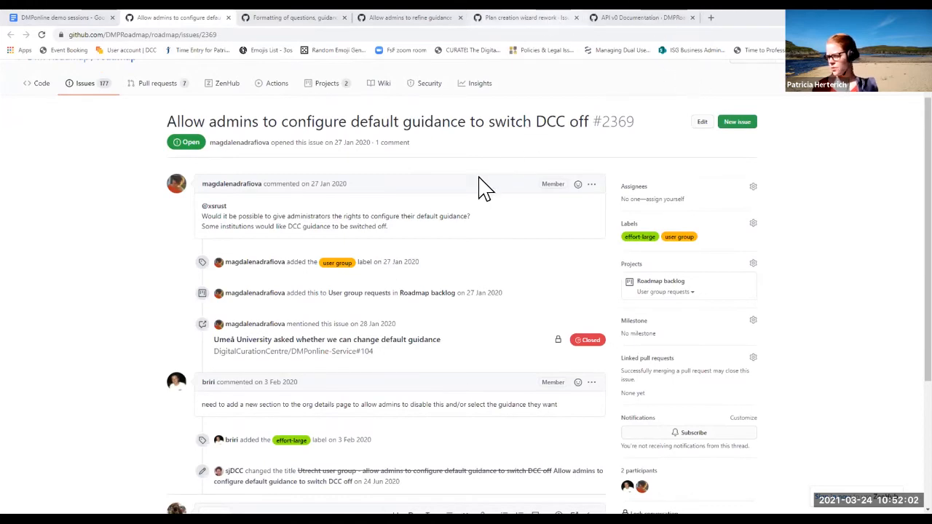
Show issue #2337's comment proposing funder and organisation template filters
left_click(524, 17)
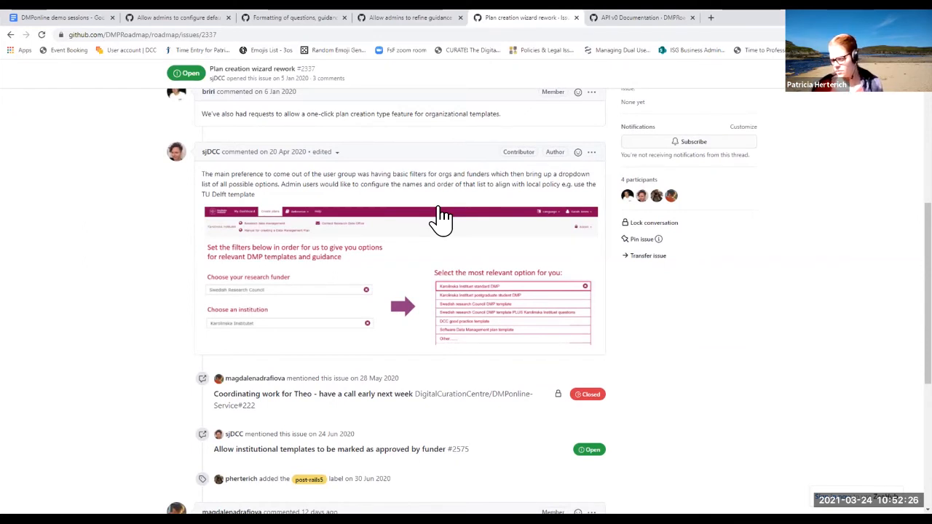
mouse_move(546, 236)
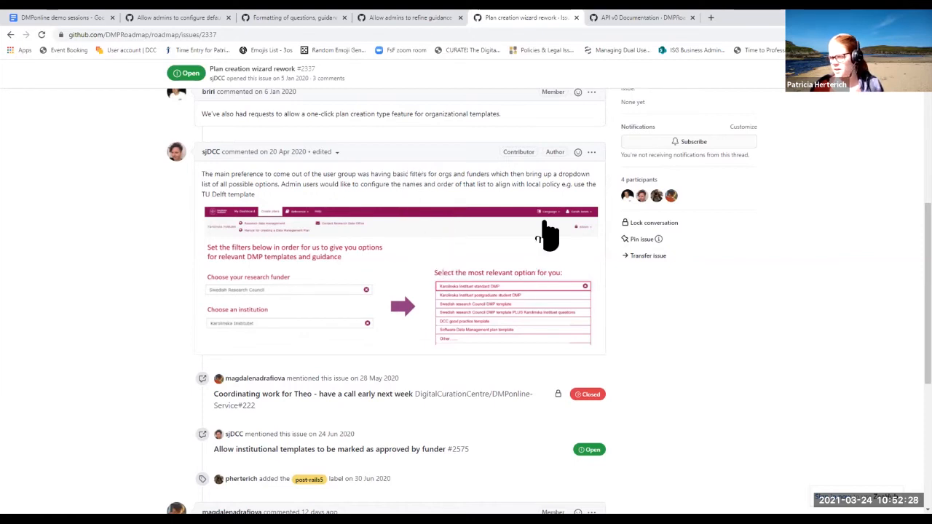
mouse_move(466, 262)
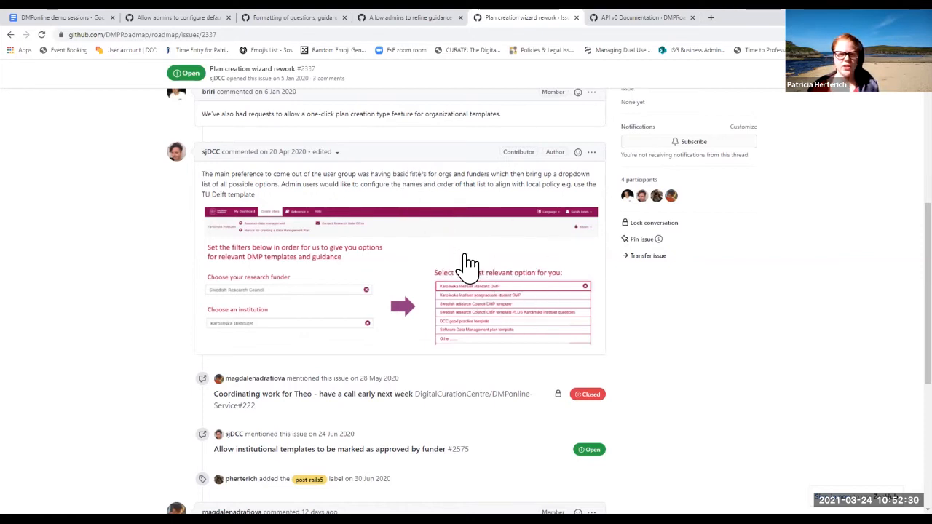
mouse_move(536, 390)
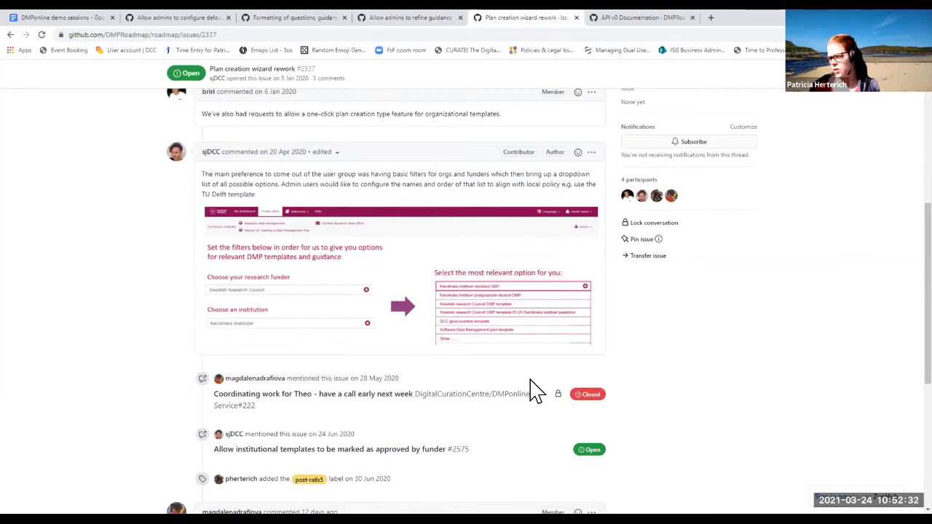
mouse_move(542, 279)
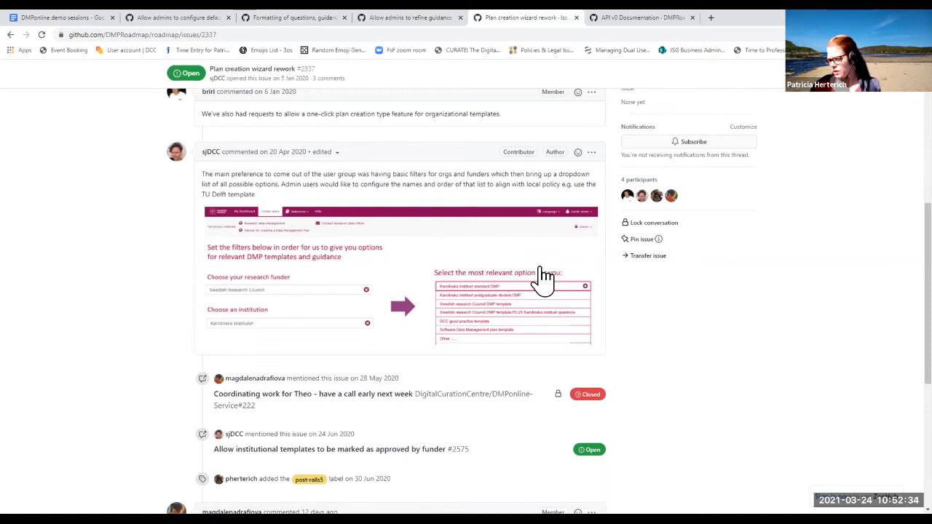
mouse_move(373, 168)
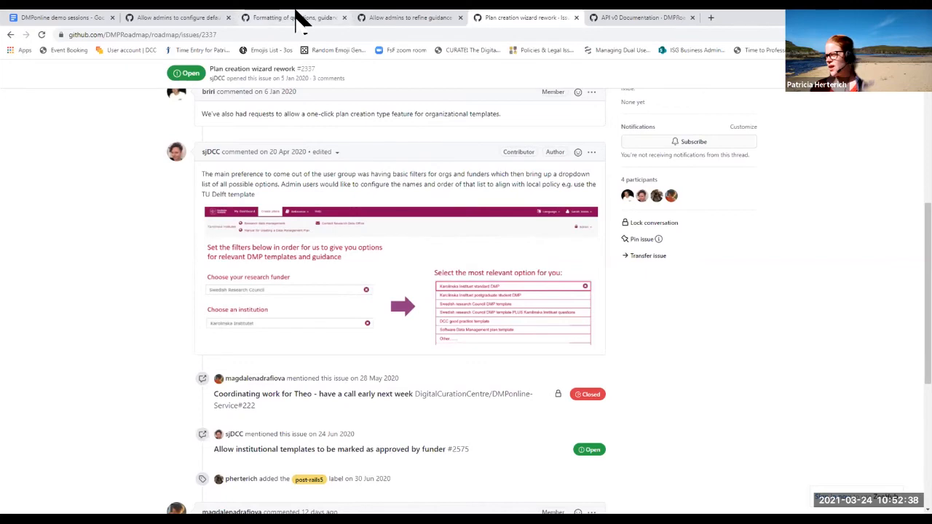
Show issue #2750's repeated Ethics & privacy themed guidance example
left_click(291, 17)
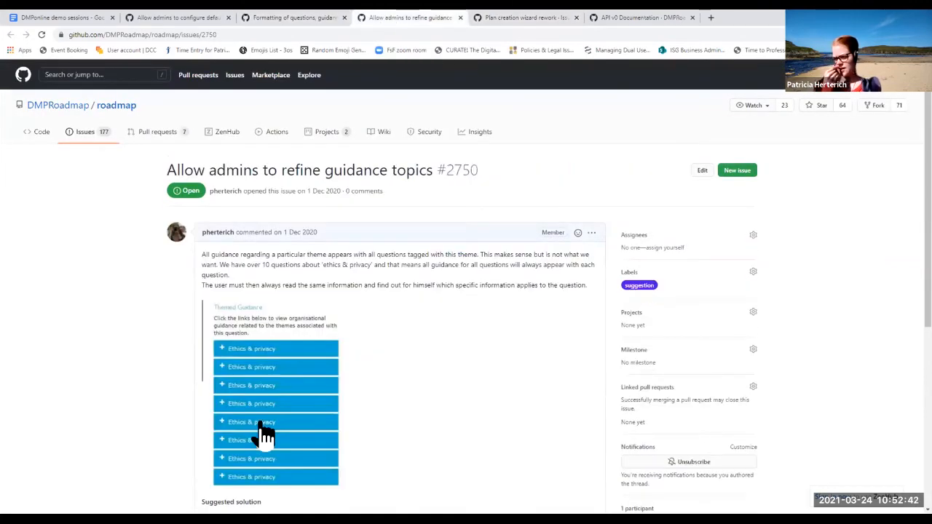
scroll("down", 3)
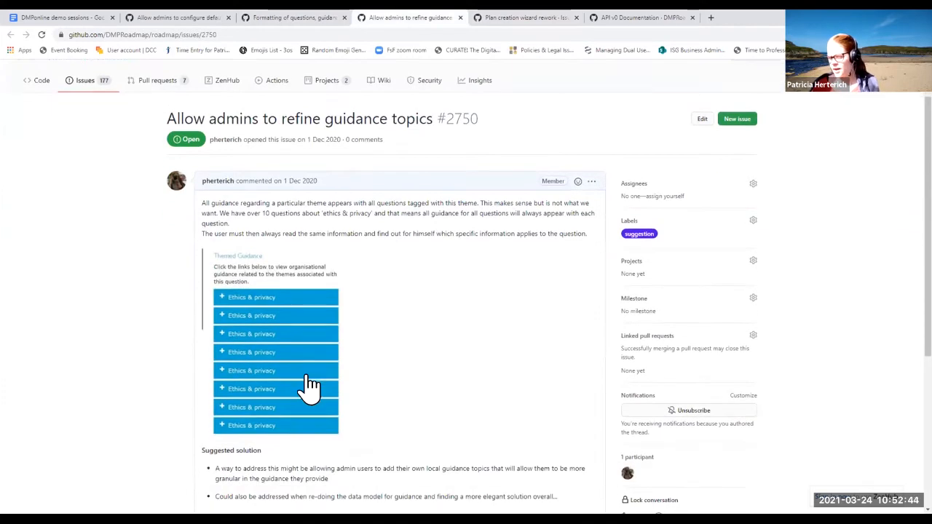
scroll("down", 3)
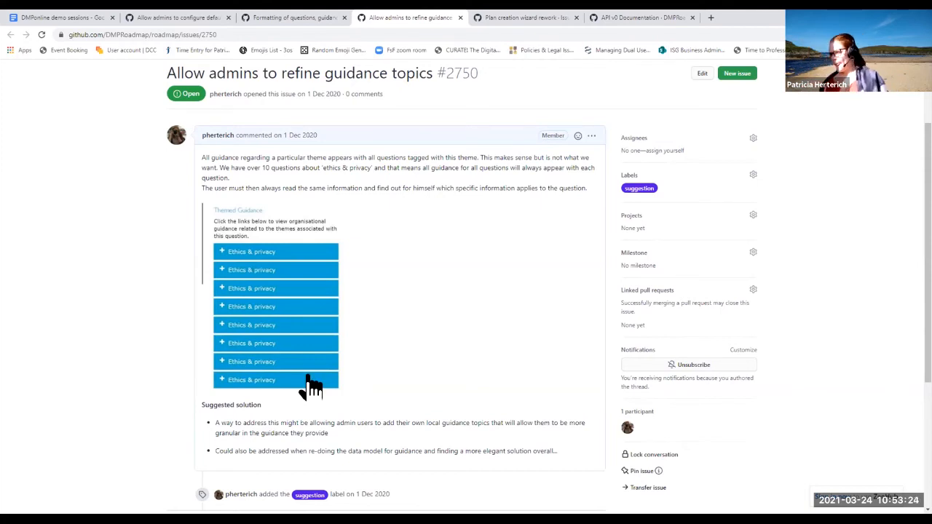
mouse_move(262, 294)
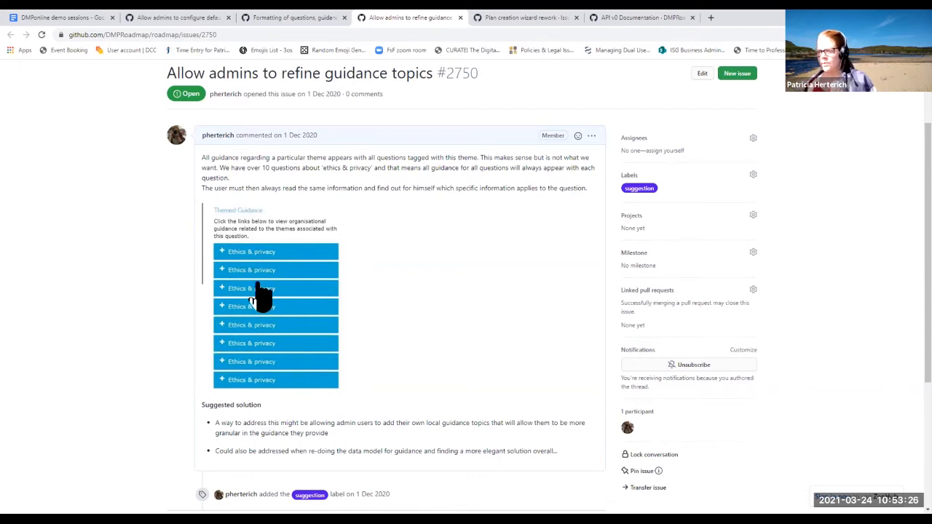
mouse_move(337, 381)
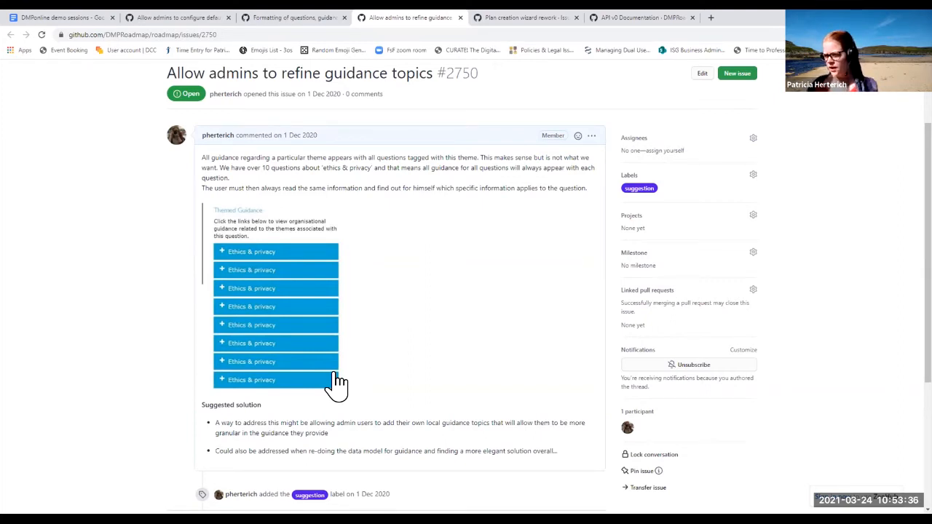
mouse_move(309, 335)
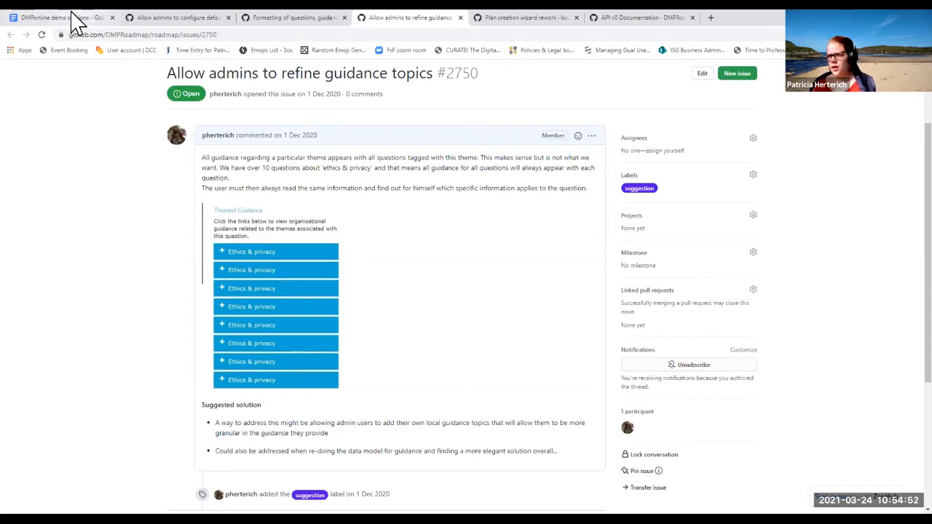
Return to the demo notes and bring up the context menu on a section 6 issue link
left_click(58, 18)
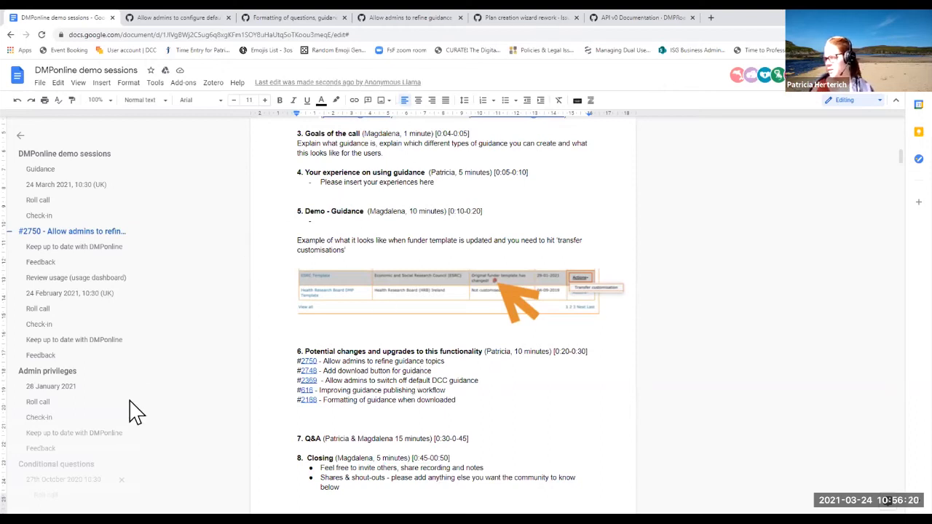
right_click(305, 399)
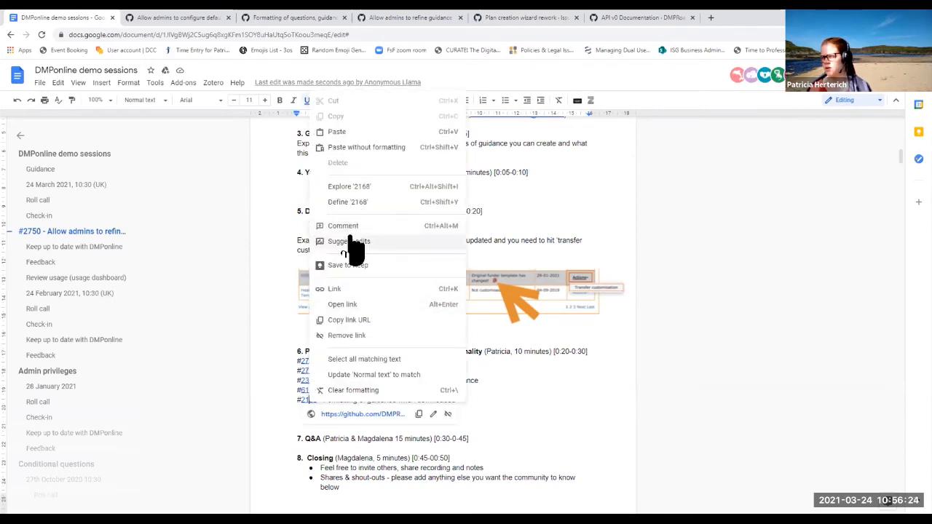
mouse_move(348, 323)
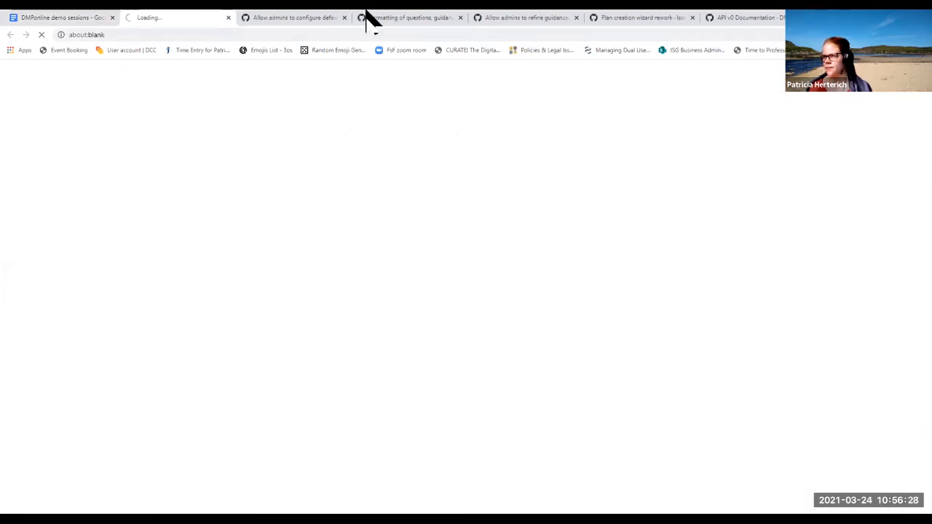
View GitHub issue #2168 on formatting downloaded guidance and skim its comments
left_click(177, 18)
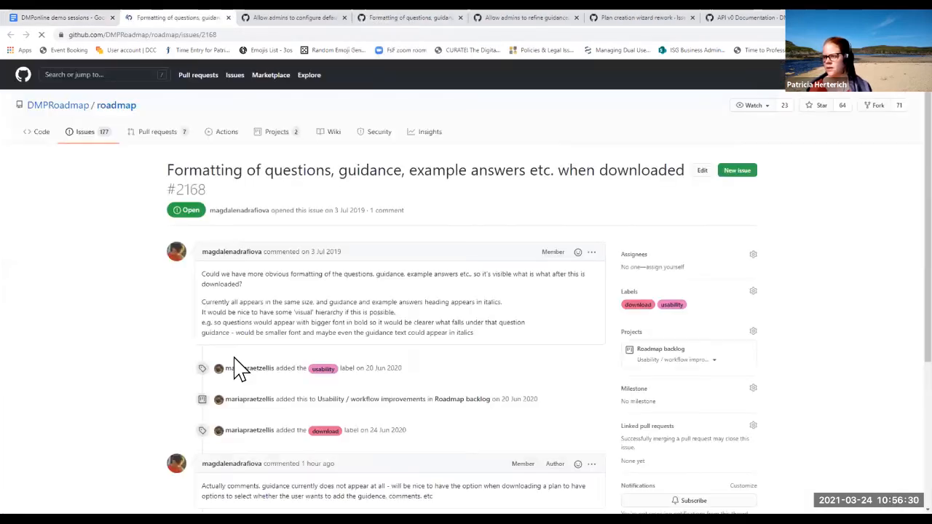
scroll("down", 3)
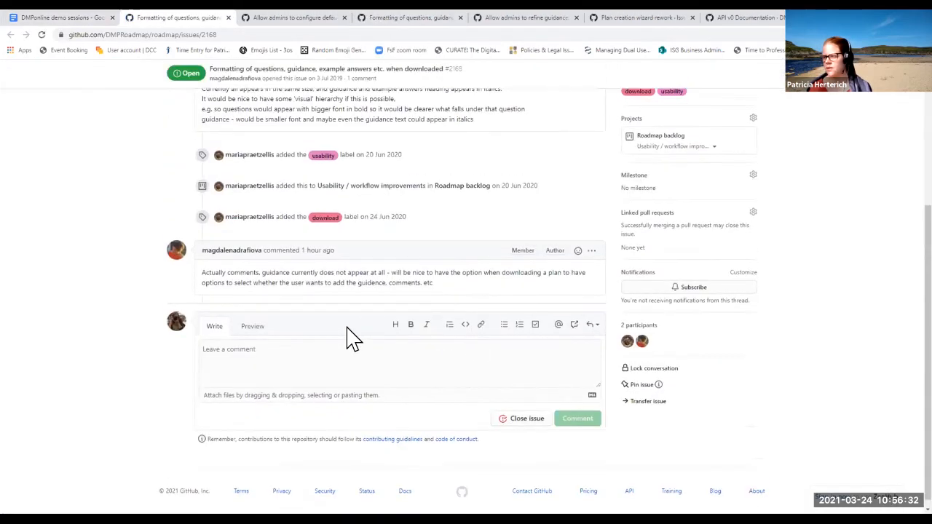
scroll("up", 3)
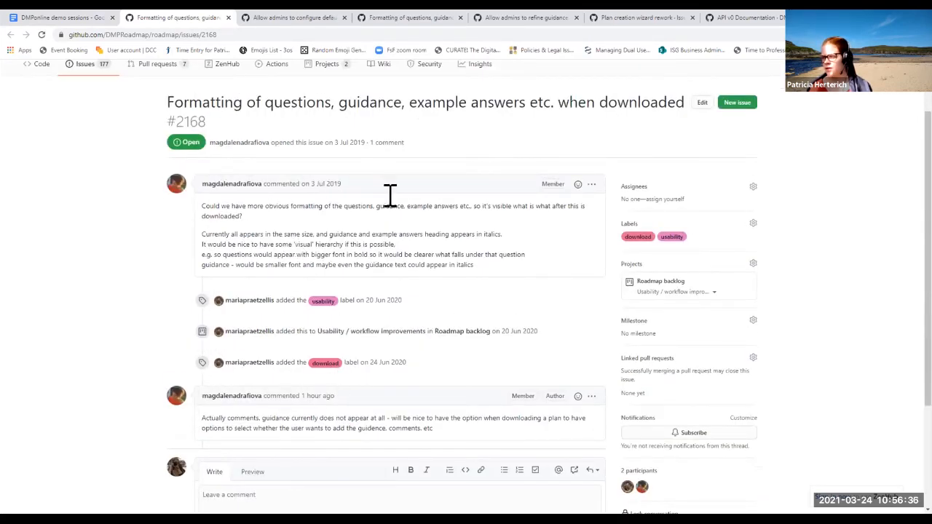
mouse_move(506, 342)
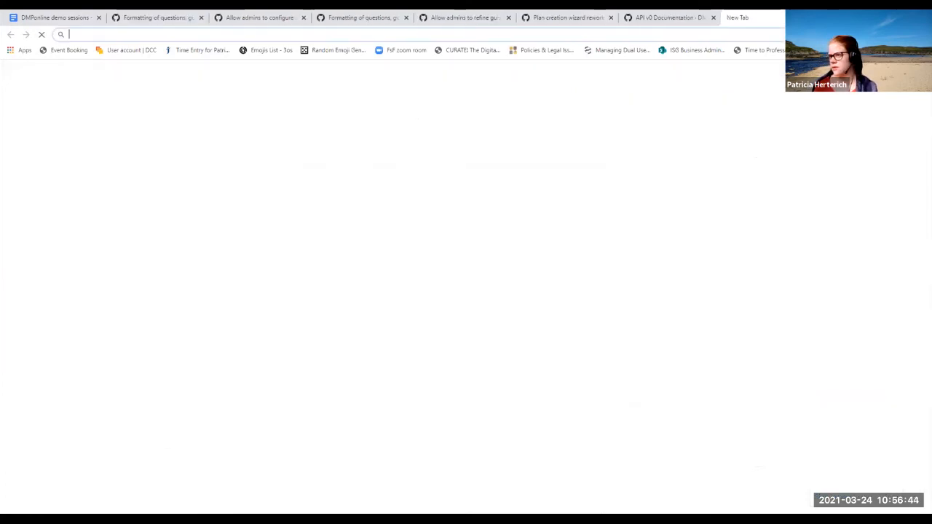
Go to dmponline.dcc.ac.uk/plans, browse the Public DMPs list and the Create plans page
type("dmponline.dcc.ac.uk/plans")
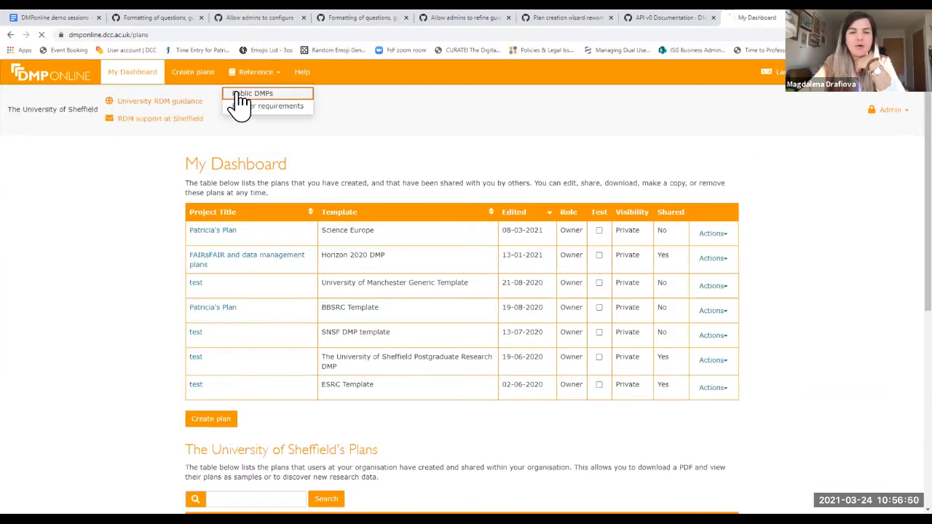
left_click(253, 93)
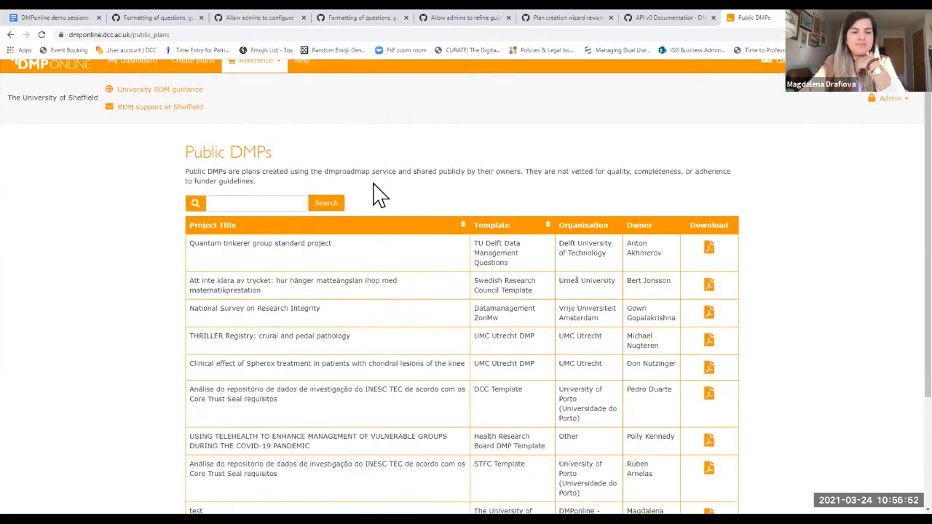
scroll("down", 3)
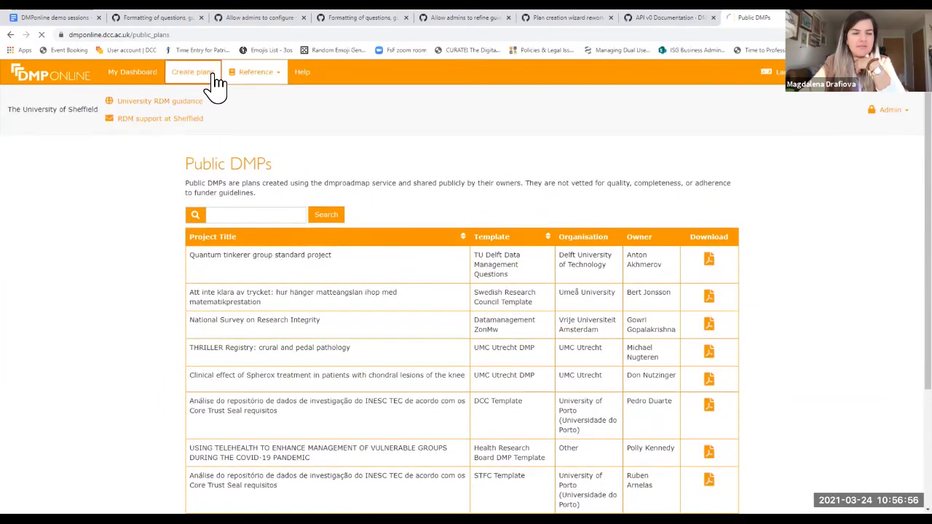
left_click(192, 71)
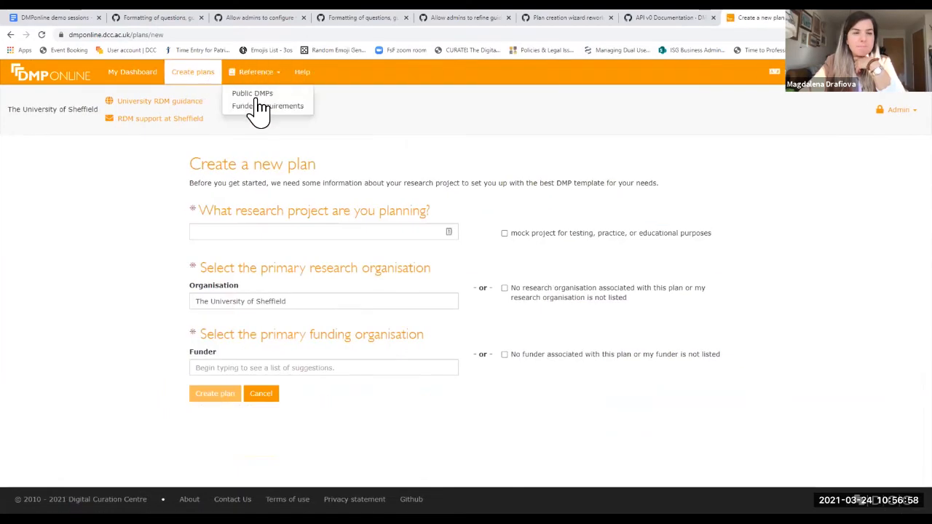
Show the Funder requirements templates and download the AHRC template as a PDF
left_click(268, 105)
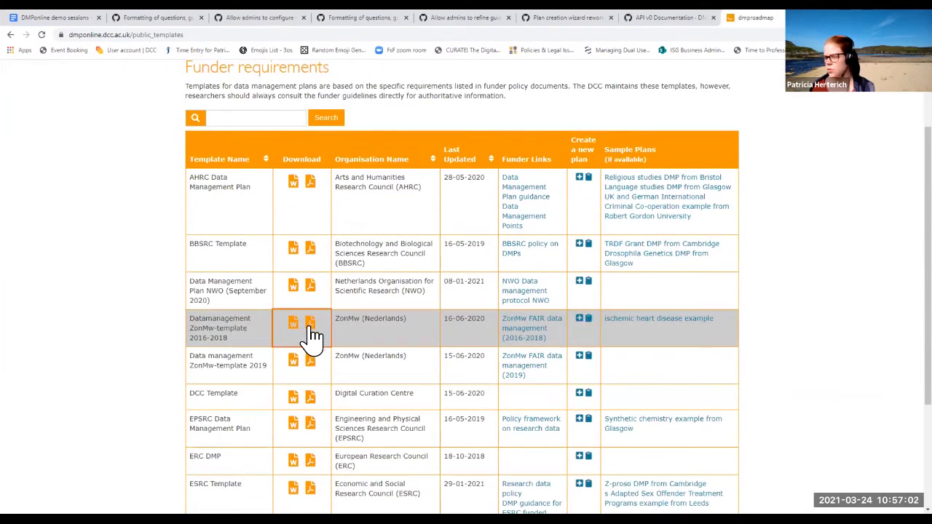
mouse_move(309, 180)
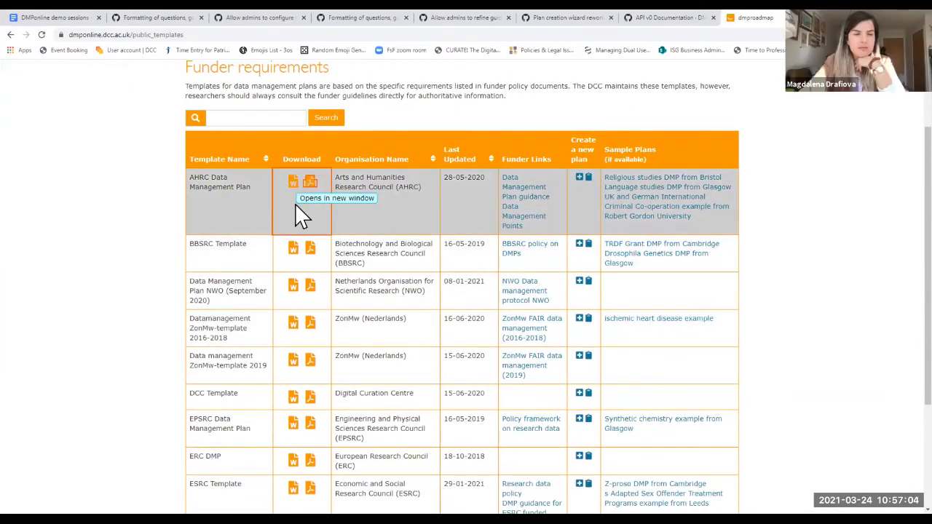
left_click(310, 180)
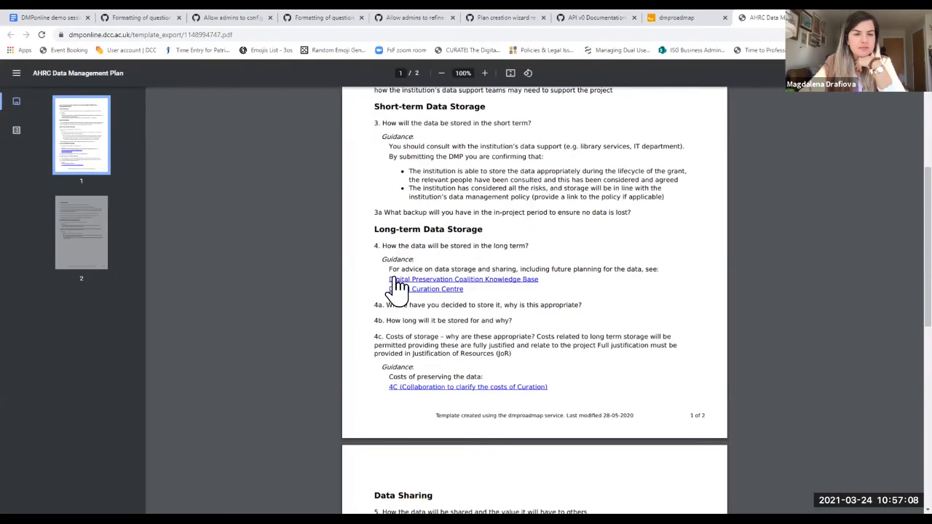
Scroll through the AHRC Data Management Plan PDF's guidance and return to its first page
scroll("up", 3)
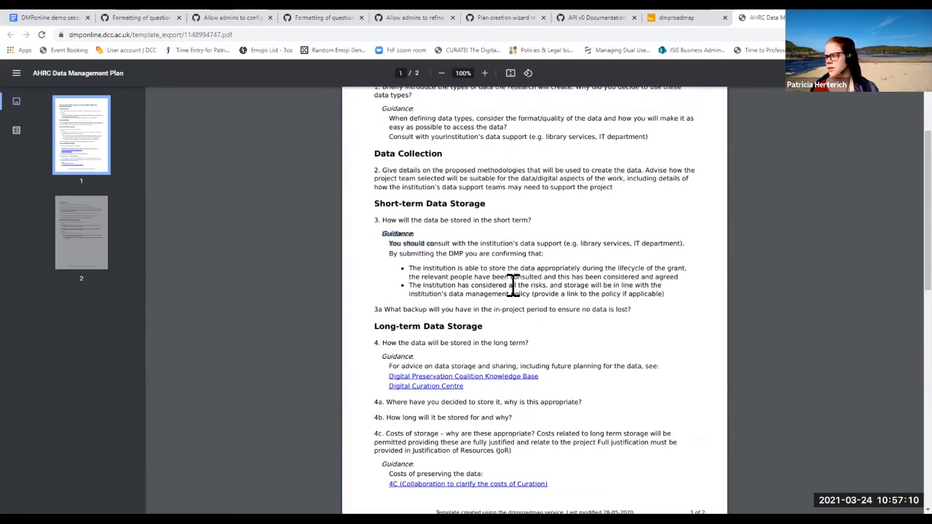
scroll("up", 3)
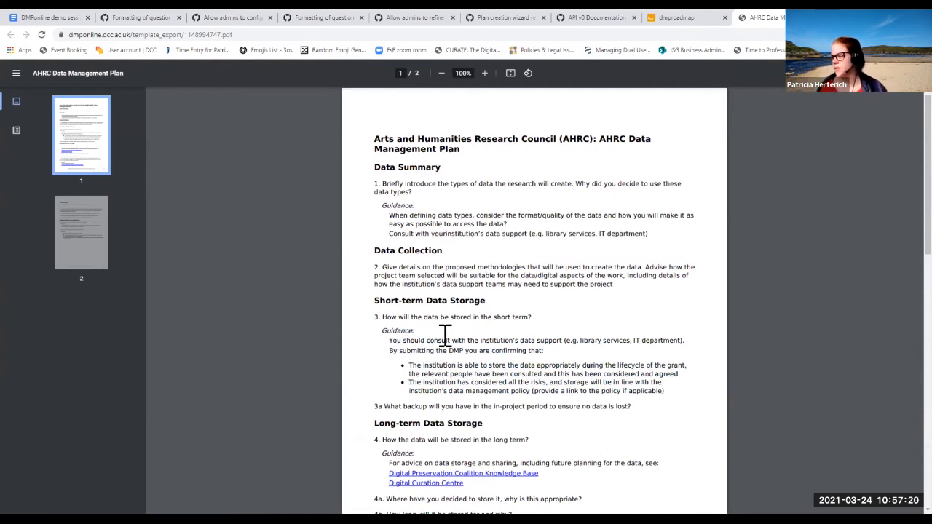
scroll("down", 3)
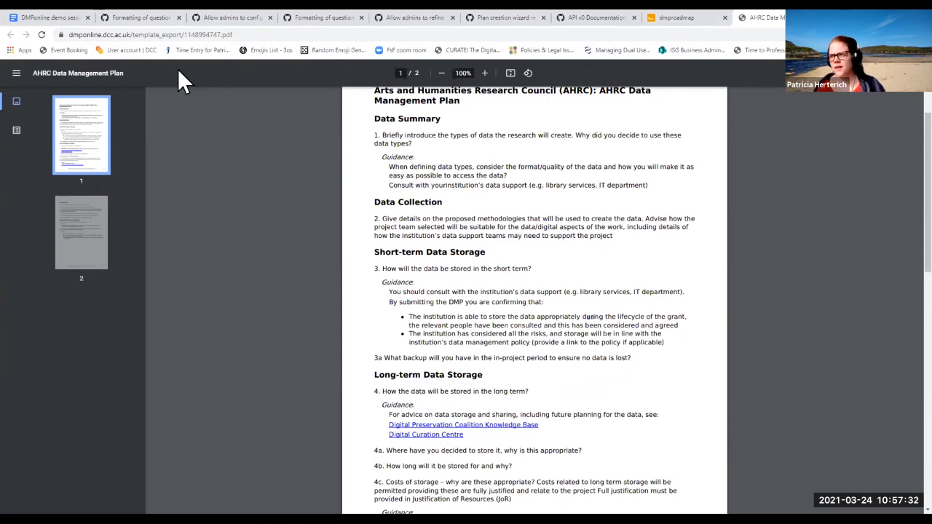
Return to the demo session notes document tab
left_click(138, 17)
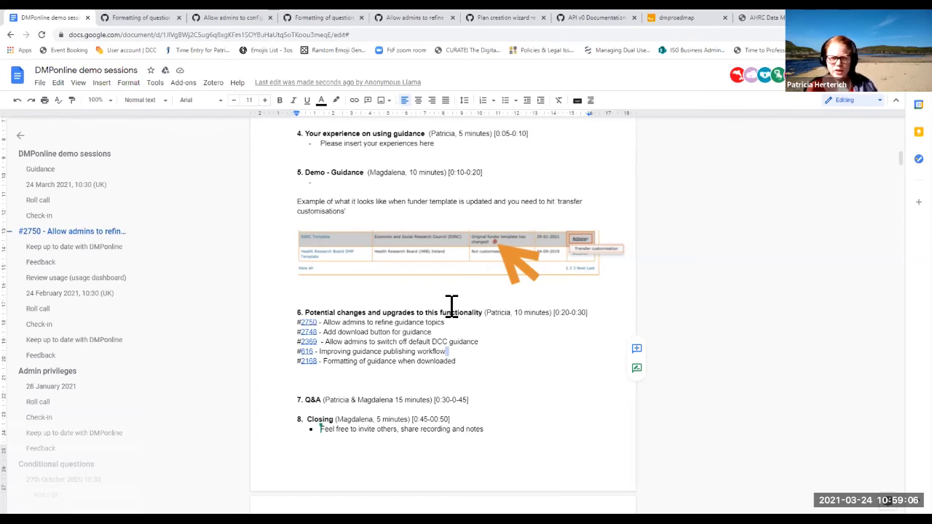
mouse_move(109, 376)
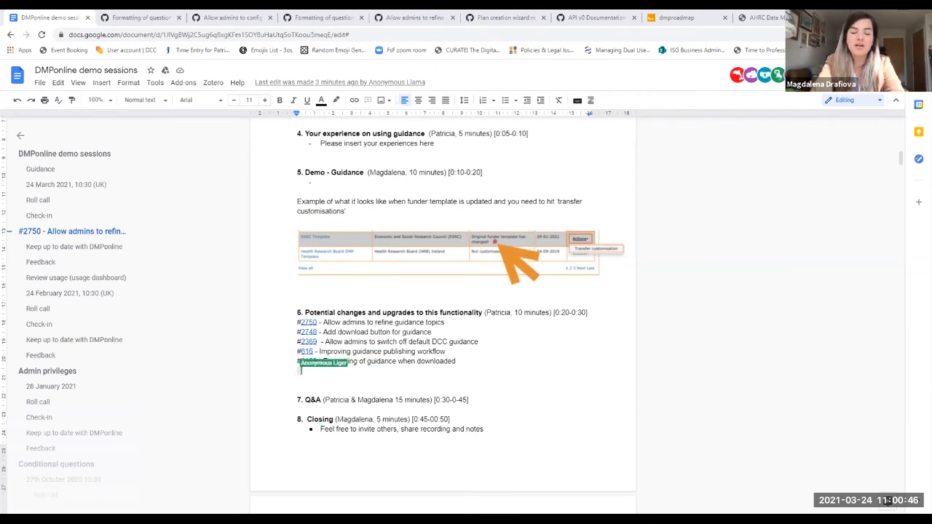
Add the bullet '#2168 - Formatting of guidance when downloaded' under section 6
type("2168 - Formatting of guidance when downloaded")
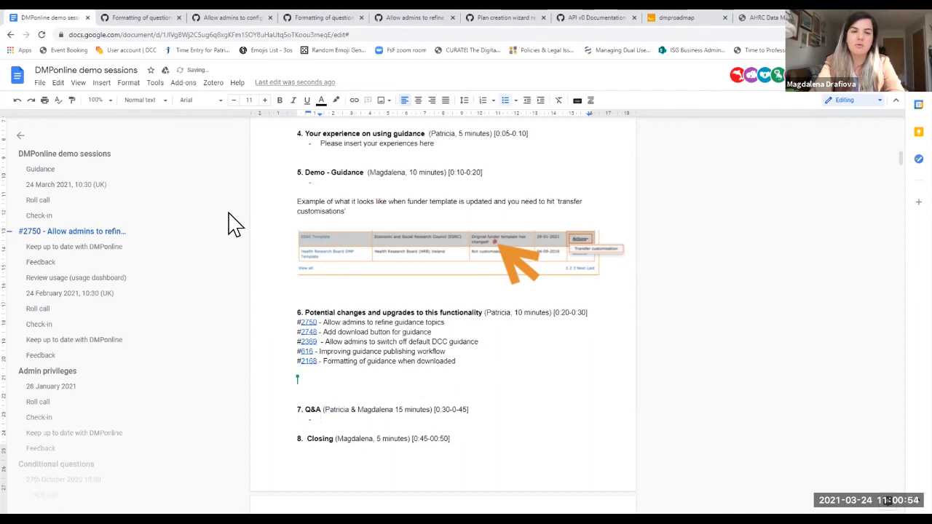
Write the Q&A note: notification option for updated templates, check the Roadmap, if not raise a new ticket as required
type("Notification option")
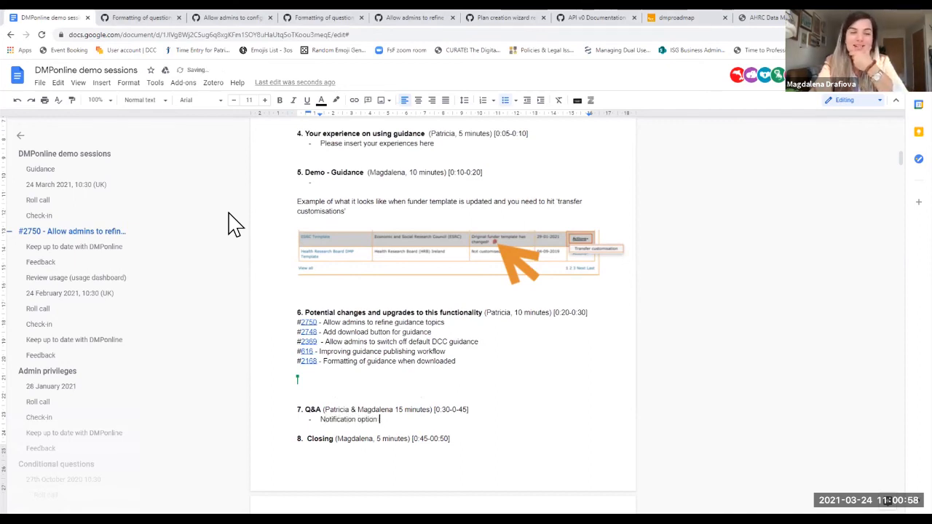
type("for")
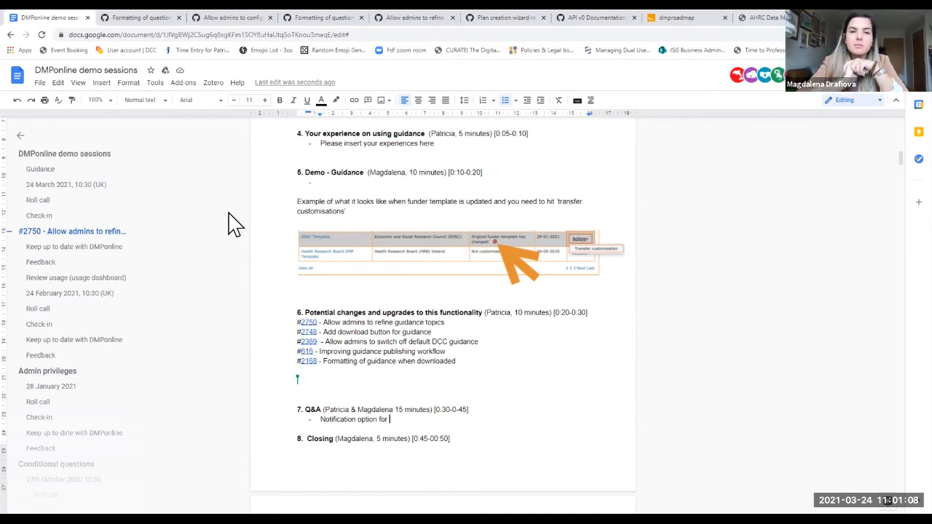
type("up")
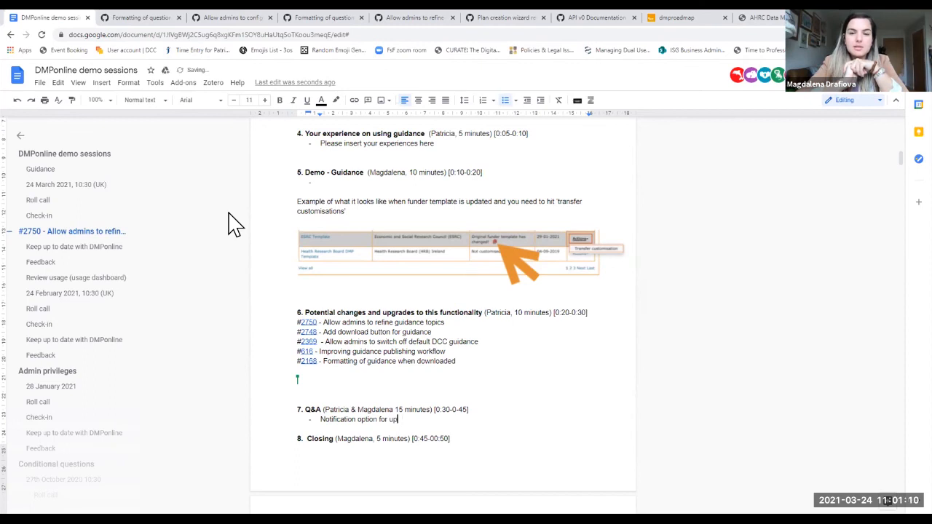
type("dated - check whether this is in the")
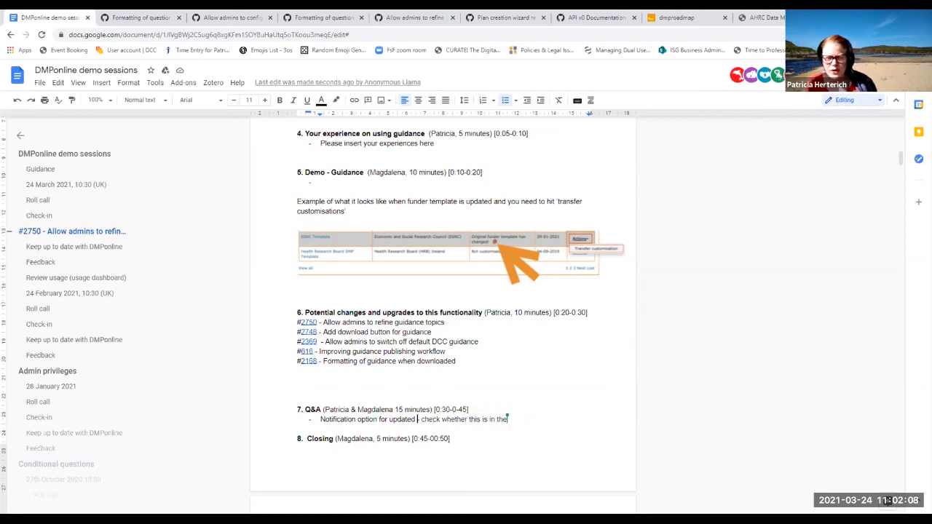
type("Roadmap.")
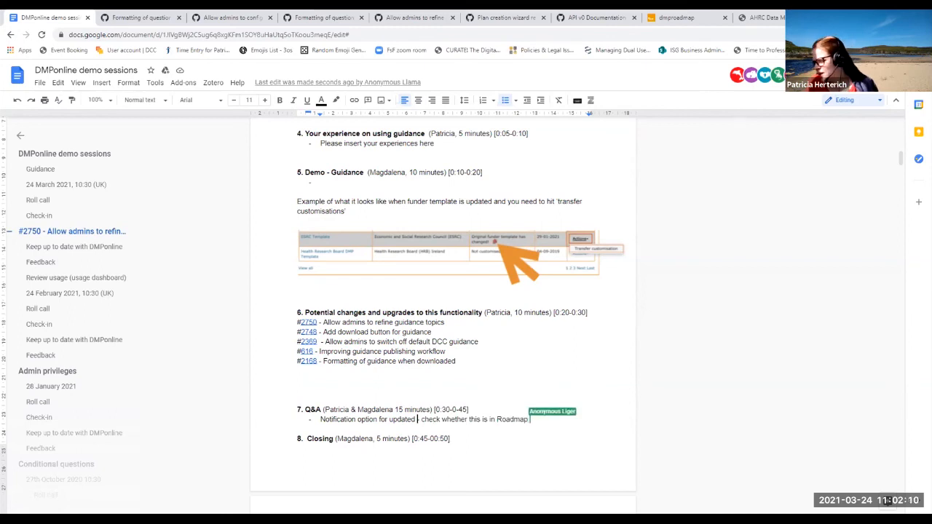
type("if not raise a new")
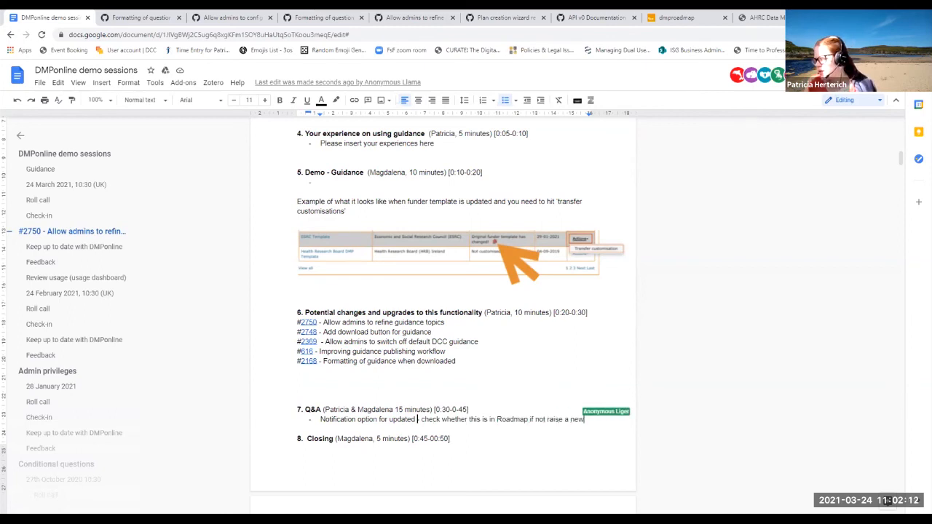
type("ticket")
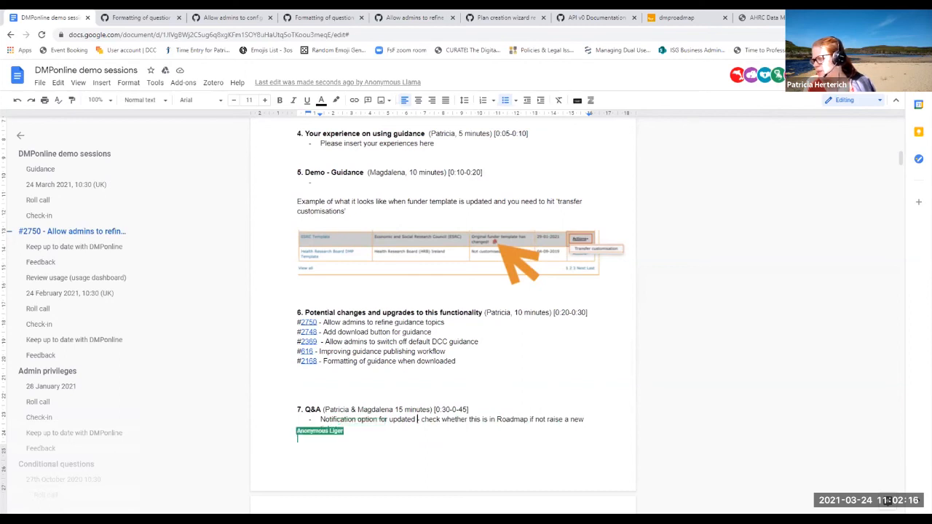
type("ticket to be further discussed with our Roadm")
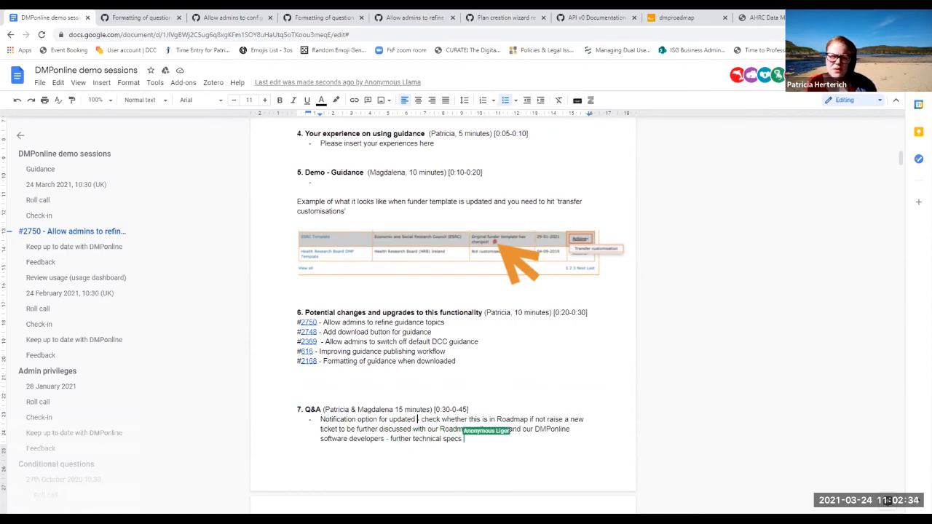
type("required")
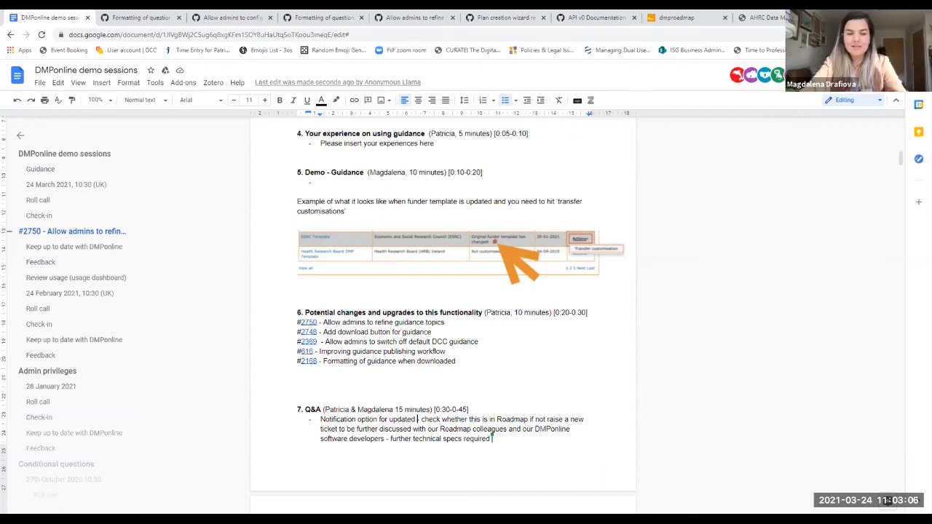
scroll("down", 3)
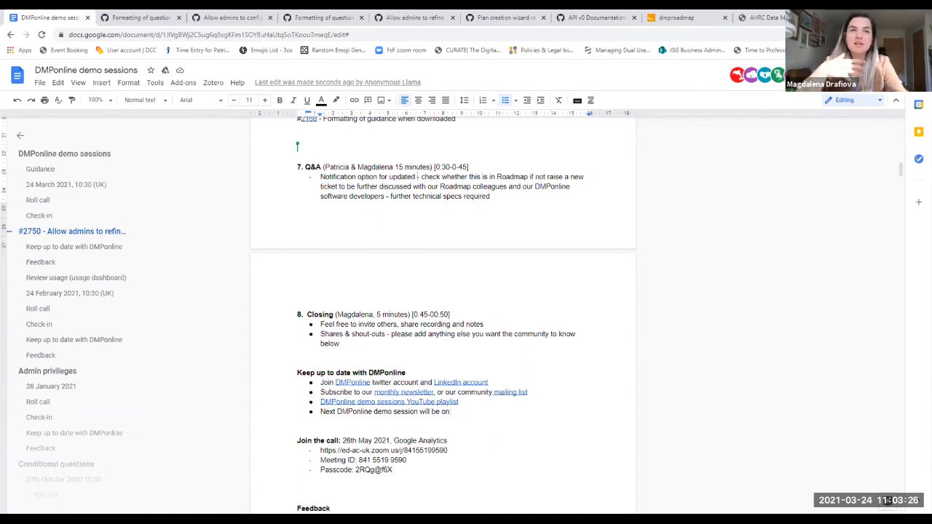
mouse_move(138, 17)
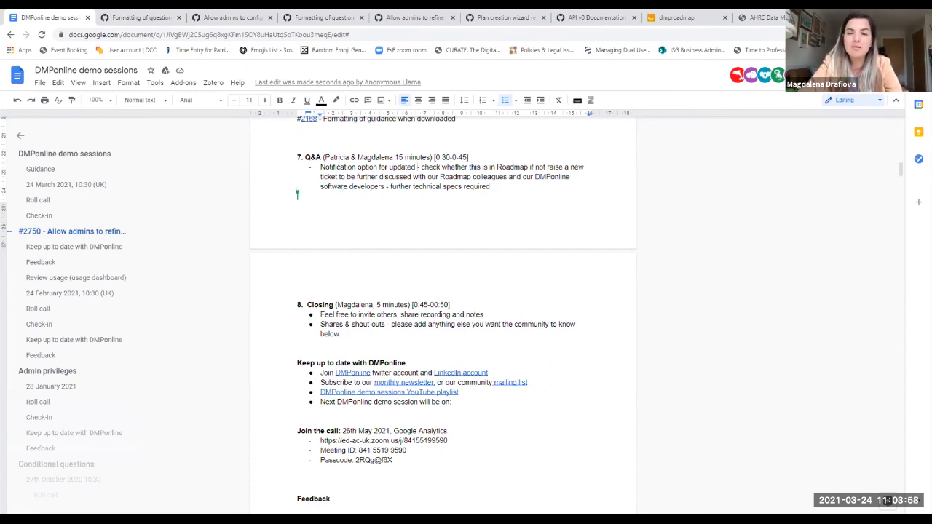
double_click(379, 178)
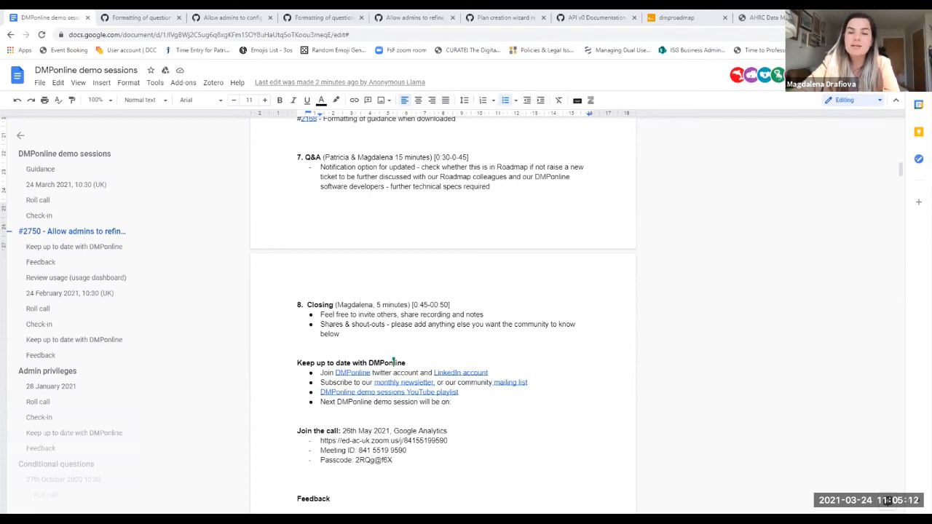
mouse_move(259, 124)
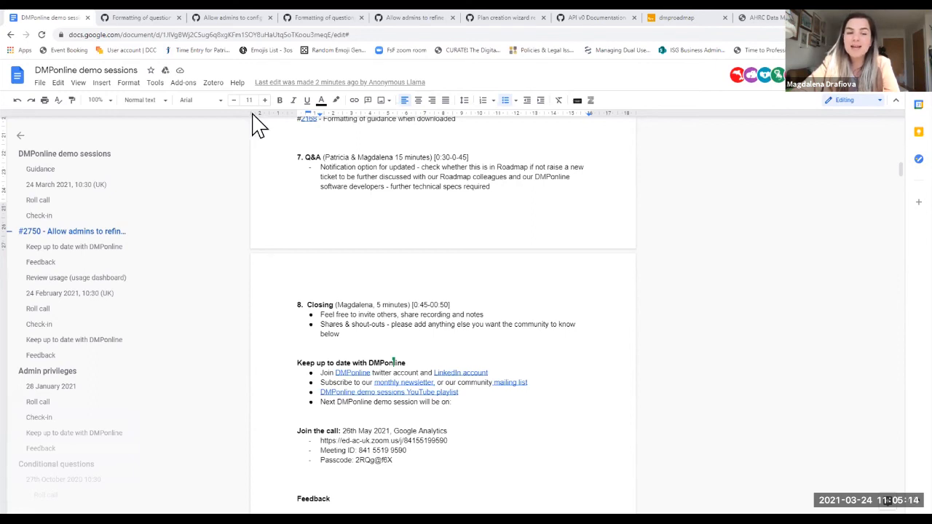